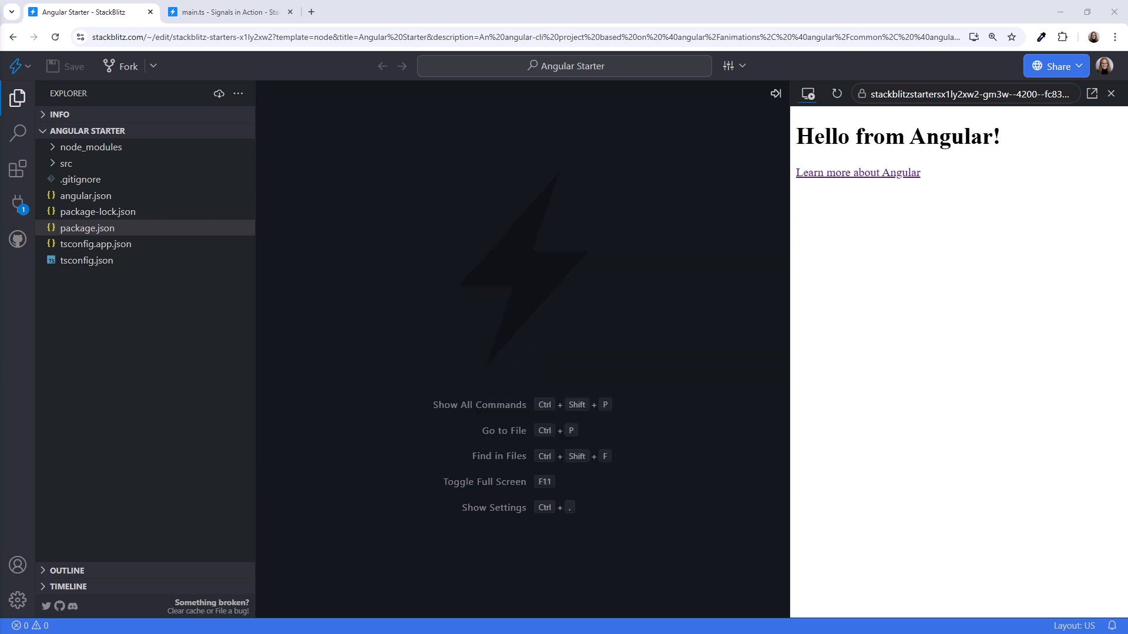
- In the finished Signals in Action project, select the X-34 landspeeder vehicle
{"action": "left_click", "coordinate": [227, 12]}
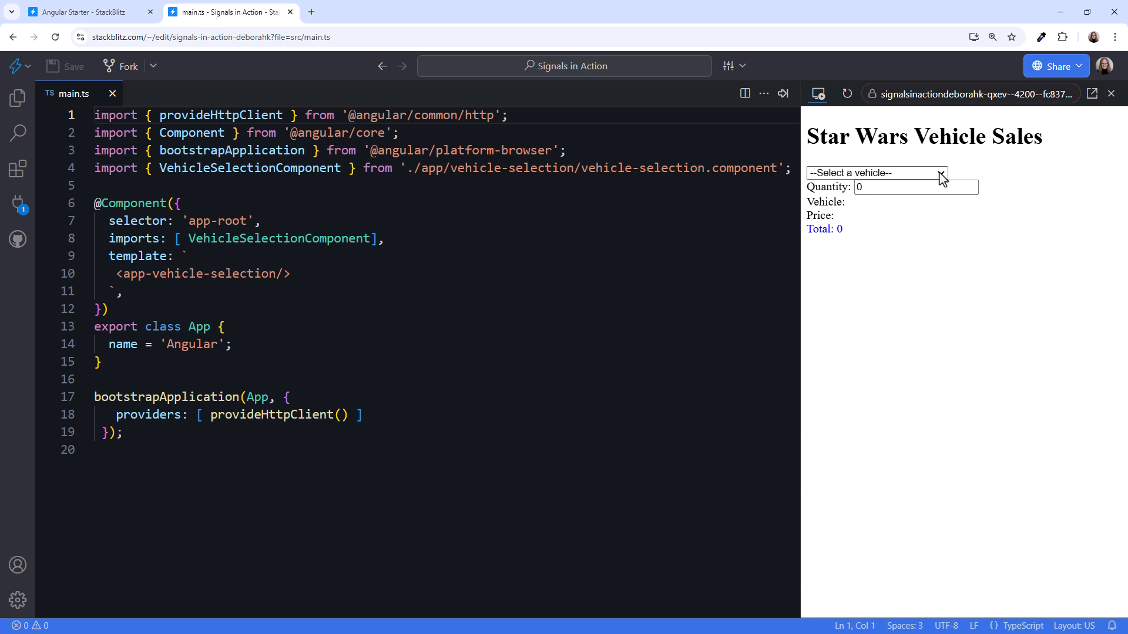
{"action": "left_click", "coordinate": [874, 173]}
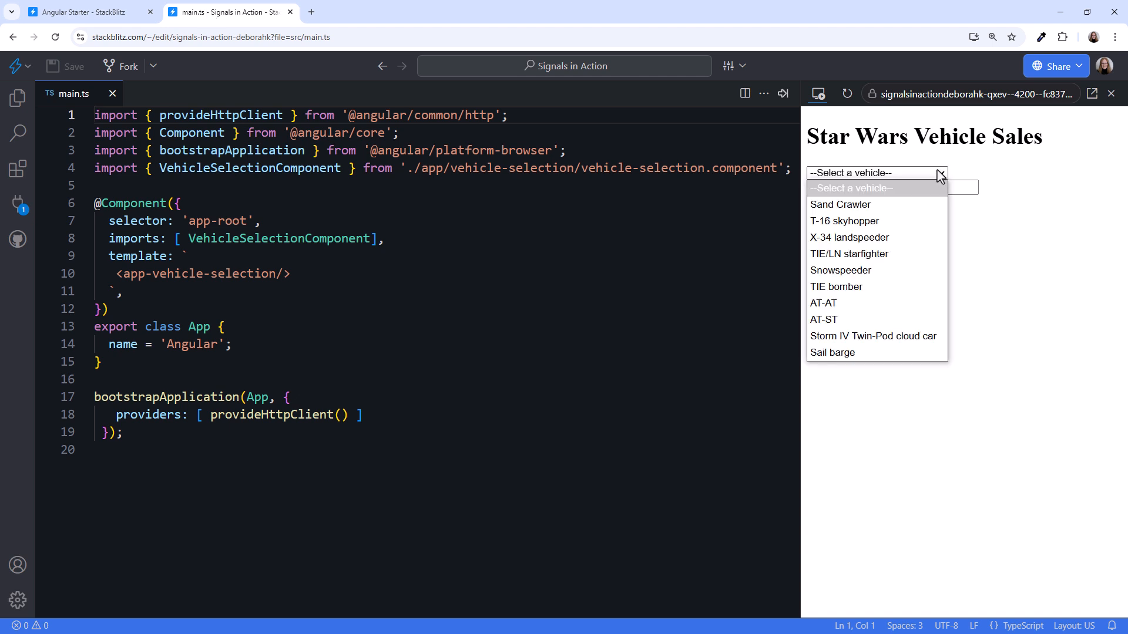
{"action": "left_click", "coordinate": [850, 237]}
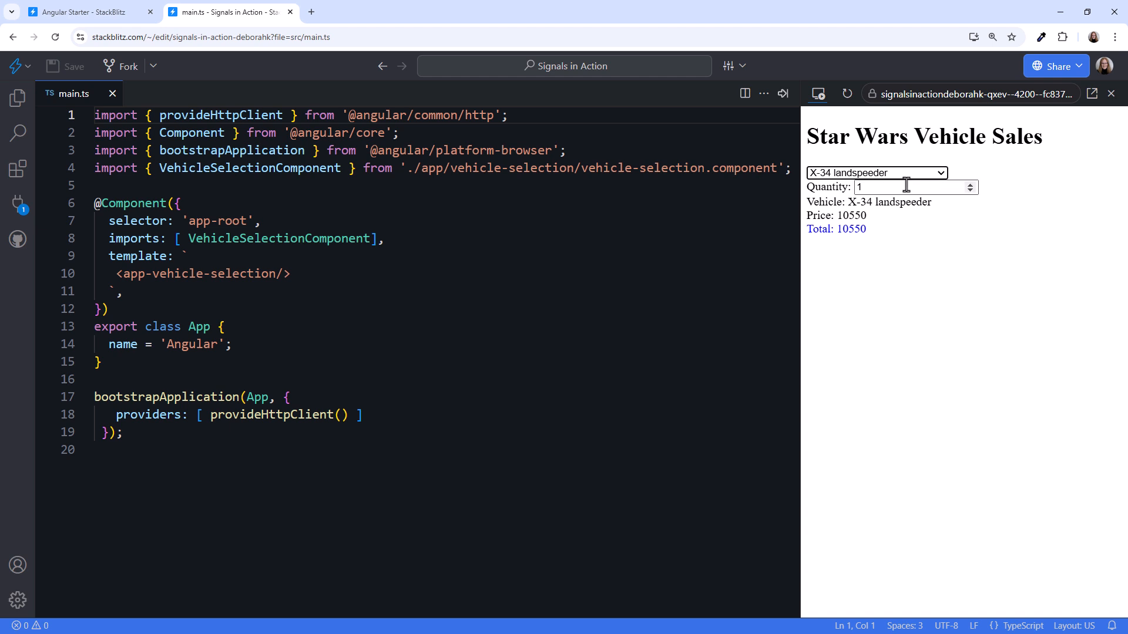
- Set the quantity to 5 so the total reads 52750
{"action": "left_click", "coordinate": [914, 187]}
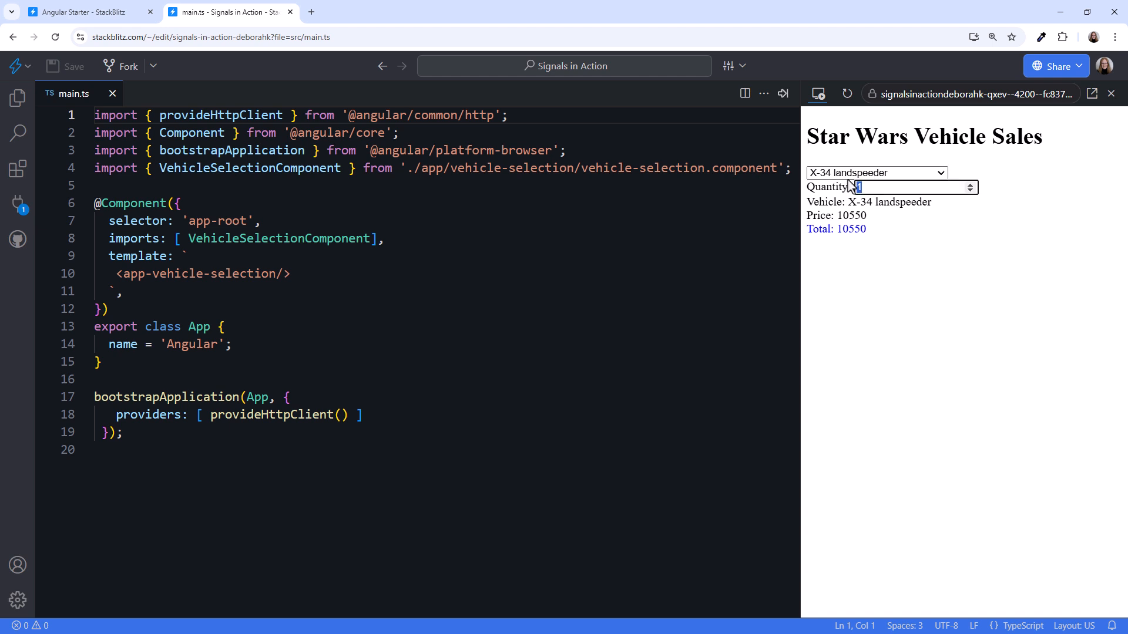
{"action": "type", "text": "3"}
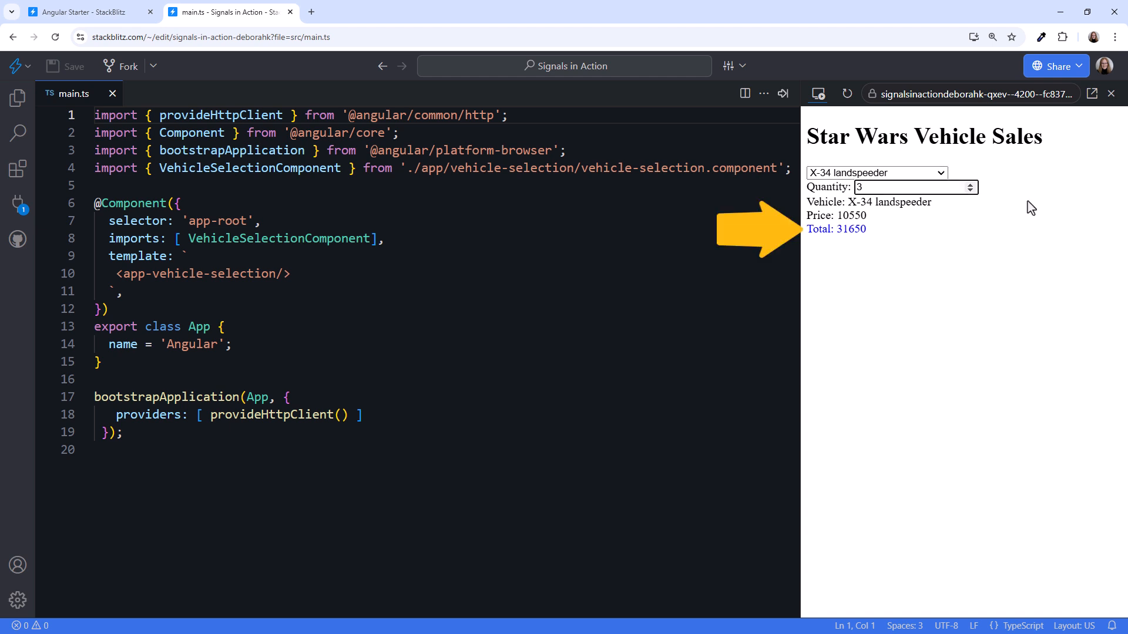
{"action": "left_click", "coordinate": [913, 186]}
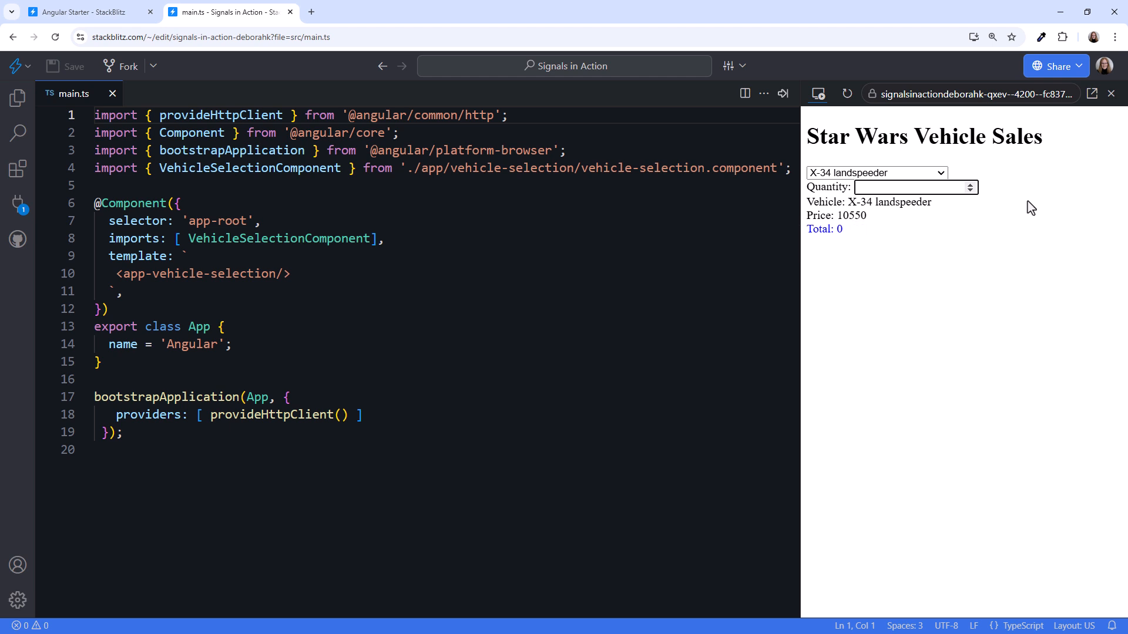
{"action": "type", "text": "5"}
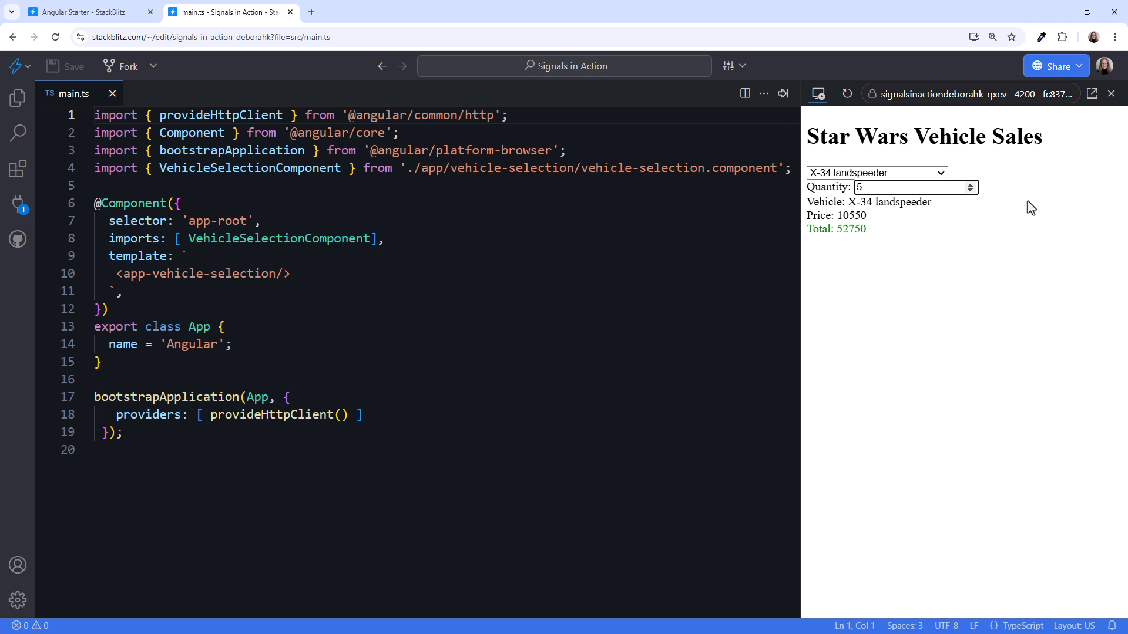
- Retitle the Angular Starter project to 'Signals in Action' in its project settings
{"action": "left_click", "coordinate": [289, 13]}
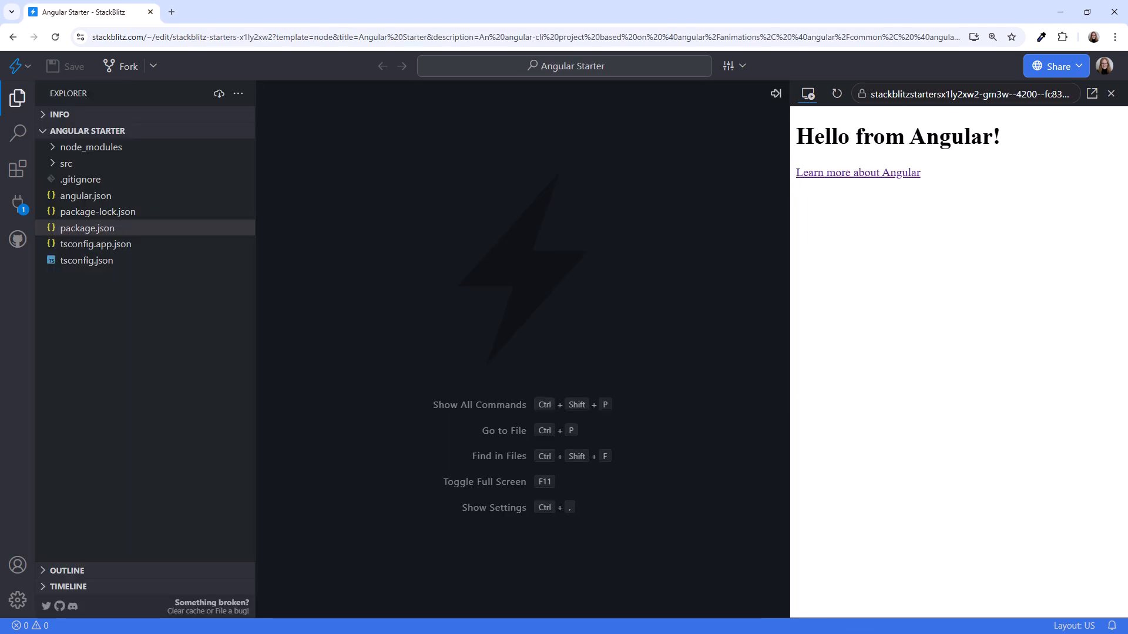
{"action": "left_click", "coordinate": [727, 66]}
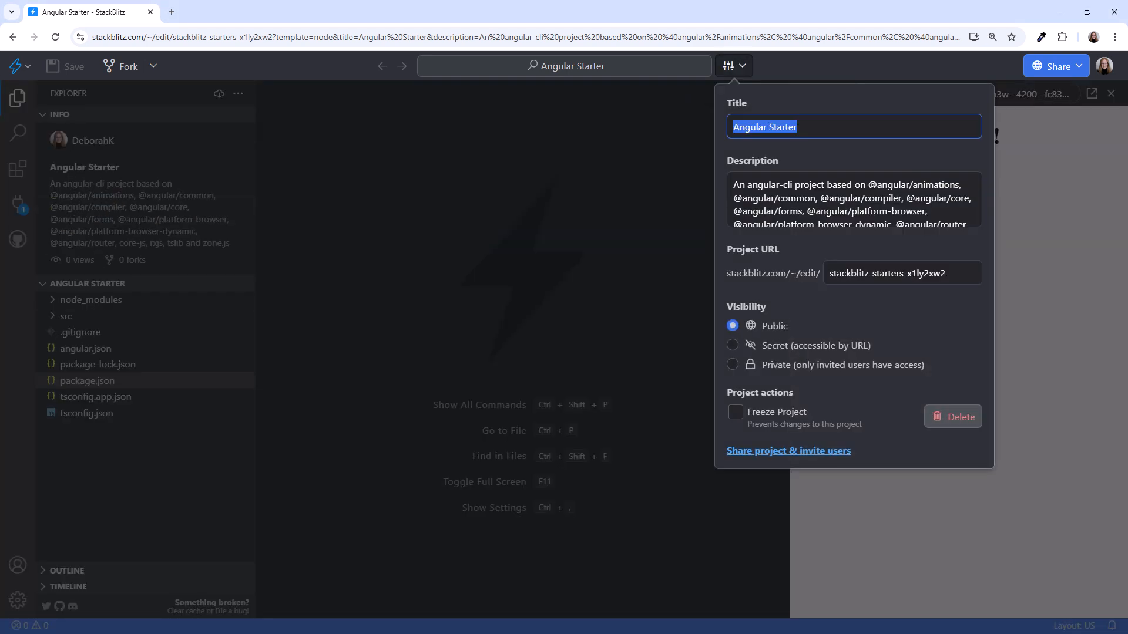
{"action": "type", "text": "Signals in Action"}
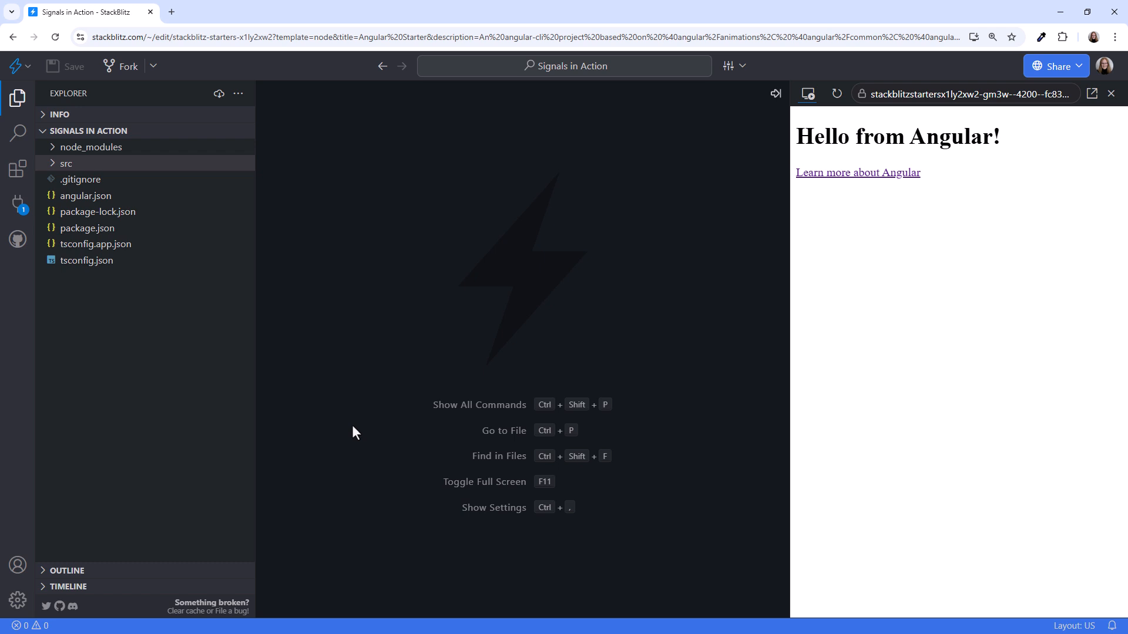
{"action": "left_click", "coordinate": [65, 164]}
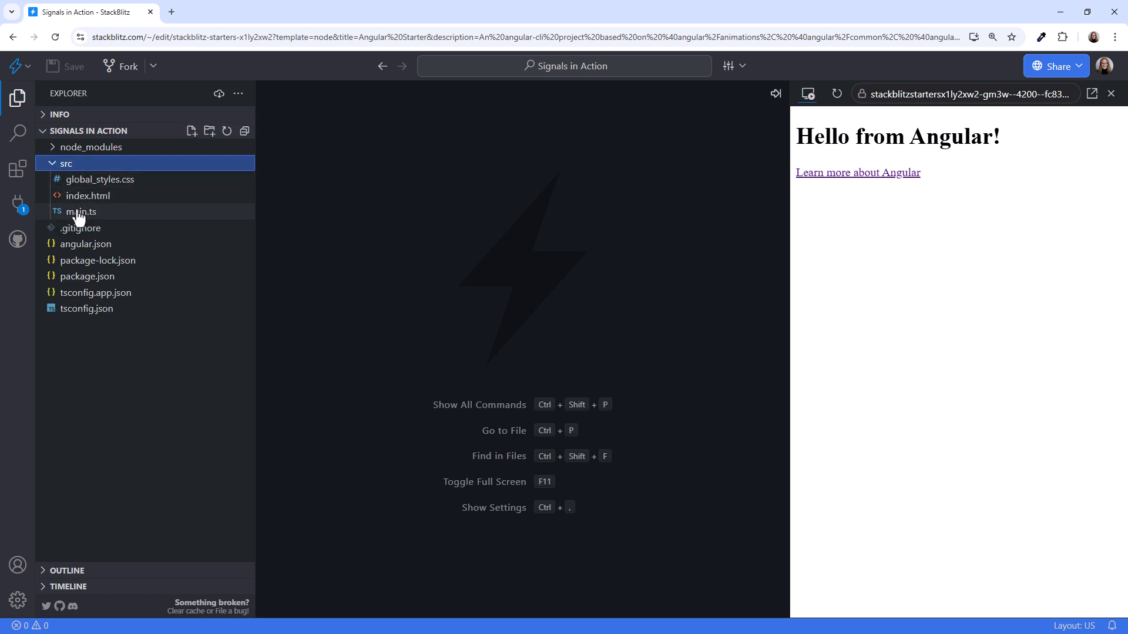
- In main.ts, pass { providers: [provideHttpClient()] } to bootstrapApplication
{"action": "left_click", "coordinate": [81, 212]}
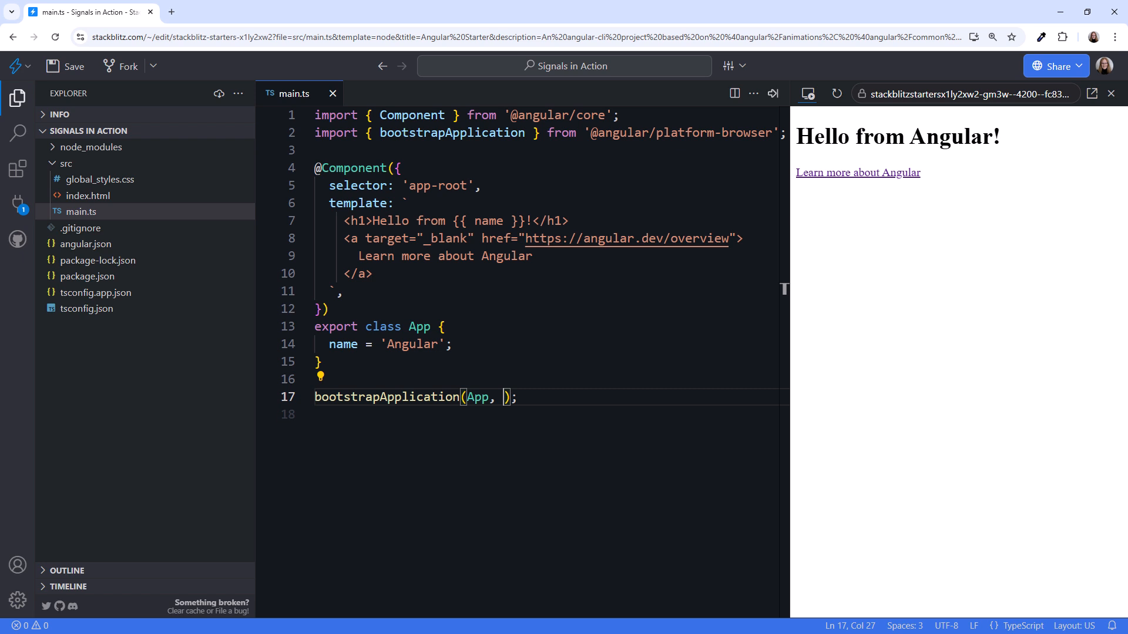
{"action": "type", "text": "{"}
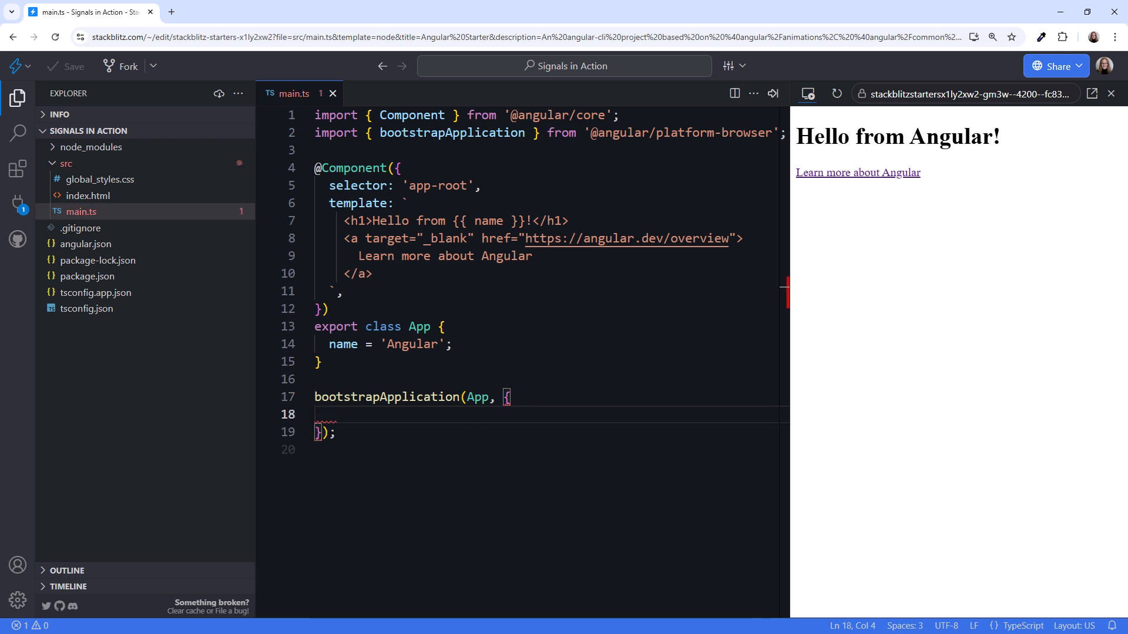
{"action": "type", "text": "providers: []"}
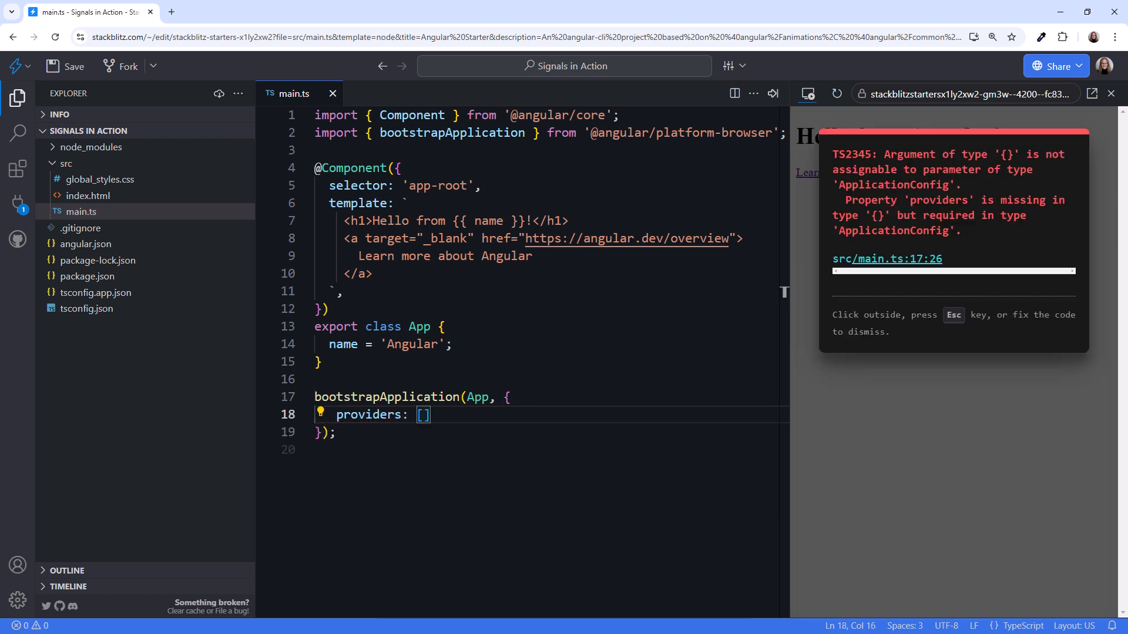
{"action": "type", "text": "prov"}
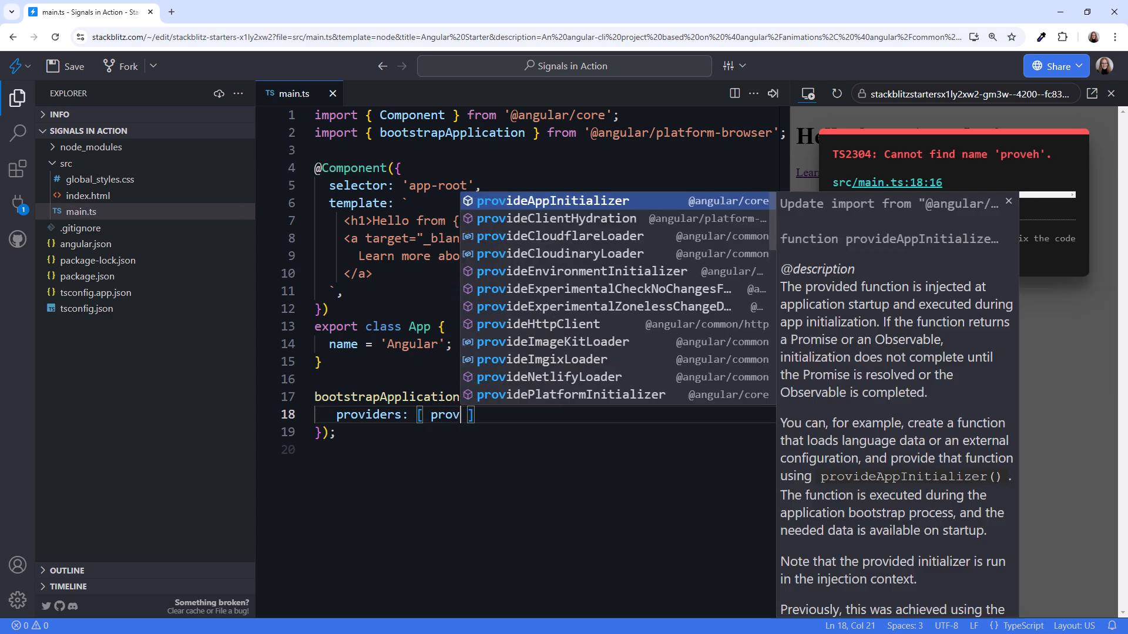
{"action": "left_click", "coordinate": [538, 323]}
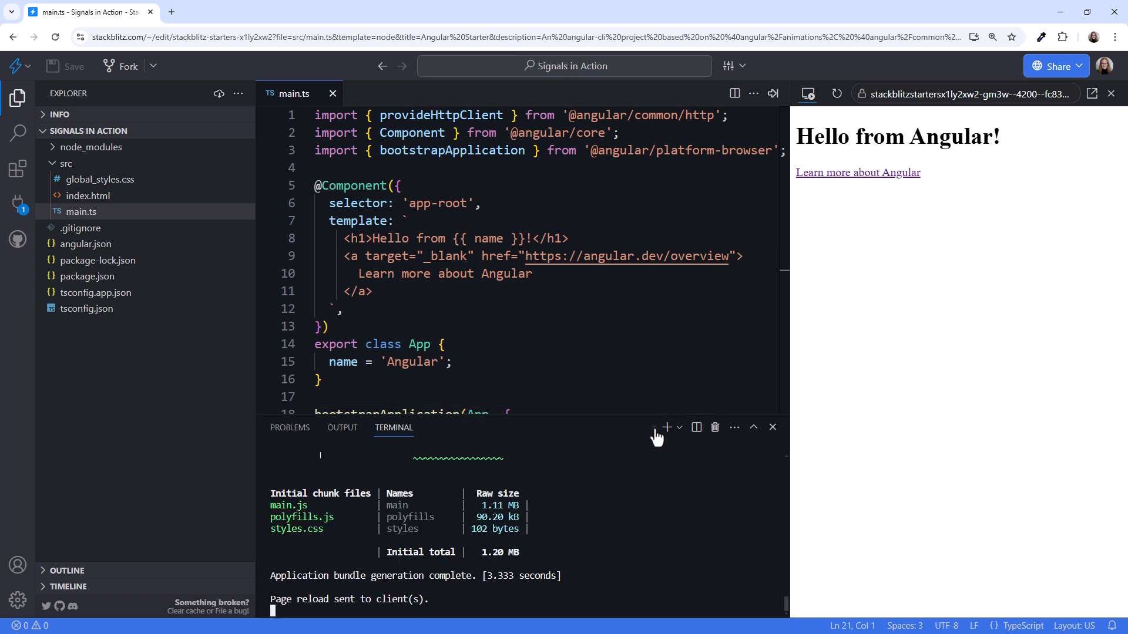
- Run ng g s vehicle --skip-tests in a new terminal and expand the app folder
{"action": "left_click", "coordinate": [664, 427]}
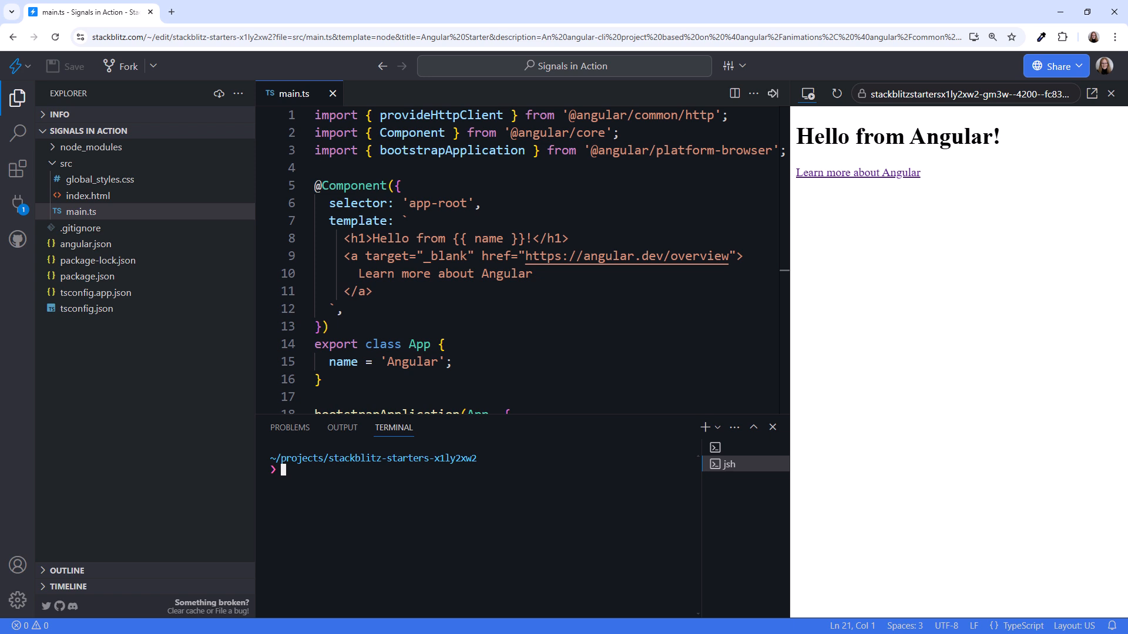
{"action": "type", "text": "ng g s v"}
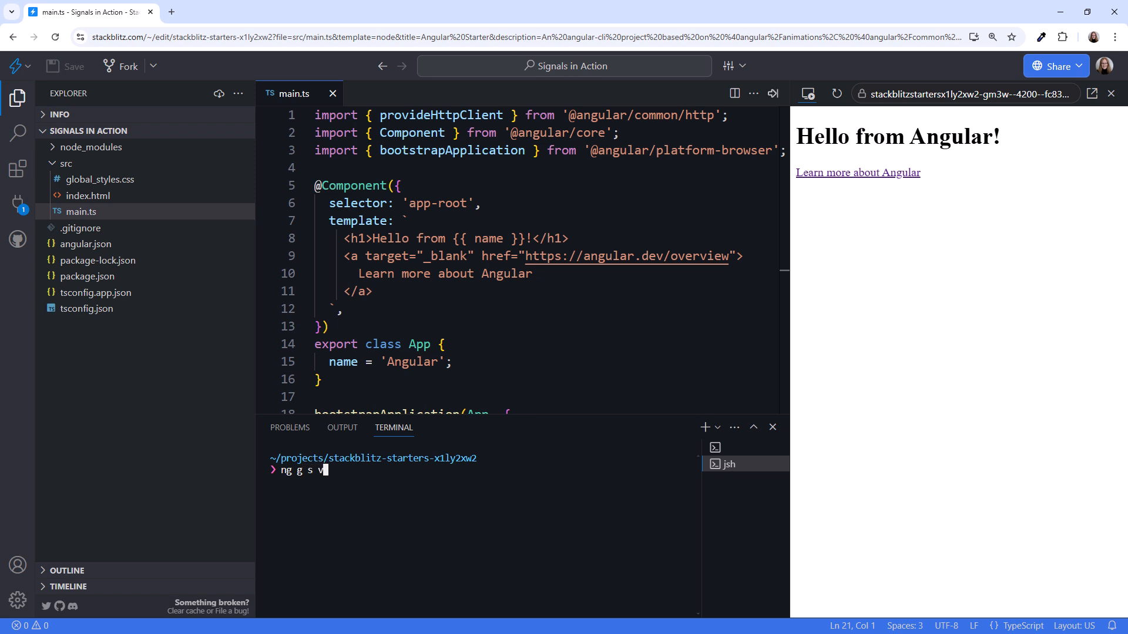
{"action": "type", "text": "ehicle --skip-tests"}
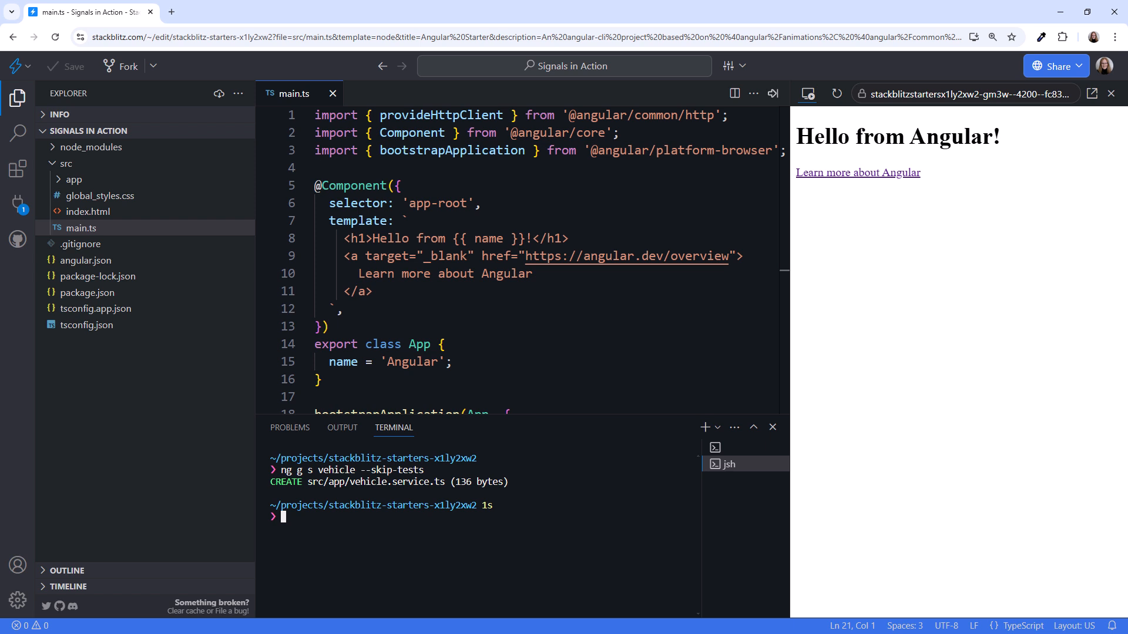
{"action": "left_click", "coordinate": [73, 180]}
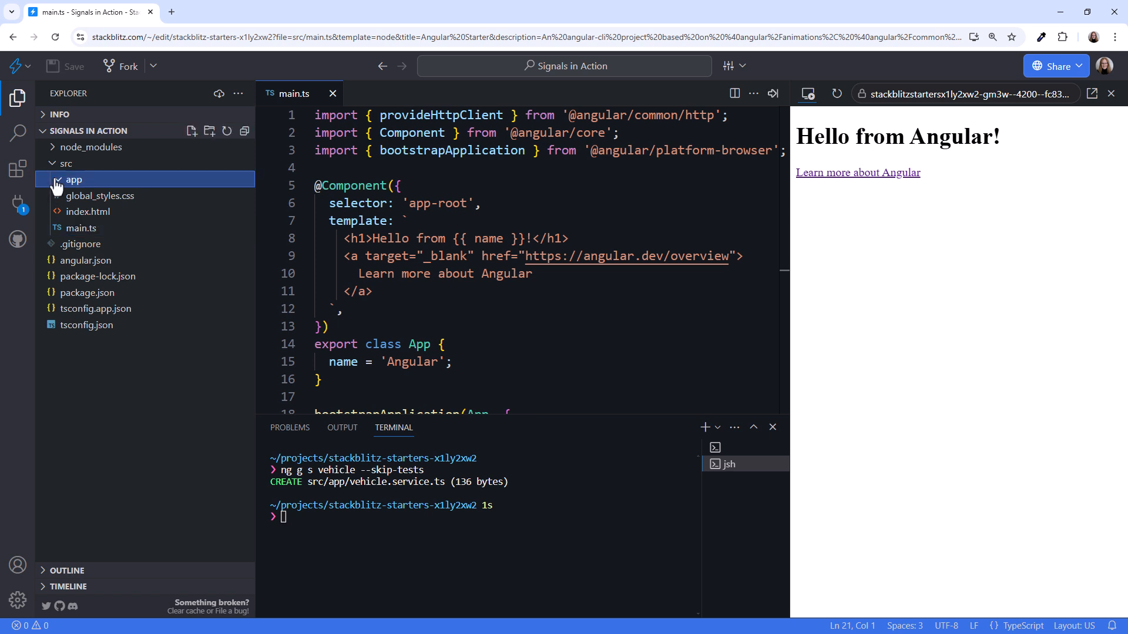
{"action": "left_click", "coordinate": [106, 195]}
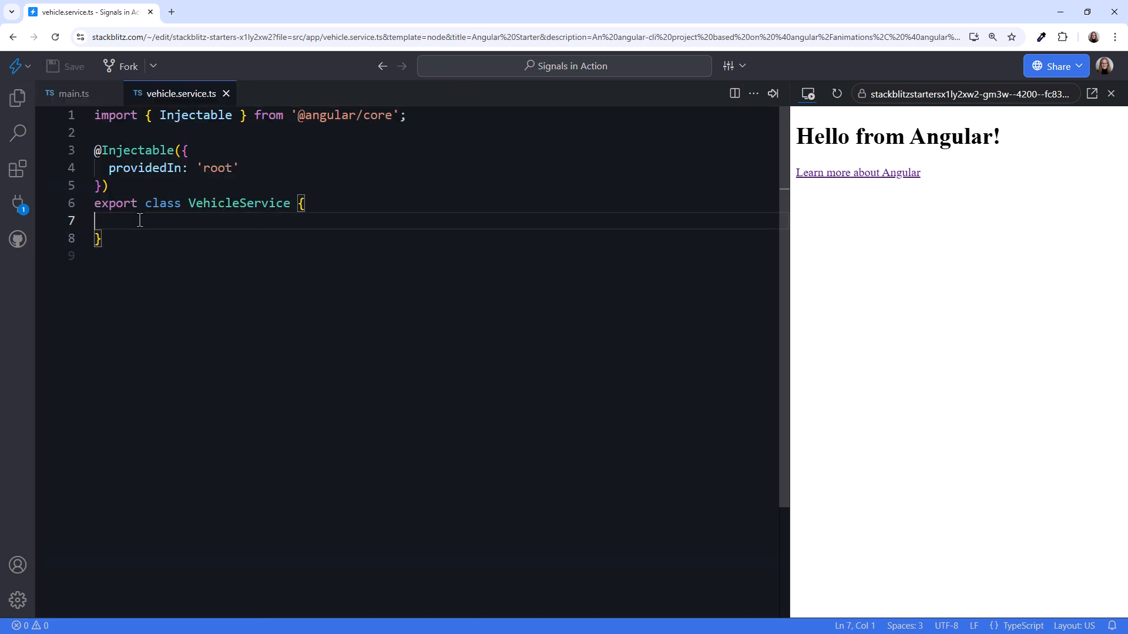
{"action": "type", "text": "private vehicleUrl = 'https://swapi.py4e.com/api/vehicles';"}
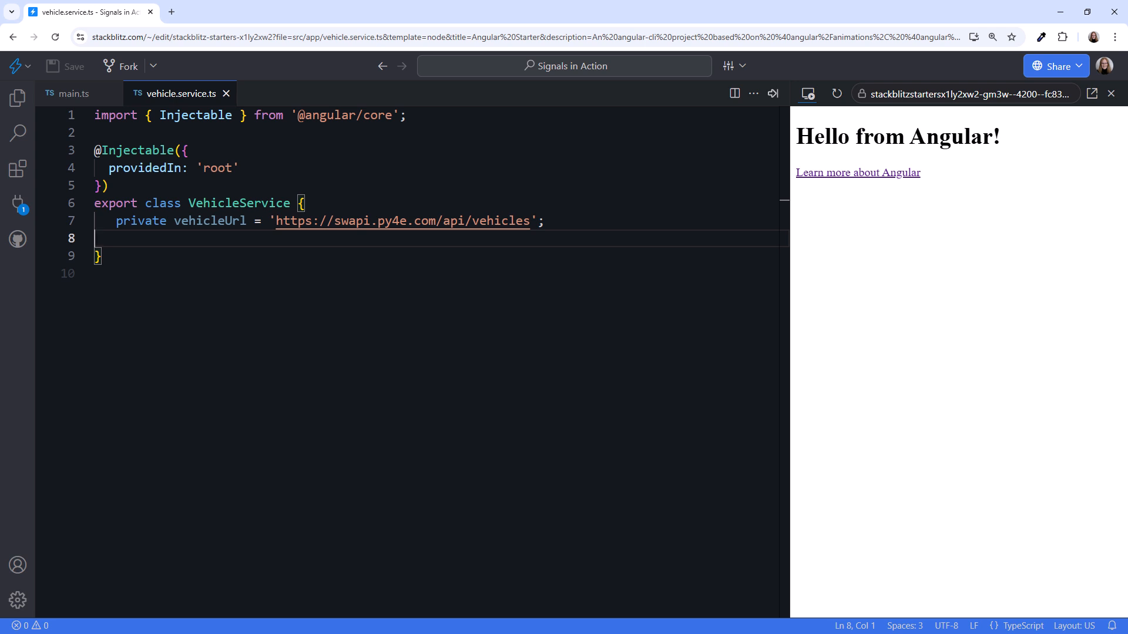
{"action": "type", "text": "private"}
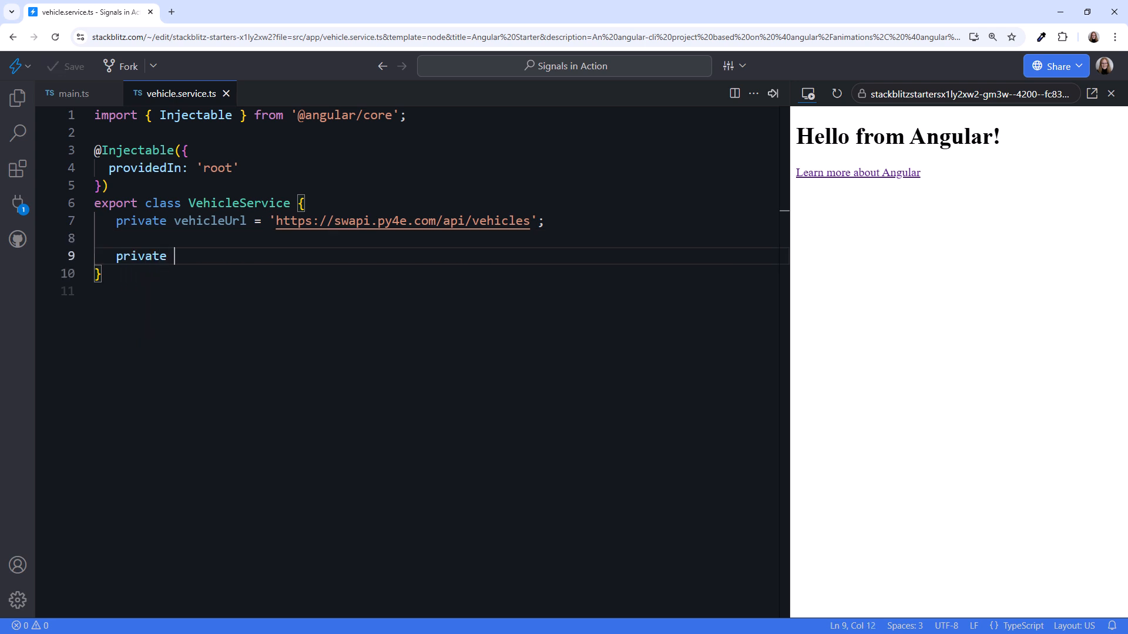
{"action": "type", "text": "http = inject(Httpc"}
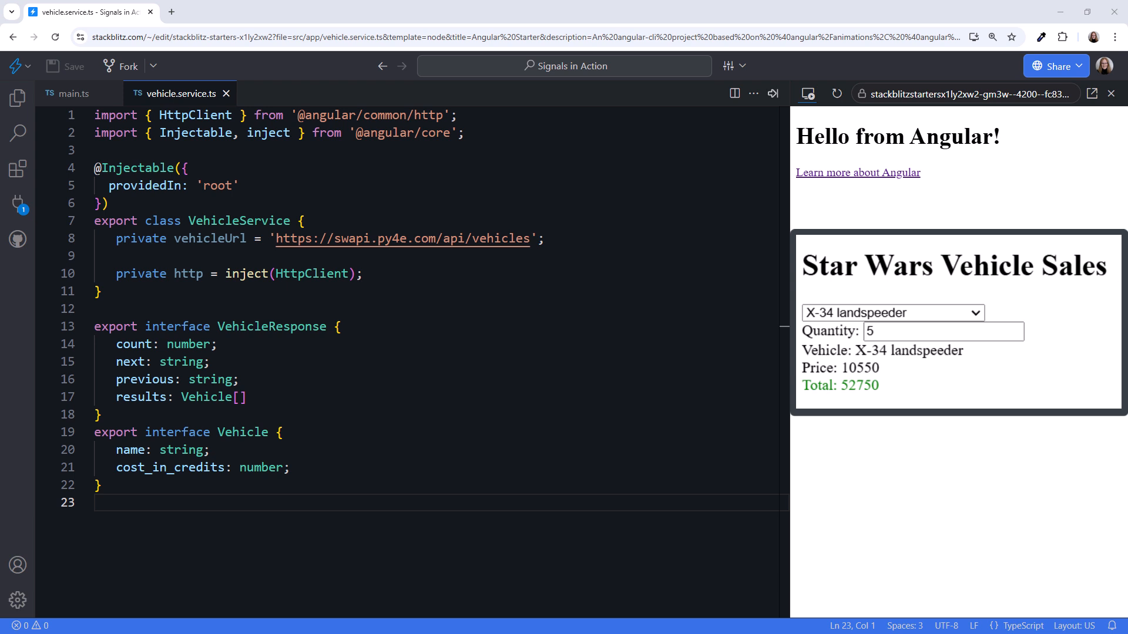
- Add empty vehicles, selectedVehicle, quantity, total and color properties to VehicleService
{"action": "type", "text": "vehicles = ;"}
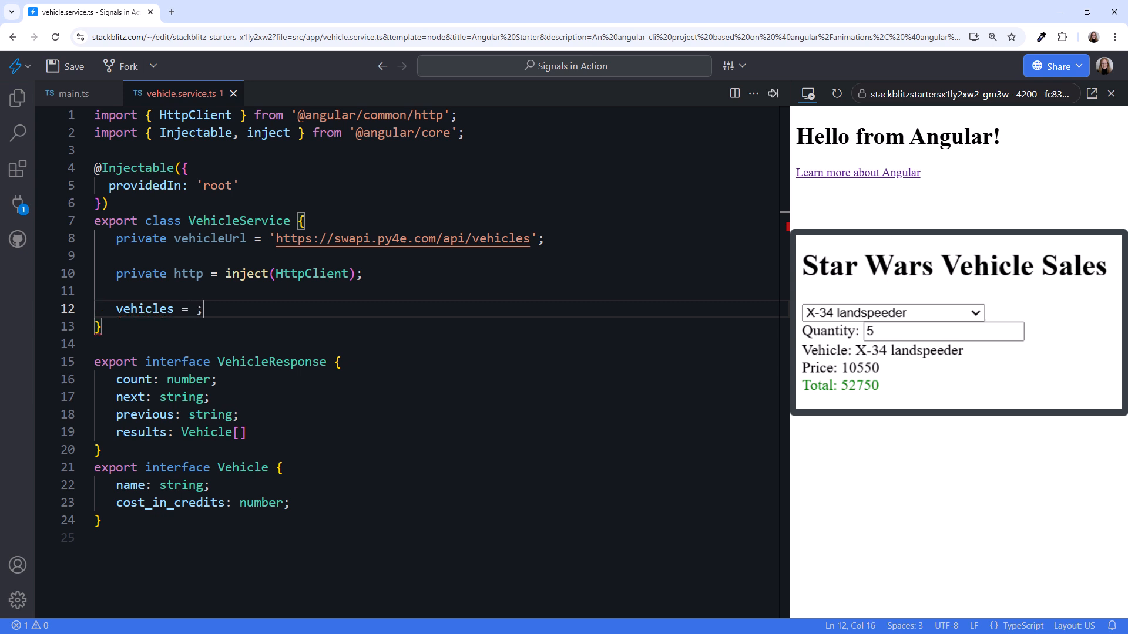
{"action": "key", "text": "enter"}
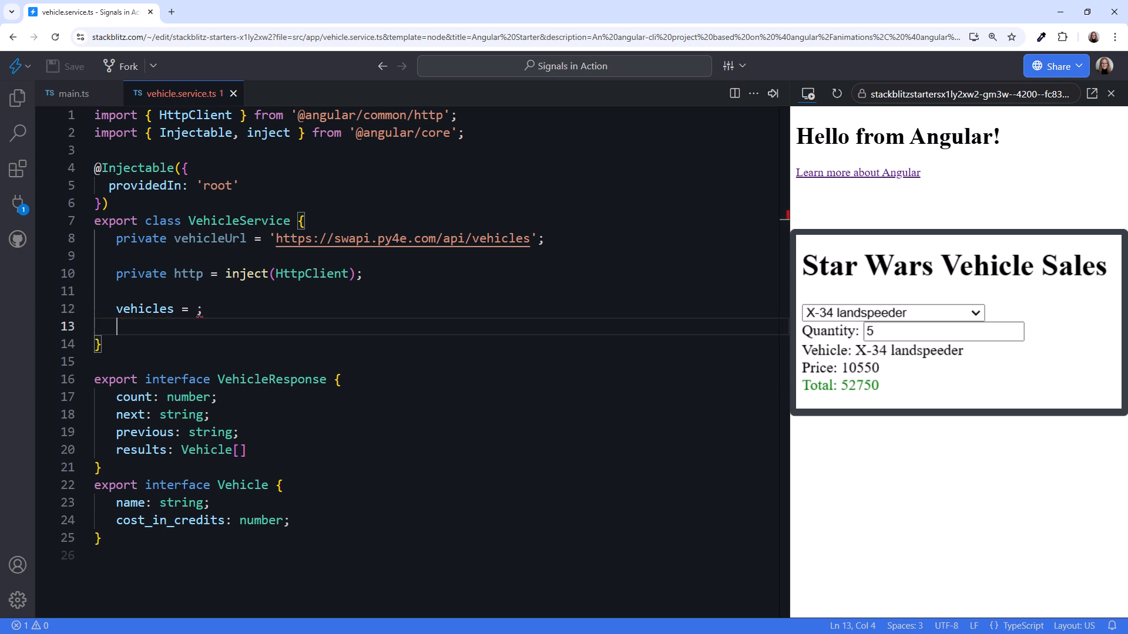
{"action": "type", "text": "selectedVehicle"}
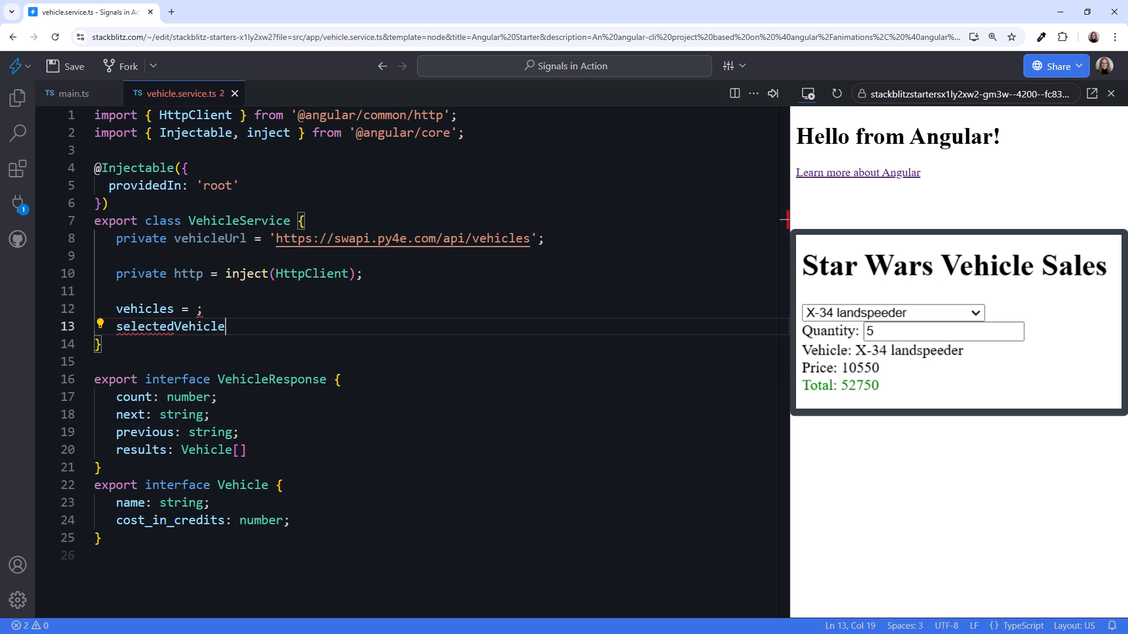
{"action": "type", "text": "= ;"}
{"action": "type", "text": "quantity = ;"}
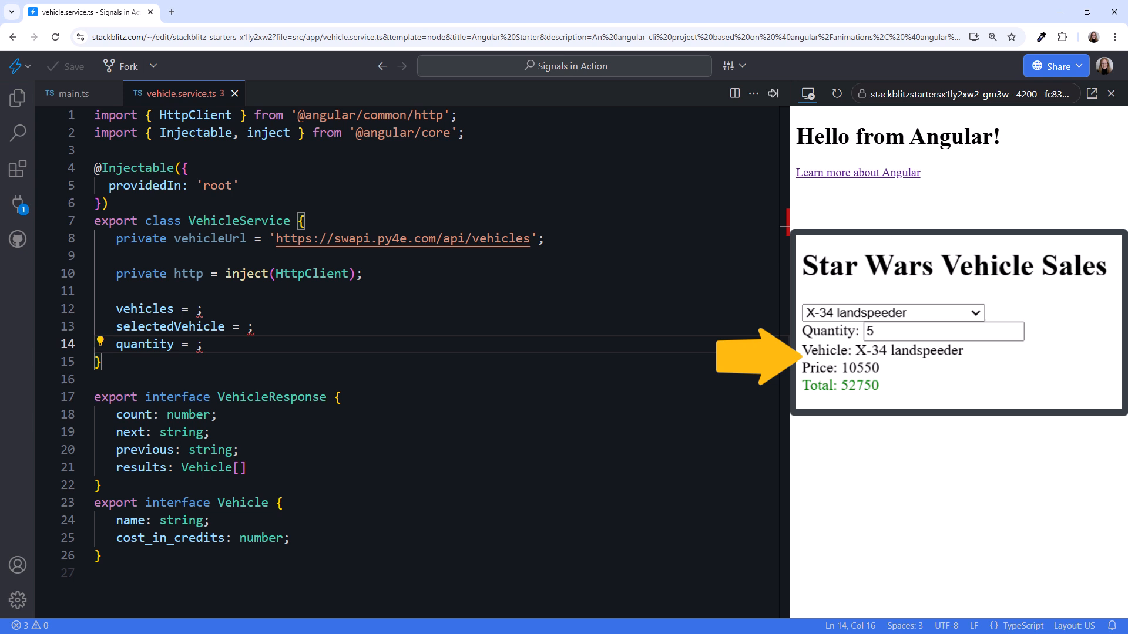
{"action": "type", "text": "total = ;"}
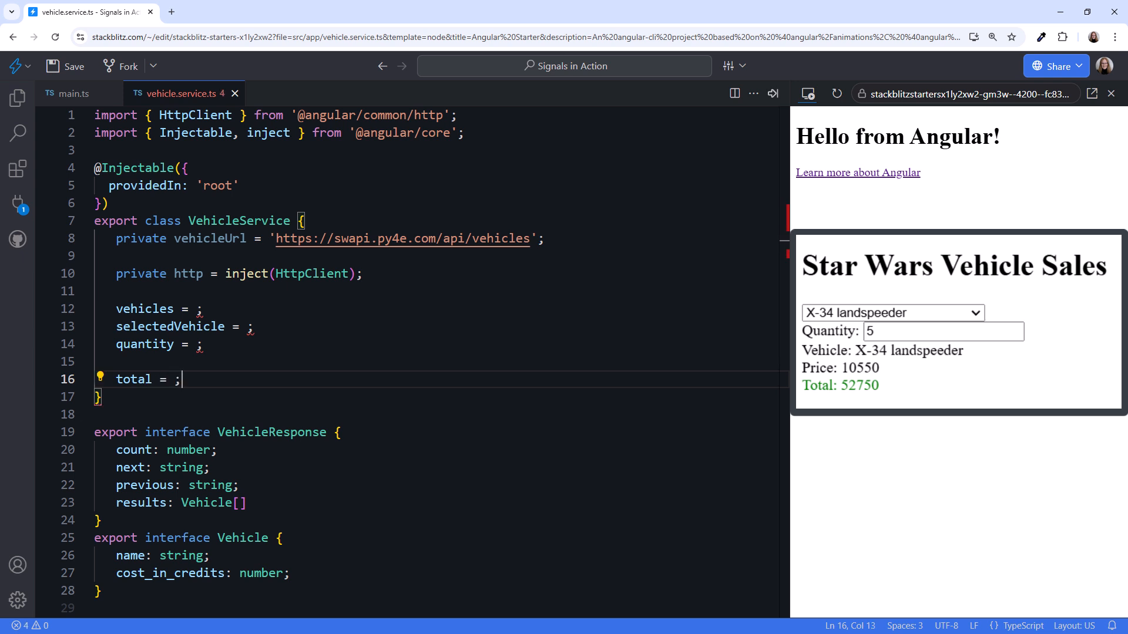
{"action": "key", "text": "enter"}
{"action": "type", "text": "color = ;"}
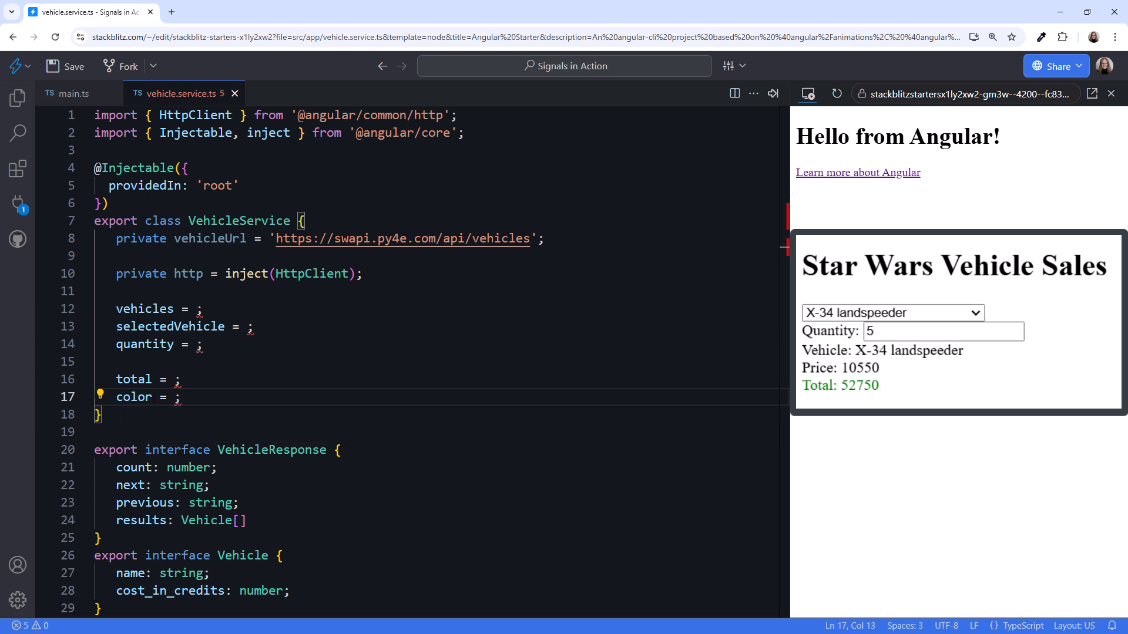
{"action": "left_click", "coordinate": [65, 65]}
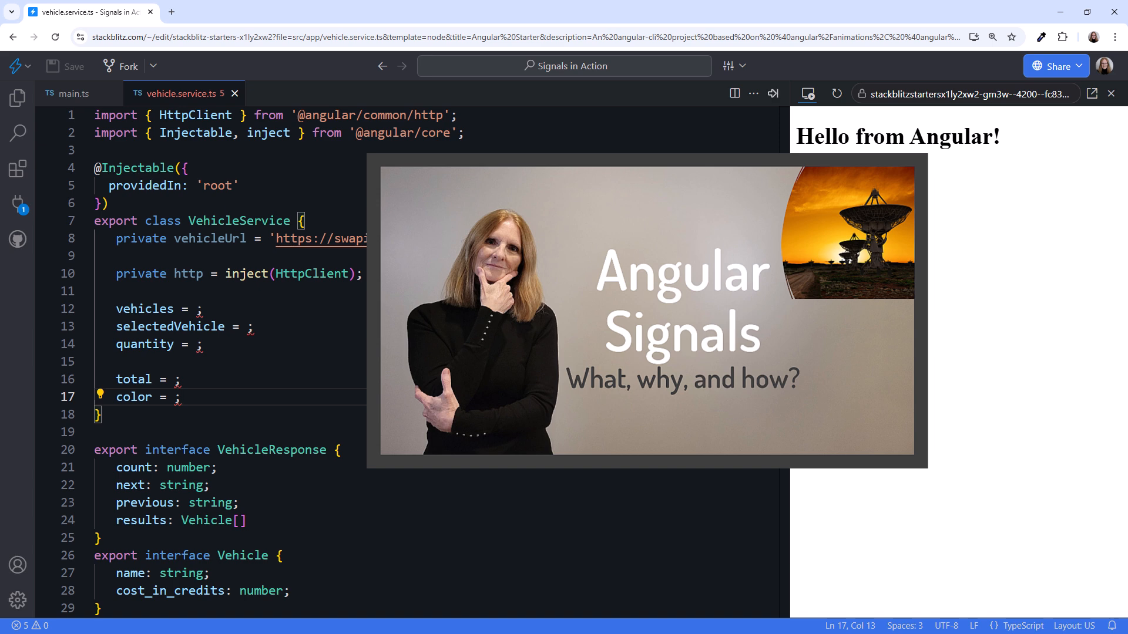
- Start typing signal as the initializer of the vehicles property
{"action": "type", "text": "signal<Vehicle[]>"}
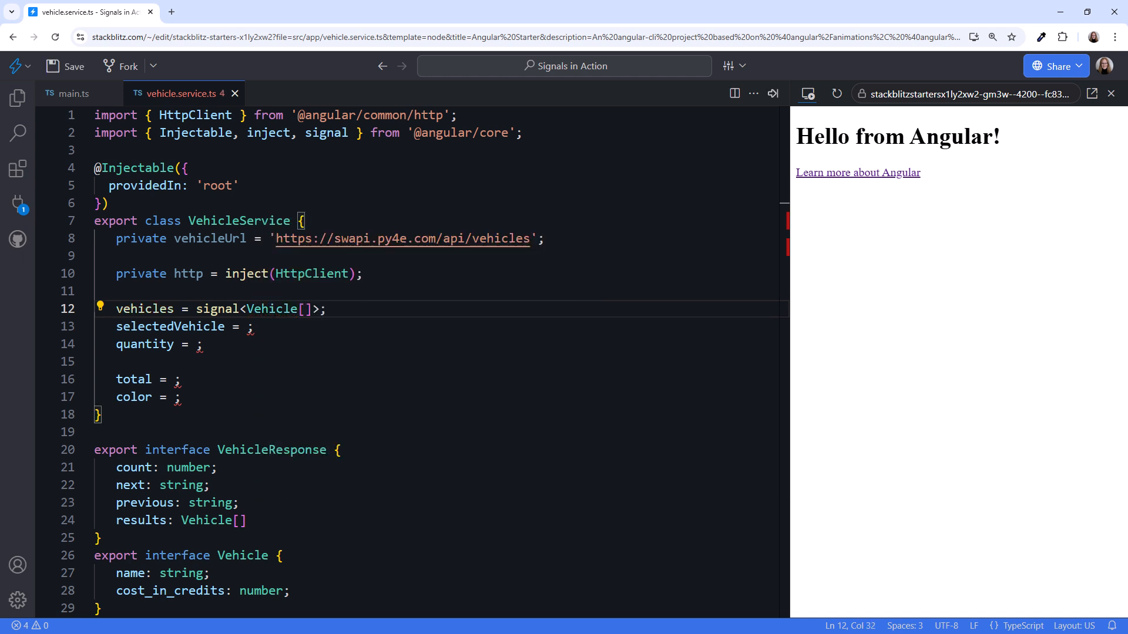
- Initialize vehicles as signal<Vehicle[]>([]), selectedVehicle as signal<Vehicle | undefined>(undefined), quantity as signal(1)
{"action": "type", "text": "([])"}
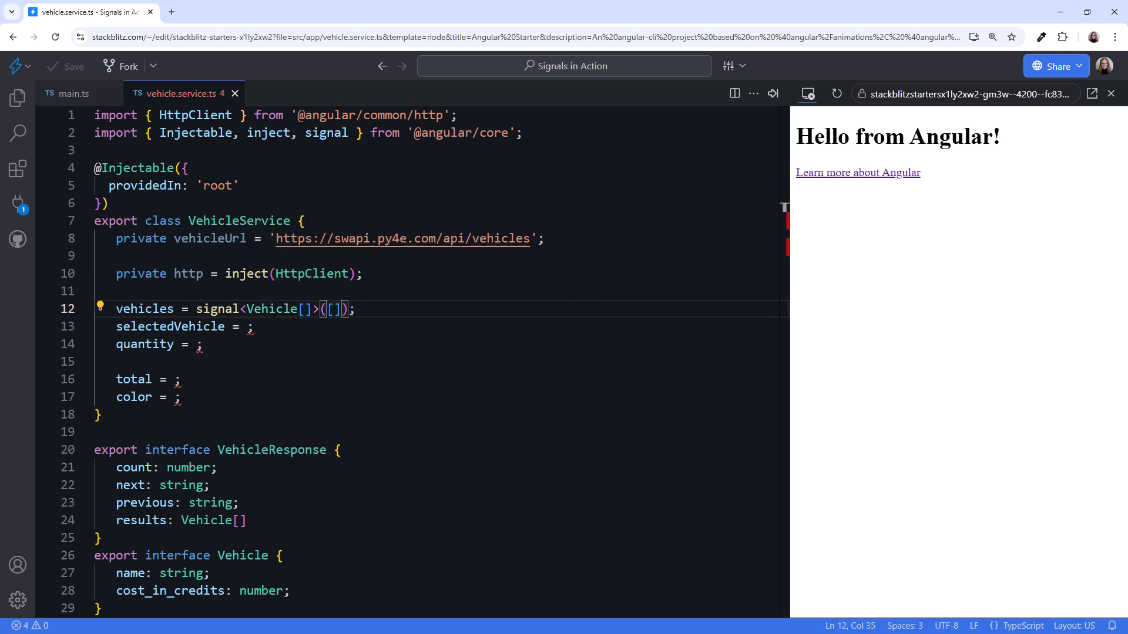
{"action": "type", "text": "signal<Vehicle"}
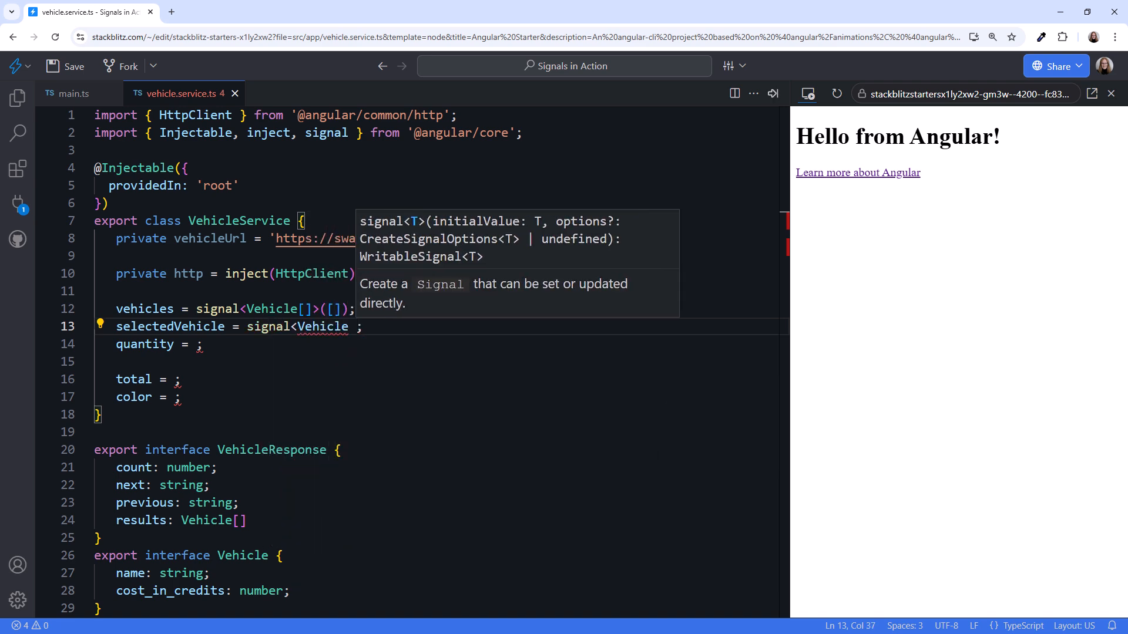
{"action": "type", "text": "| undefined>"}
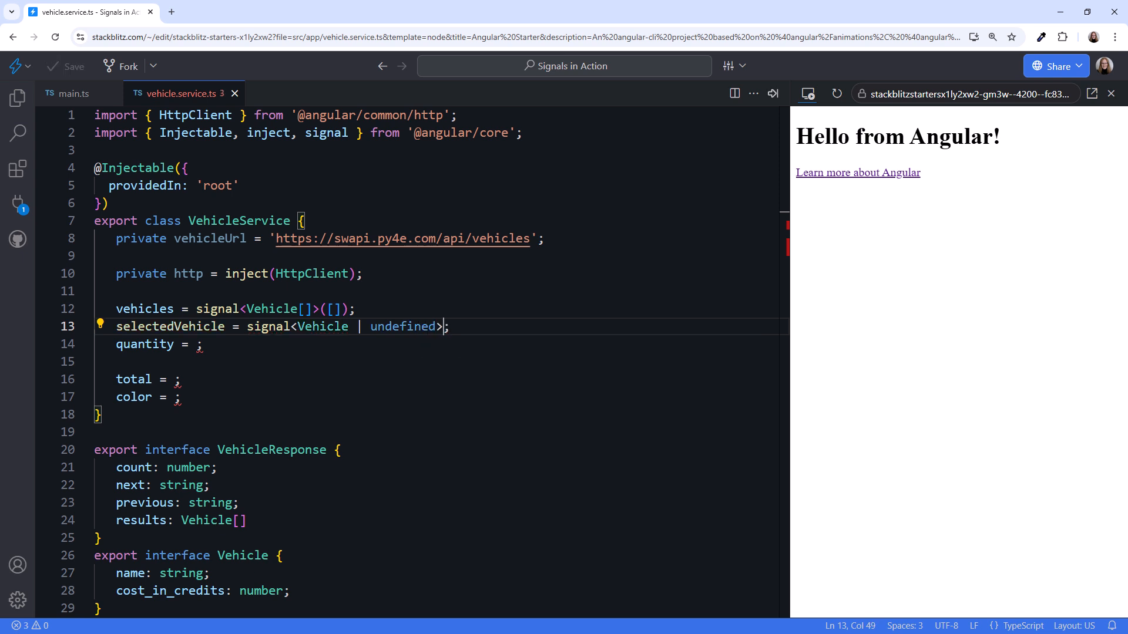
{"action": "type", "text": "(undefined"}
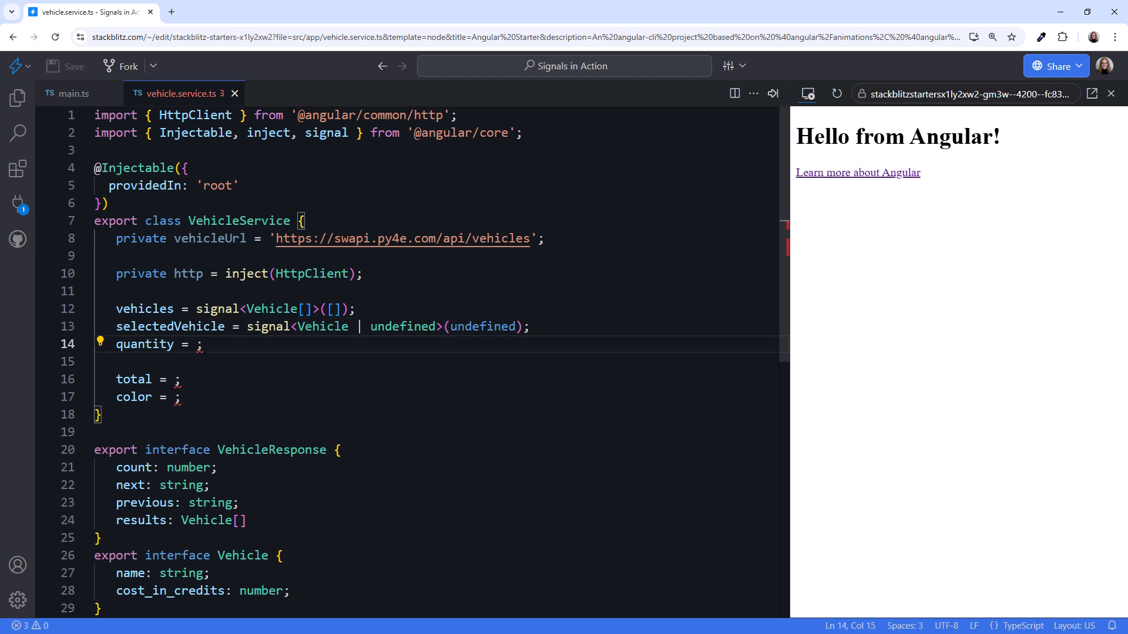
{"action": "type", "text": "signal()"}
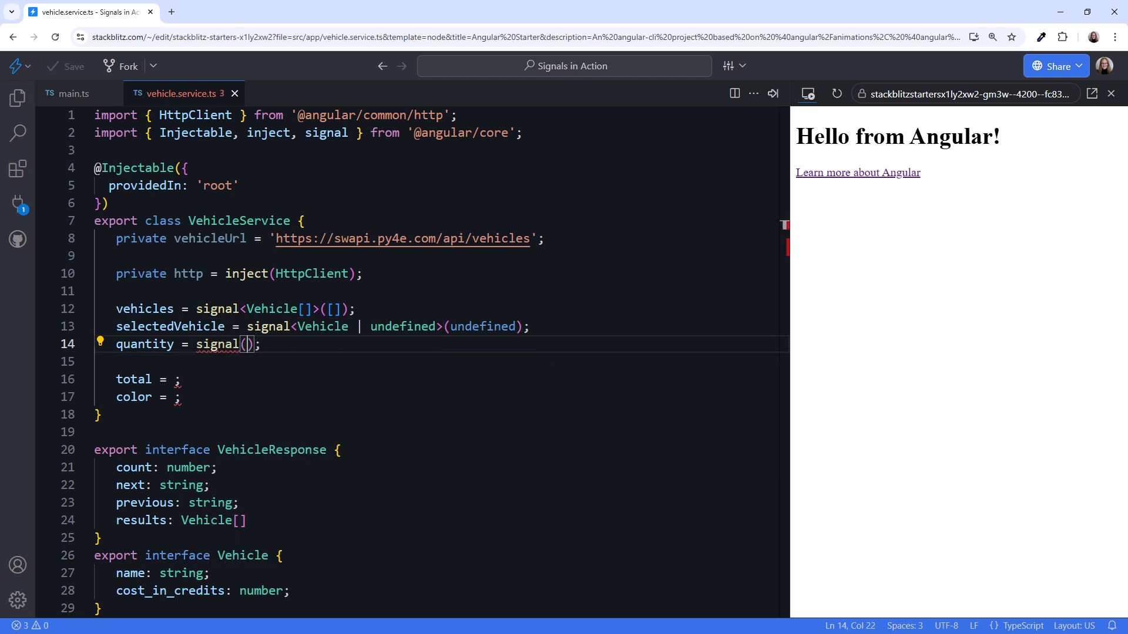
{"action": "type", "text": "1"}
{"action": "left_click", "coordinate": [441, 380]}
{"action": "type", "text": "computed(() "}
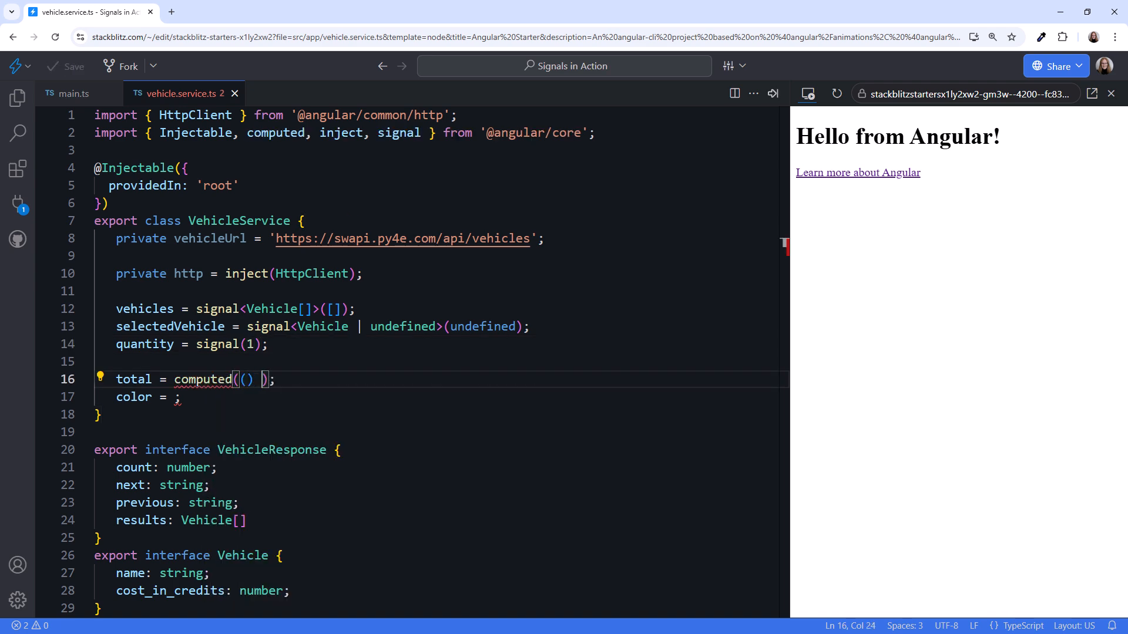
- Set total = computed(() => (this.selectedVehicle()?.cost_in_credits ?? 0) * this.quantity())
{"action": "type", "text": "=> this.selectedVehicle("}
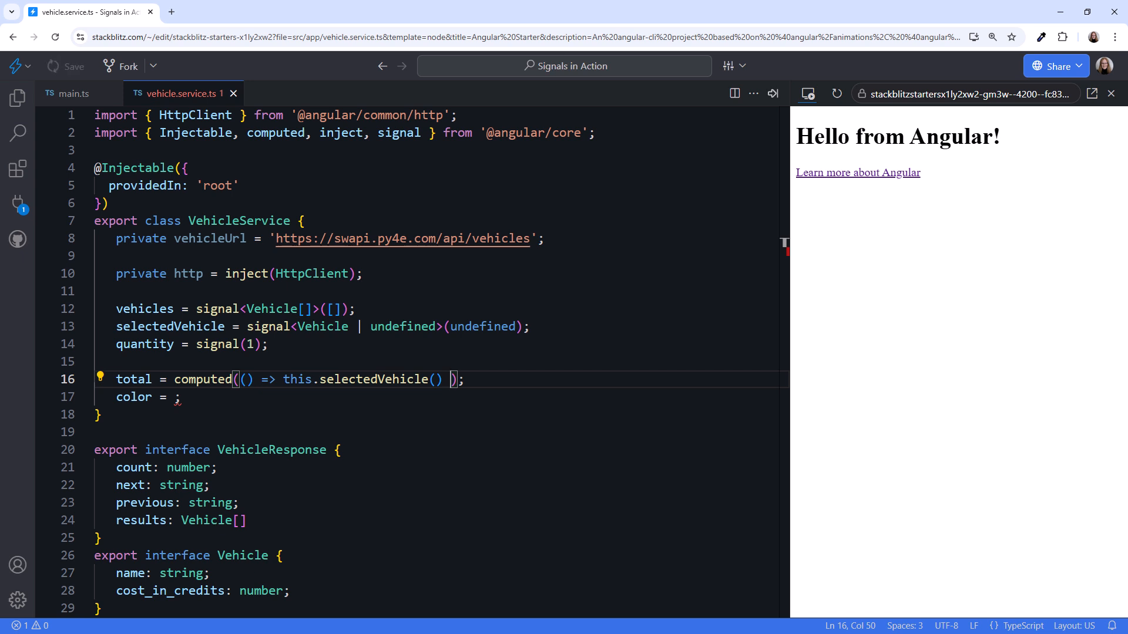
{"action": "key", "text": "Backspace"}
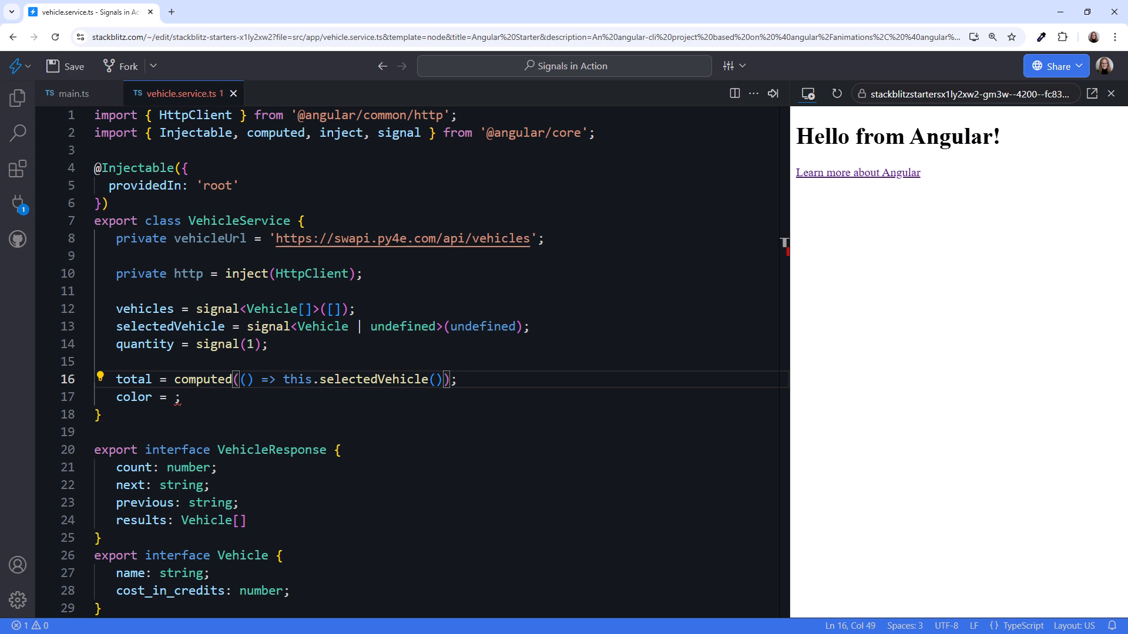
{"action": "type", "text": "?.cost_in_credits"}
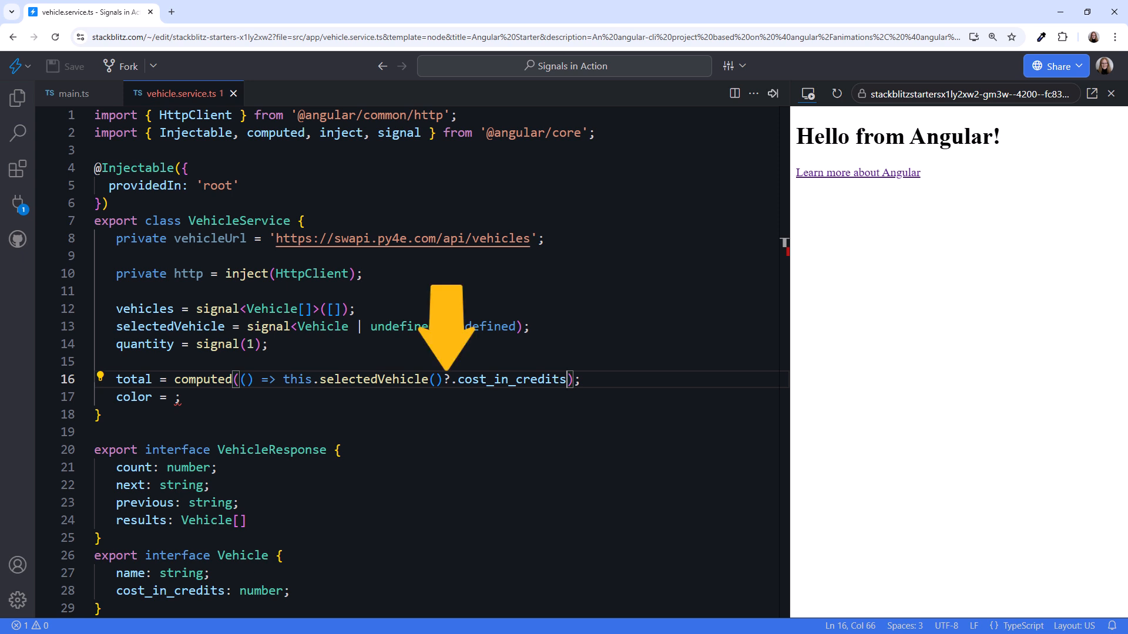
{"action": "type", "text": "* this.quantity("}
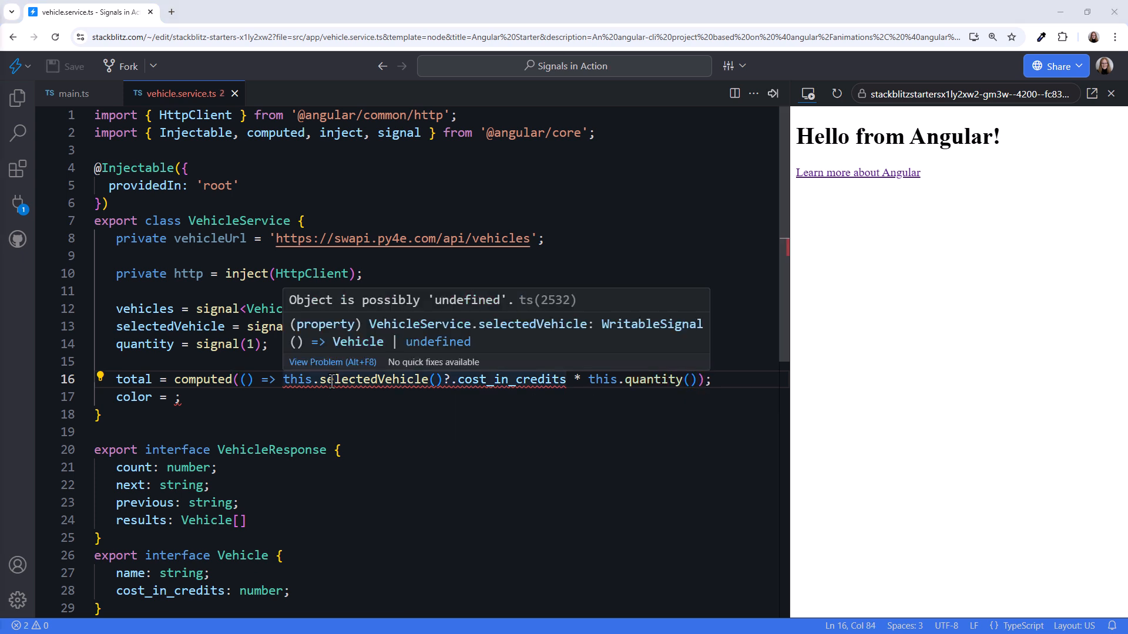
{"action": "left_click_drag", "start_coordinate": [282, 379], "coordinate": [565, 379]}
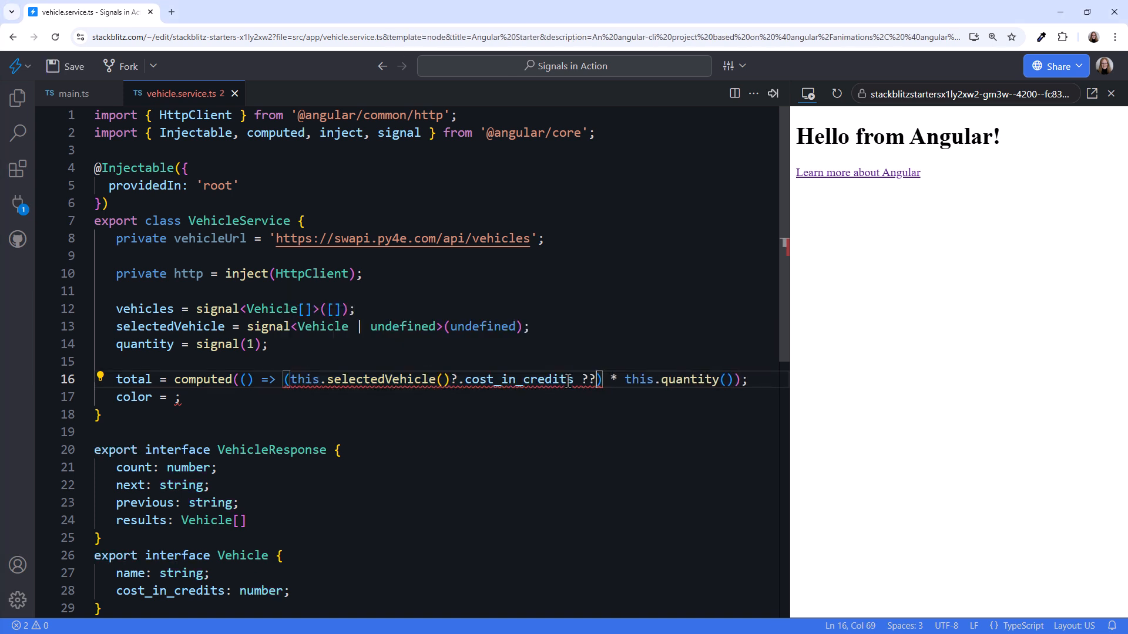
{"action": "type", "text": "0"}
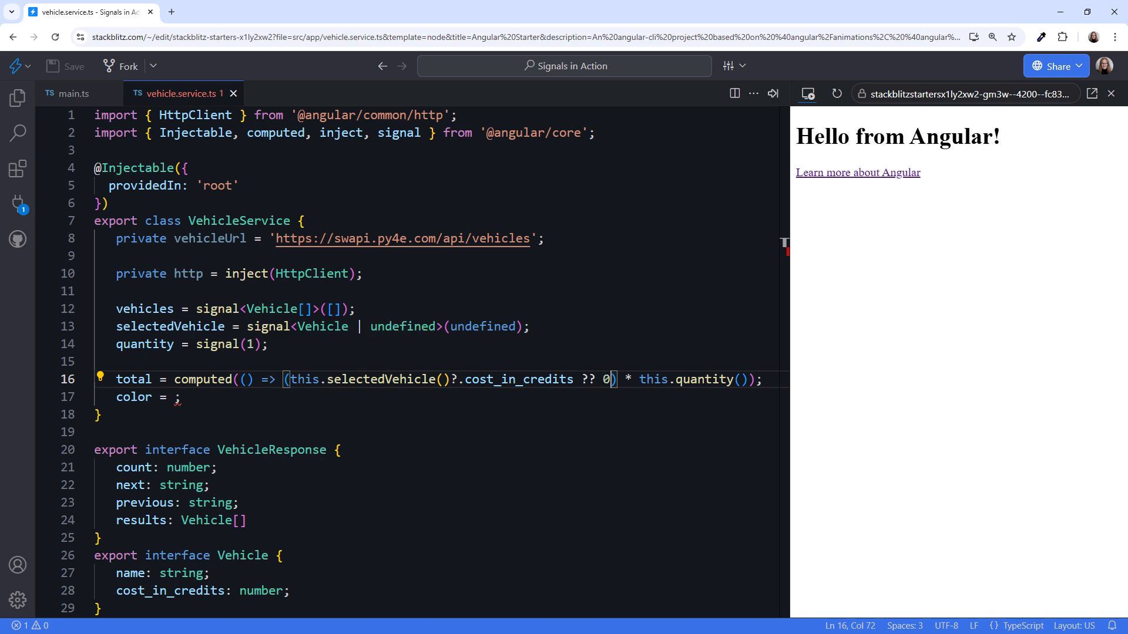
- Set color = computed(() => this.total() > 50000 ? 'green' : 'blue')
{"action": "type", "text": "computed(() =>"}
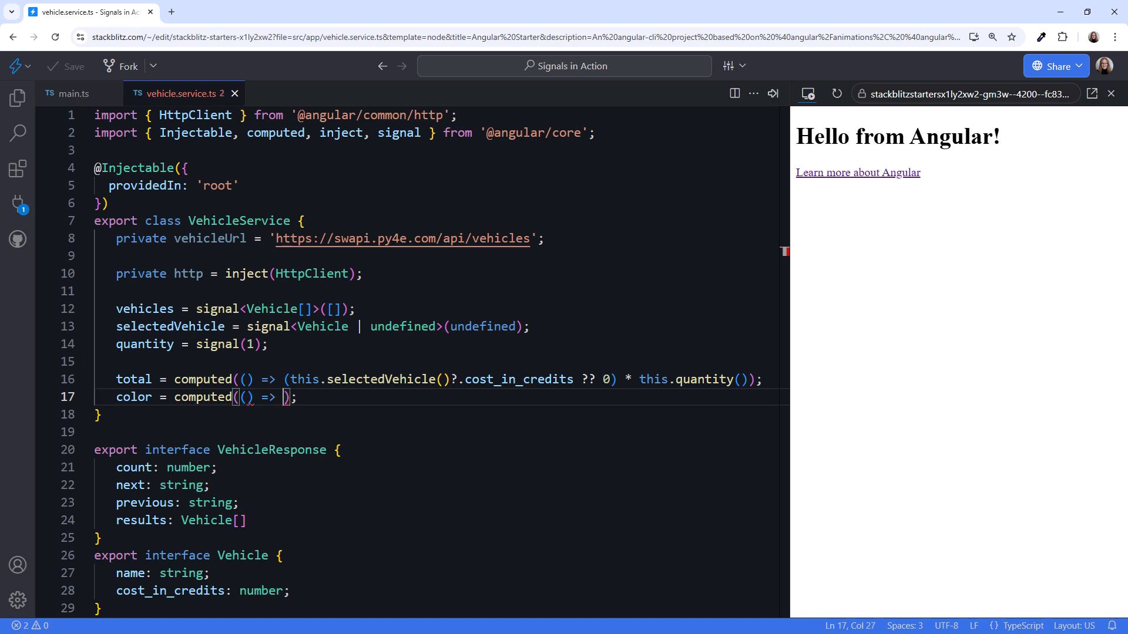
{"action": "type", "text": "this.total() >"}
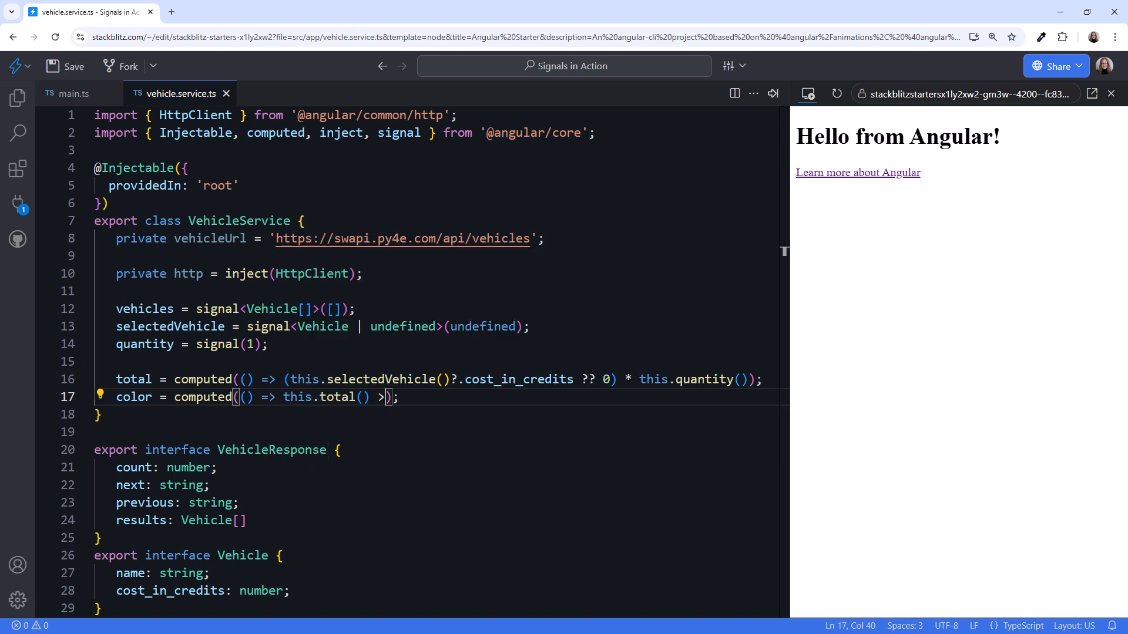
{"action": "type", "text": "50000 ?"}
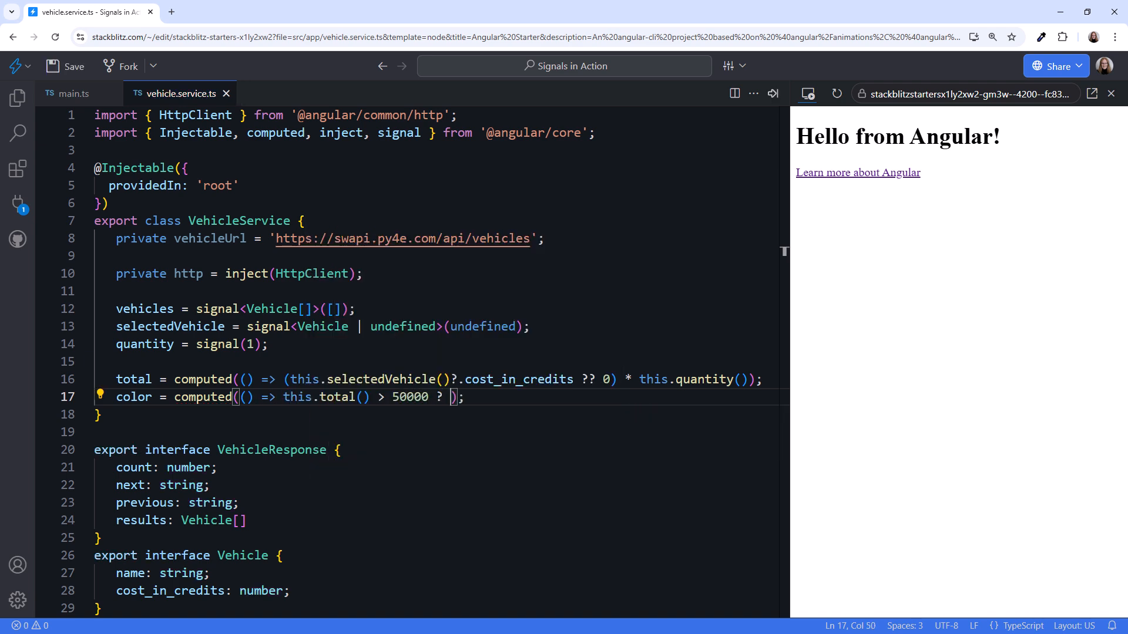
{"action": "type", "text": "'green' : 'blue"}
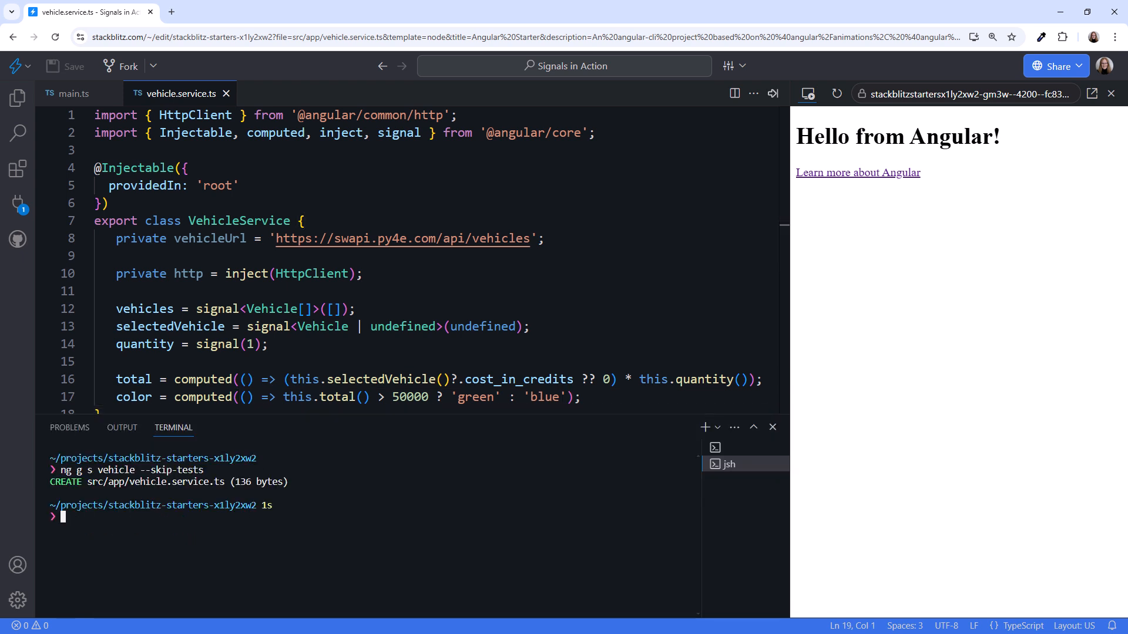
- Run ng g c vehicle-selection --inline-template --inline-style --skip-tests in the terminal
{"action": "type", "text": "ng"}
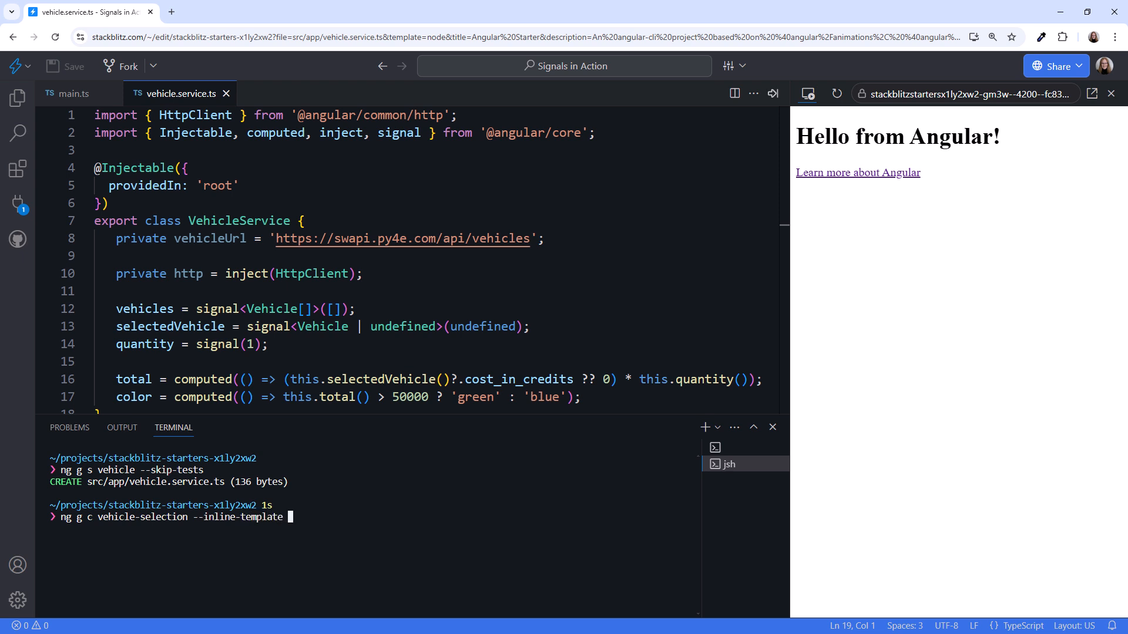
{"action": "type", "text": "--inline-"}
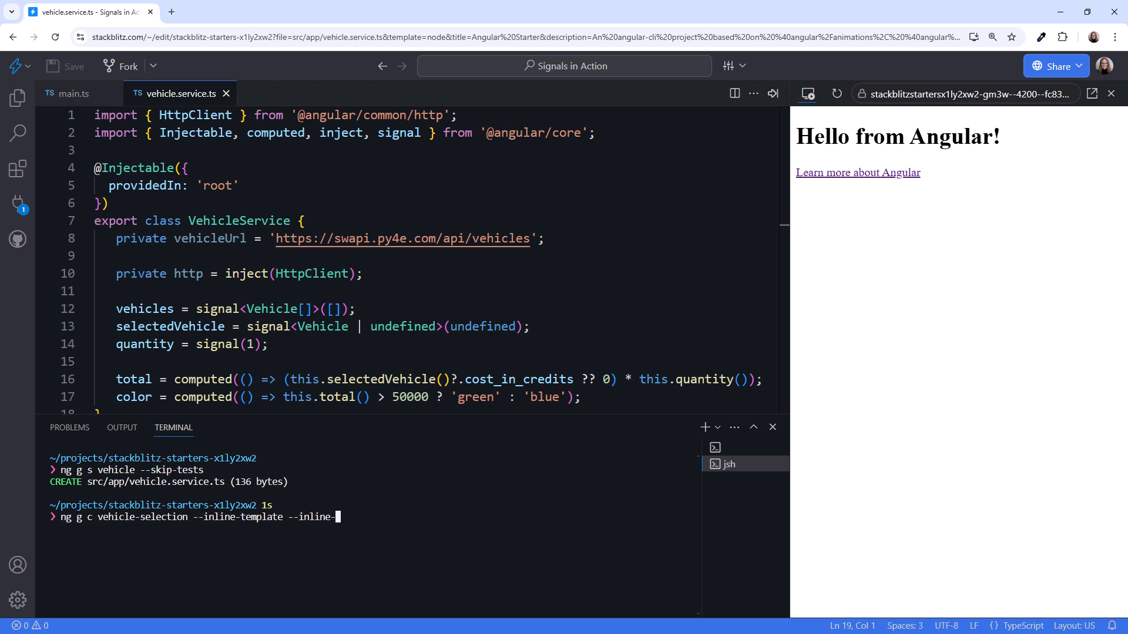
{"action": "type", "text": "style"}
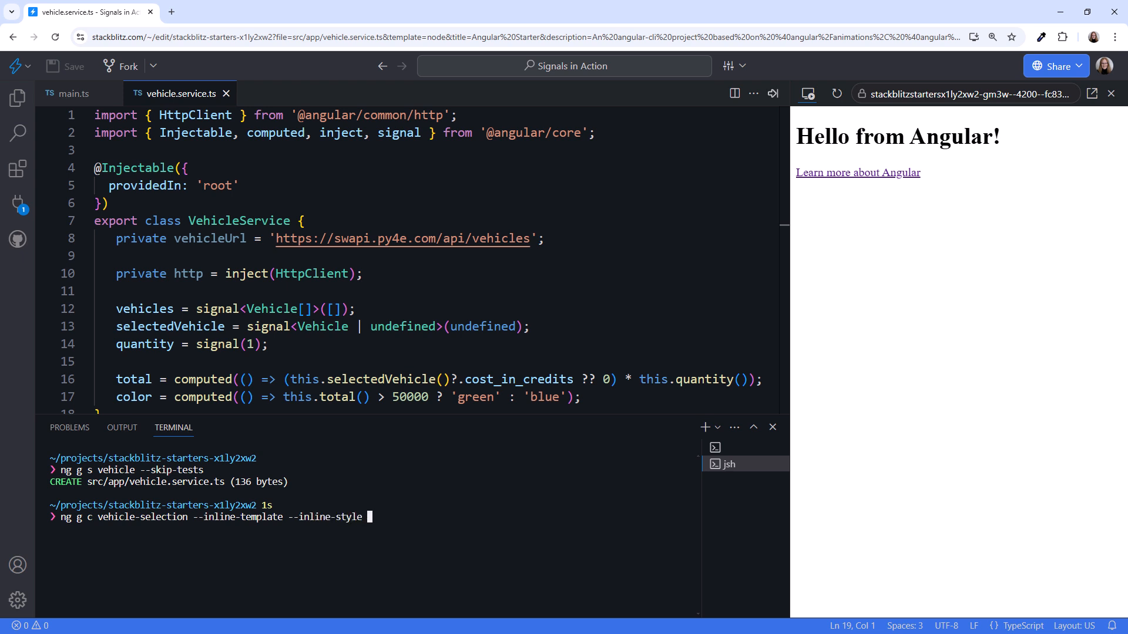
{"action": "type", "text": "--s"}
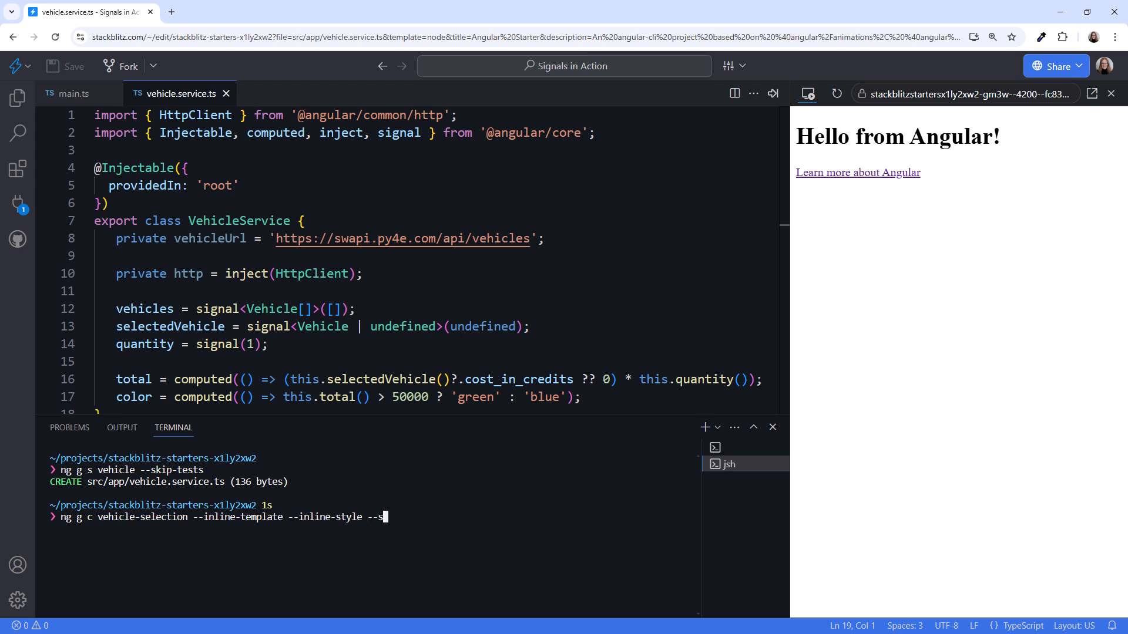
{"action": "type", "text": "kip-tests"}
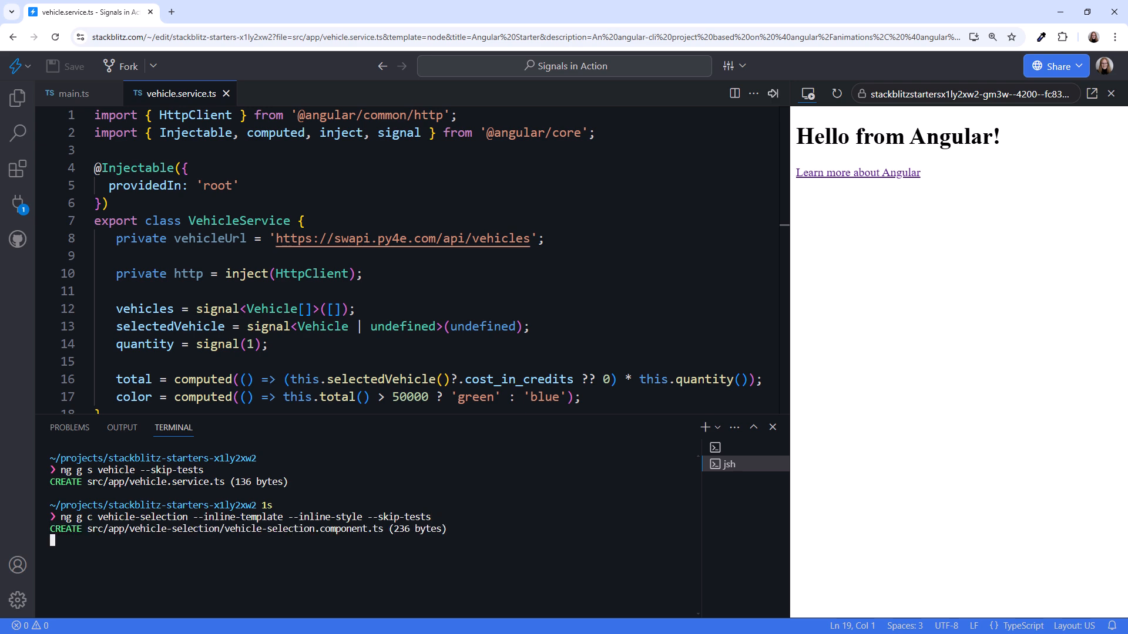
{"action": "left_click", "coordinate": [17, 100]}
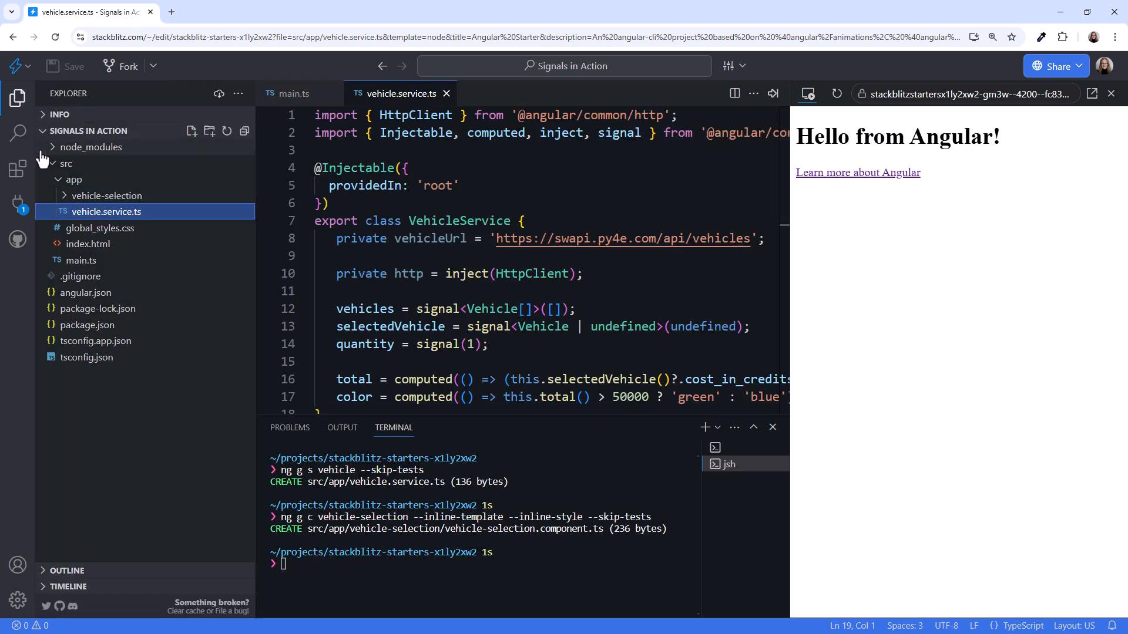
- Open vehicle-selection.component.ts, then hide the Explorer sidebar and close the terminal
{"action": "left_click", "coordinate": [105, 196]}
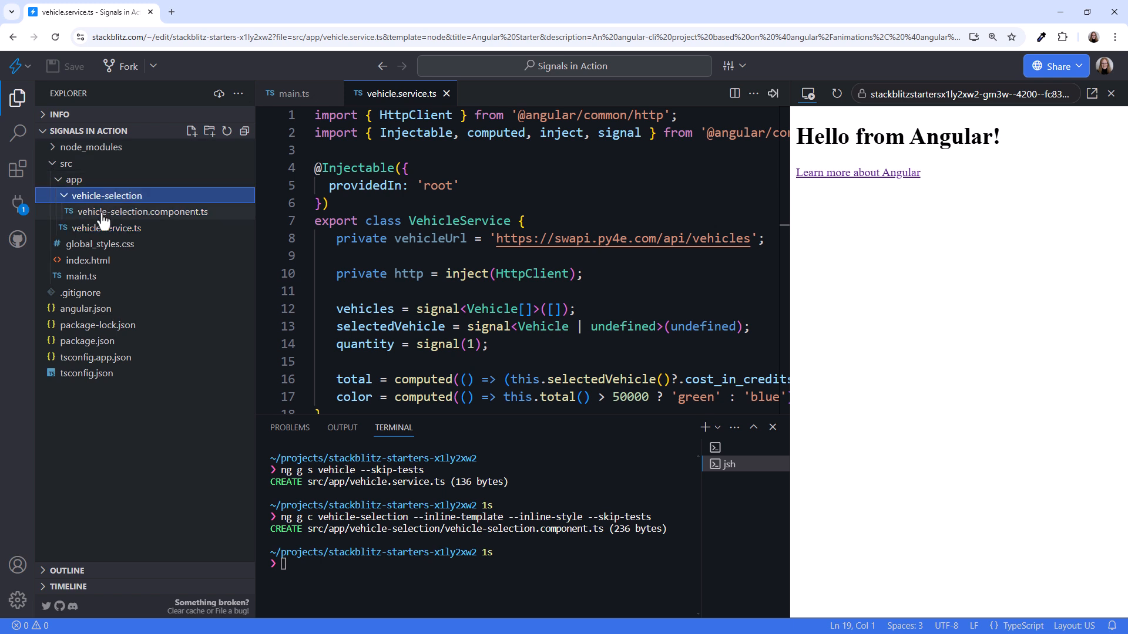
{"action": "left_click", "coordinate": [142, 211]}
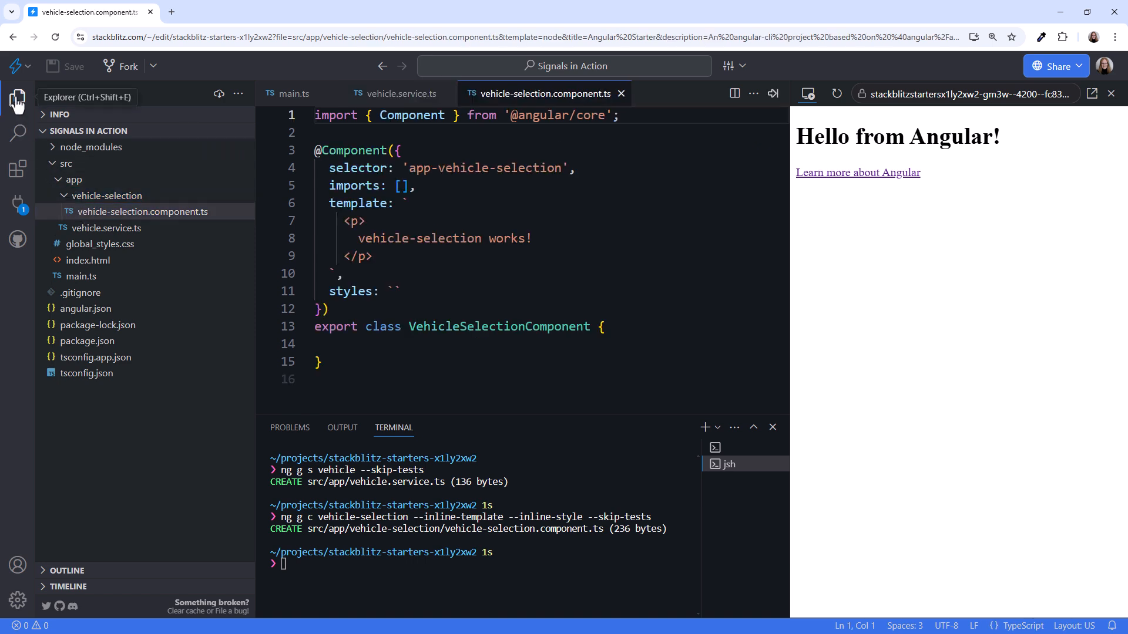
{"action": "left_click", "coordinate": [17, 100]}
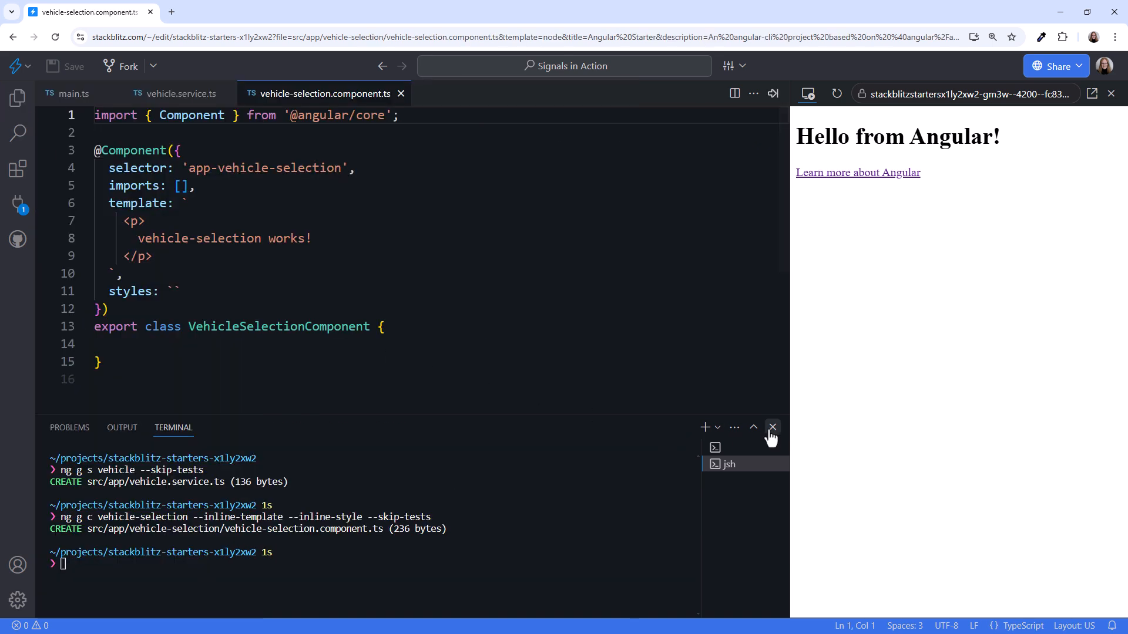
{"action": "left_click", "coordinate": [771, 427]}
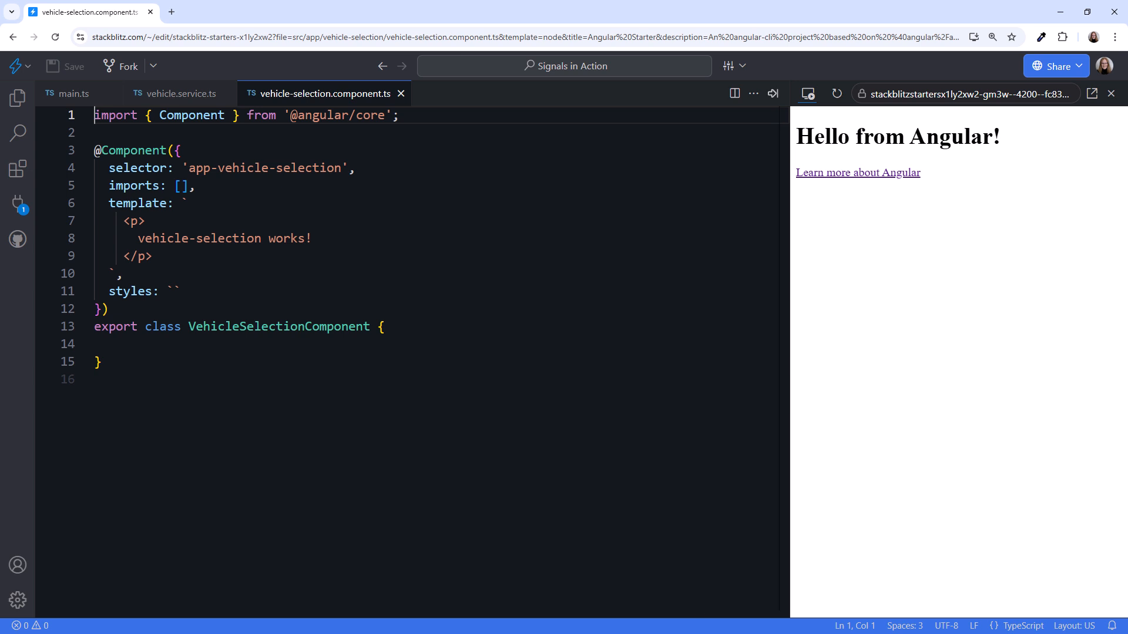
- Inject VehicleService and assign its vehicles, selectedVehicle and quantity signals to component fields
{"action": "type", "text": "private v"}
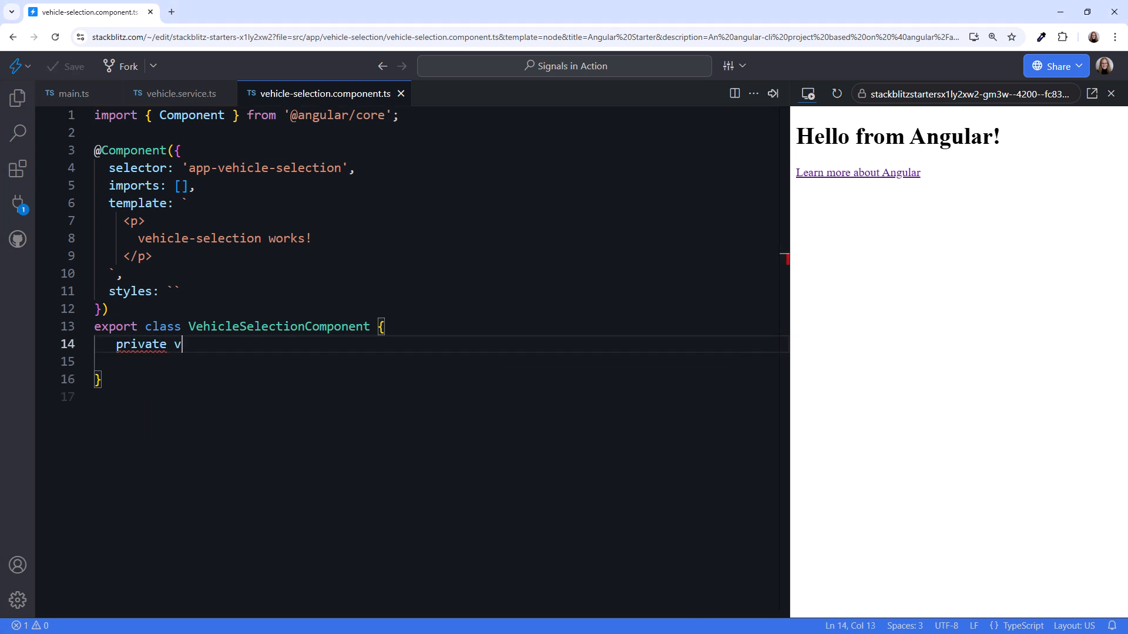
{"action": "type", "text": "ehicleService = in"}
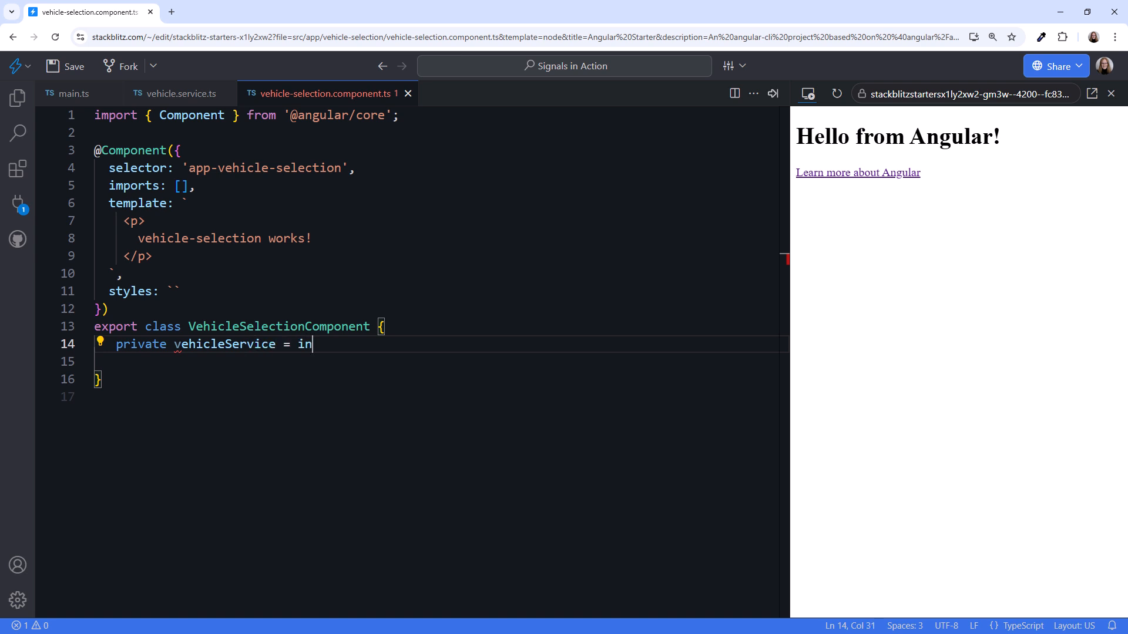
{"action": "type", "text": "ject(VehicleService);"}
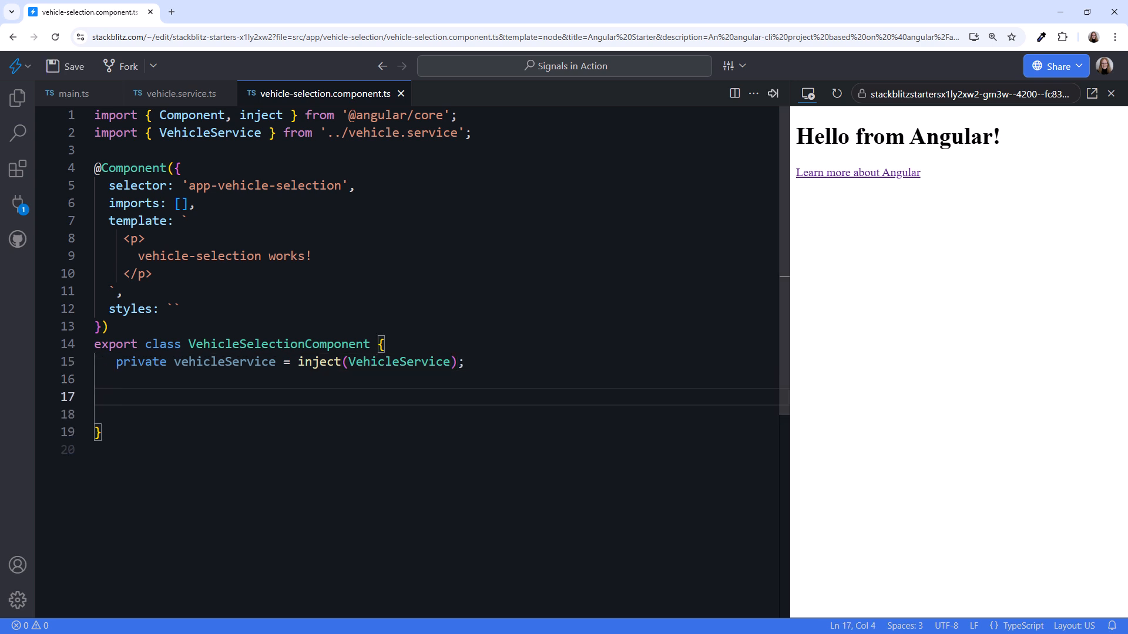
{"action": "type", "text": "vehicles ="}
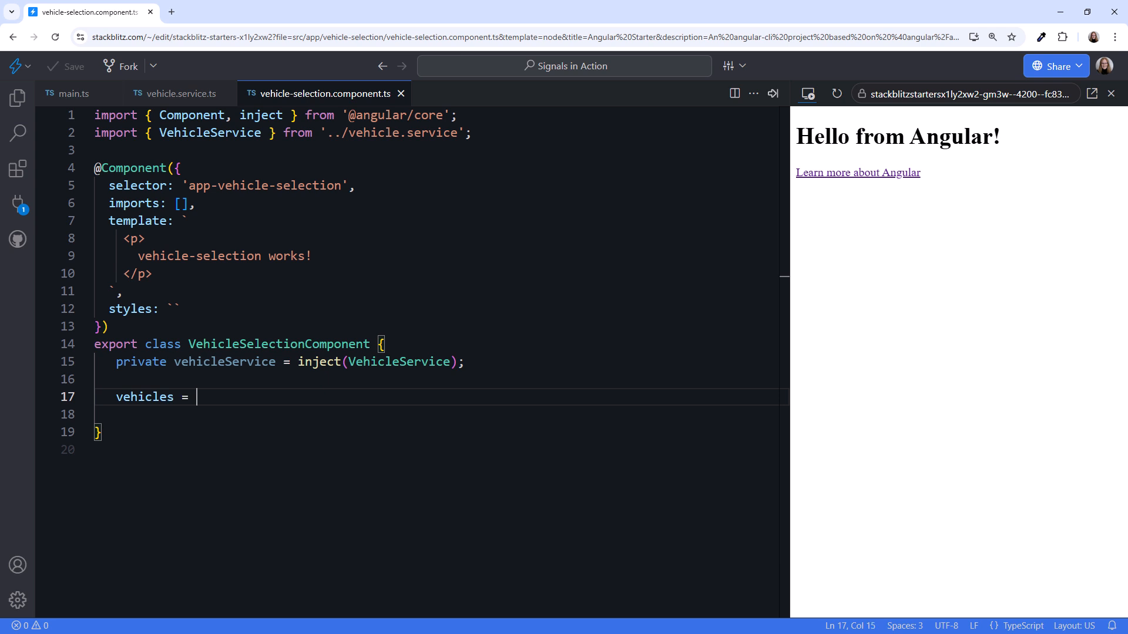
{"action": "type", "text": "this."}
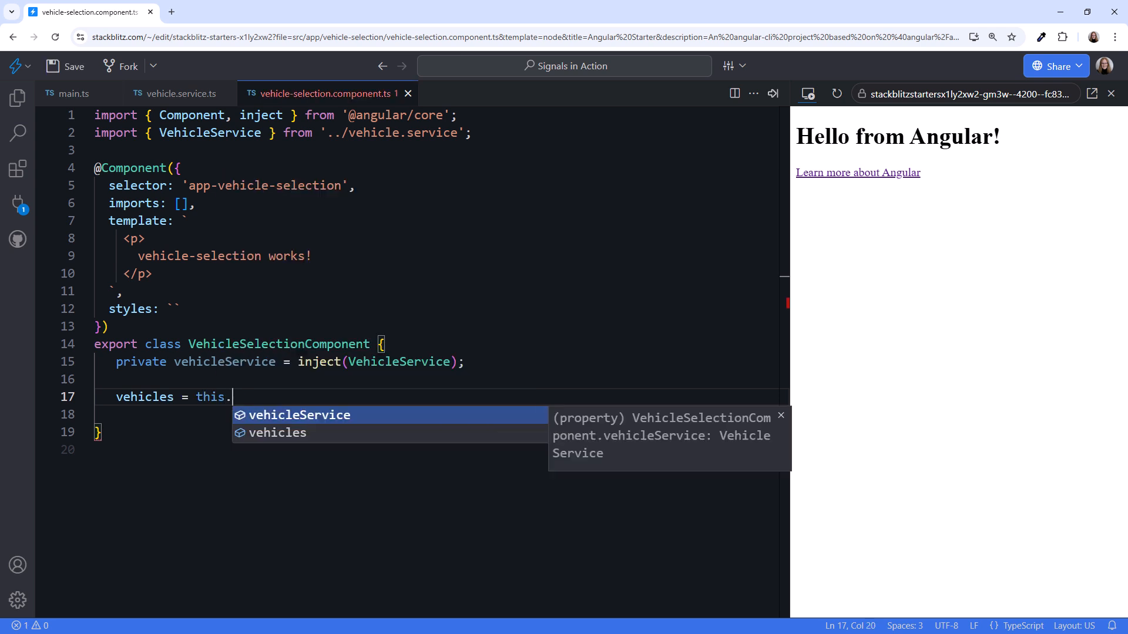
{"action": "type", "text": "vehicleService.vehicles;"}
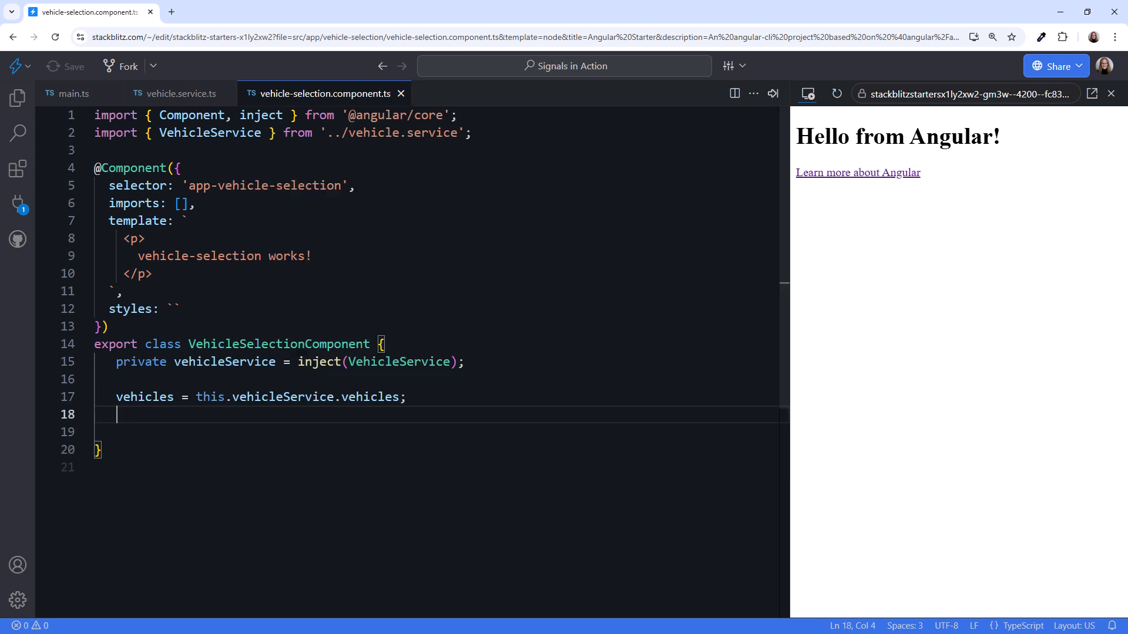
{"action": "type", "text": "selectedVehi"}
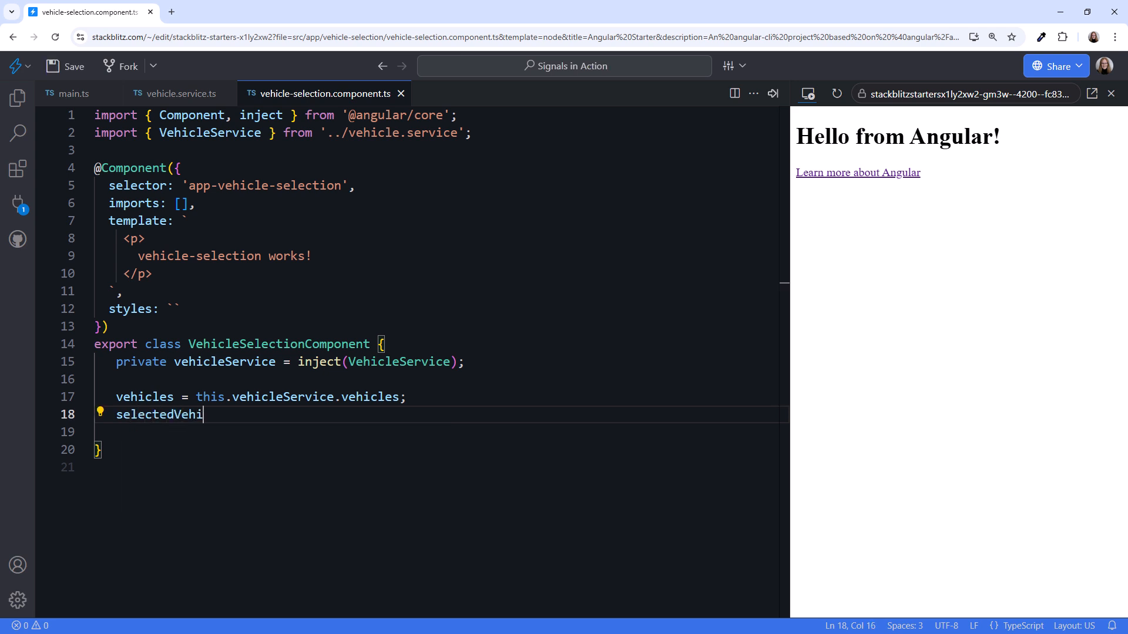
{"action": "type", "text": "cle = this.v"}
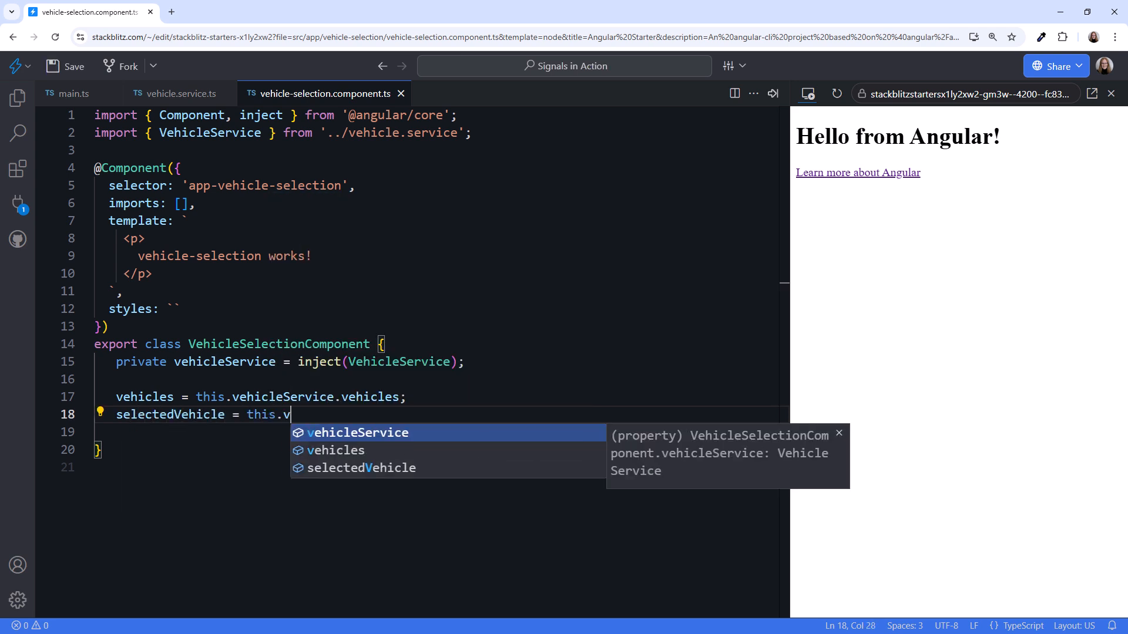
{"action": "type", "text": "vehicleService.selectedVehicle;"}
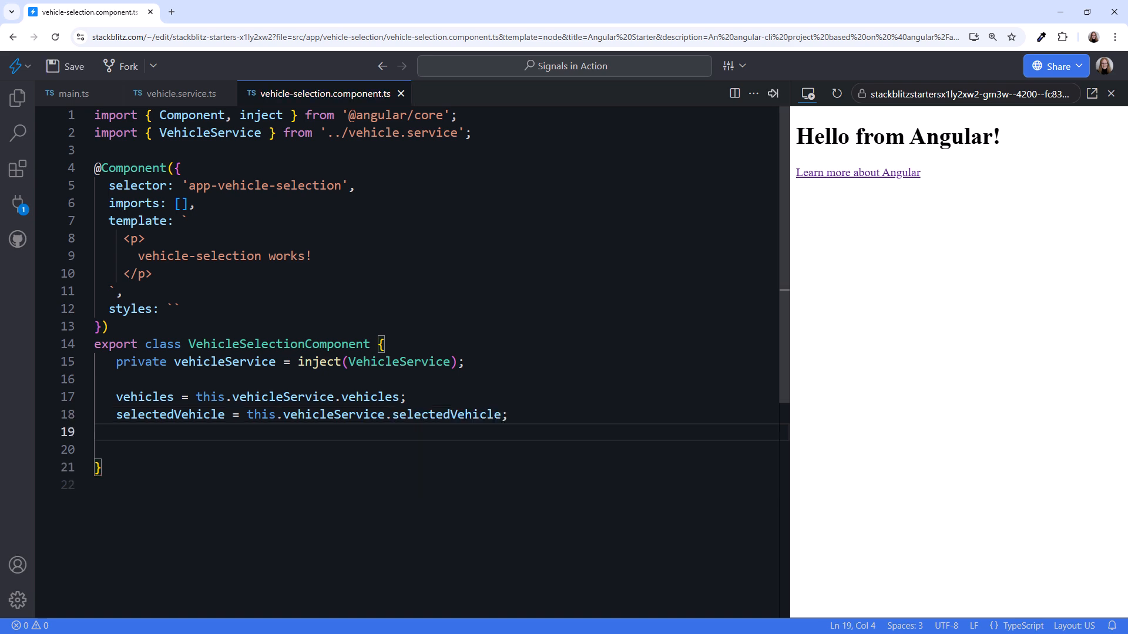
{"action": "type", "text": "quantity = this.vehicleService."}
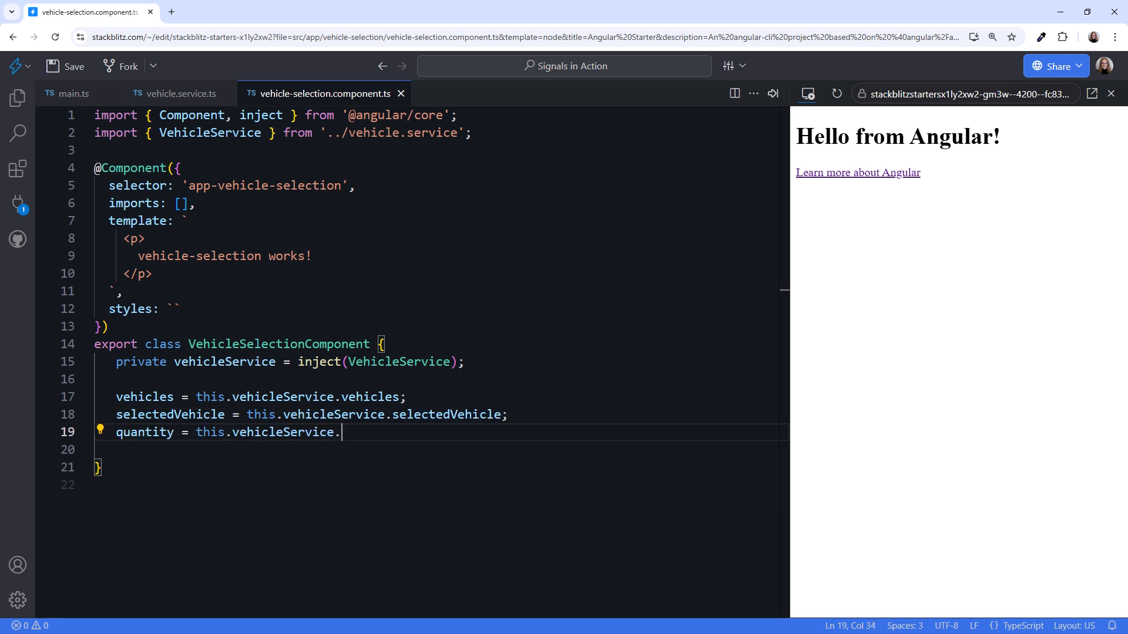
{"action": "type", "text": "quantity;"}
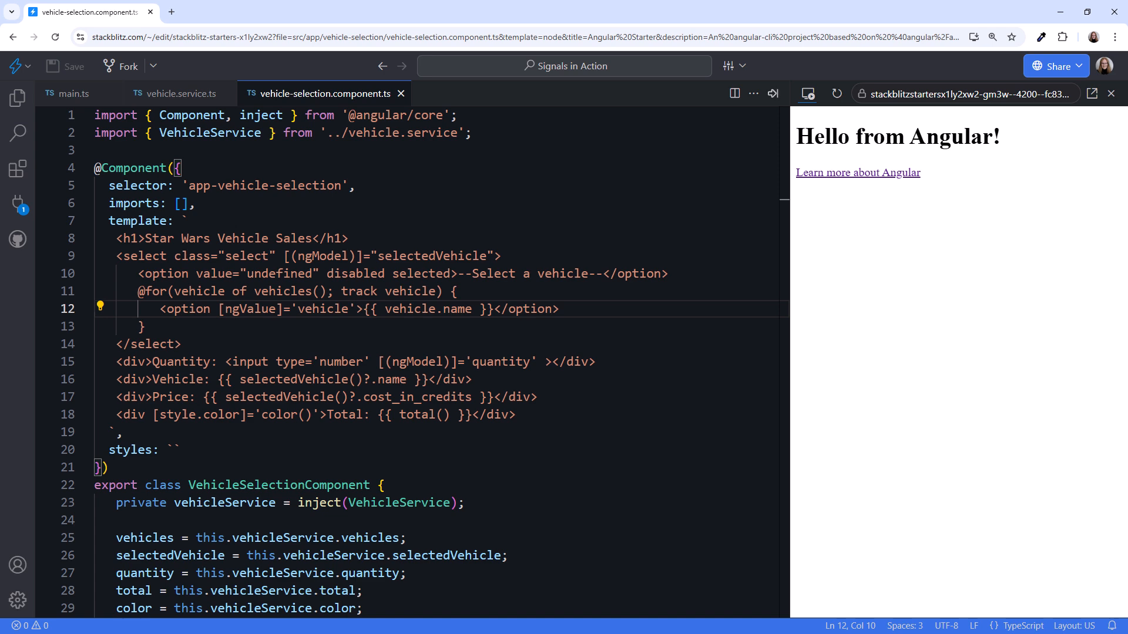
- Add FormsModule to the component's imports
{"action": "type", "text": "FormsModule"}
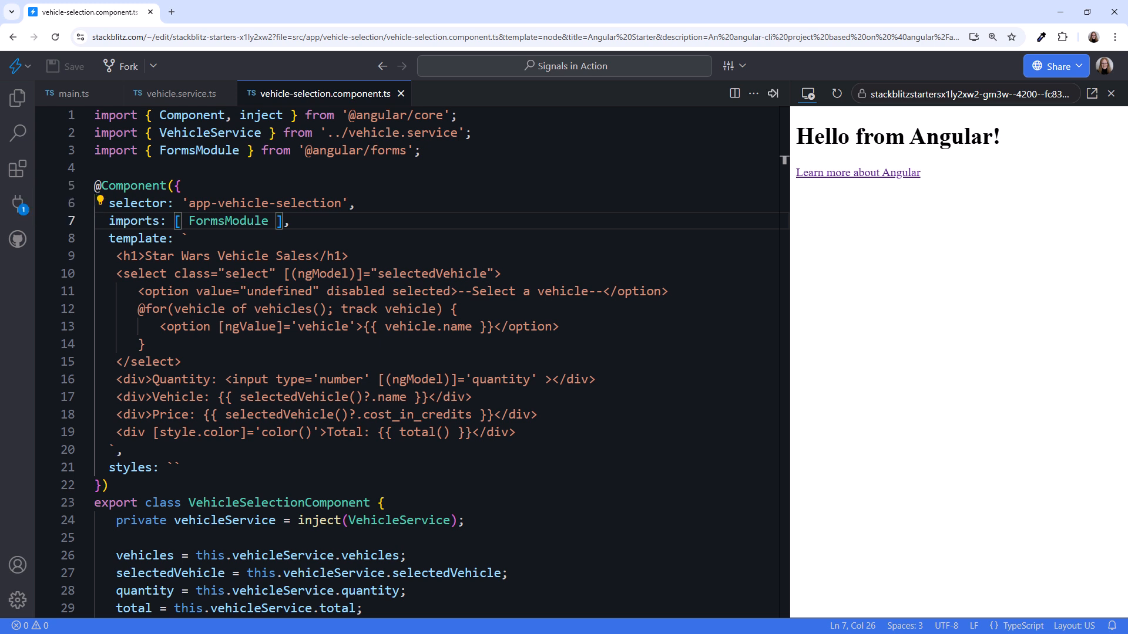
- Render <app-vehicle-selection/> in main.ts and list VehicleSelectionComponent in its imports
{"action": "left_click", "coordinate": [70, 93]}
{"action": "type", "text": "<a"}
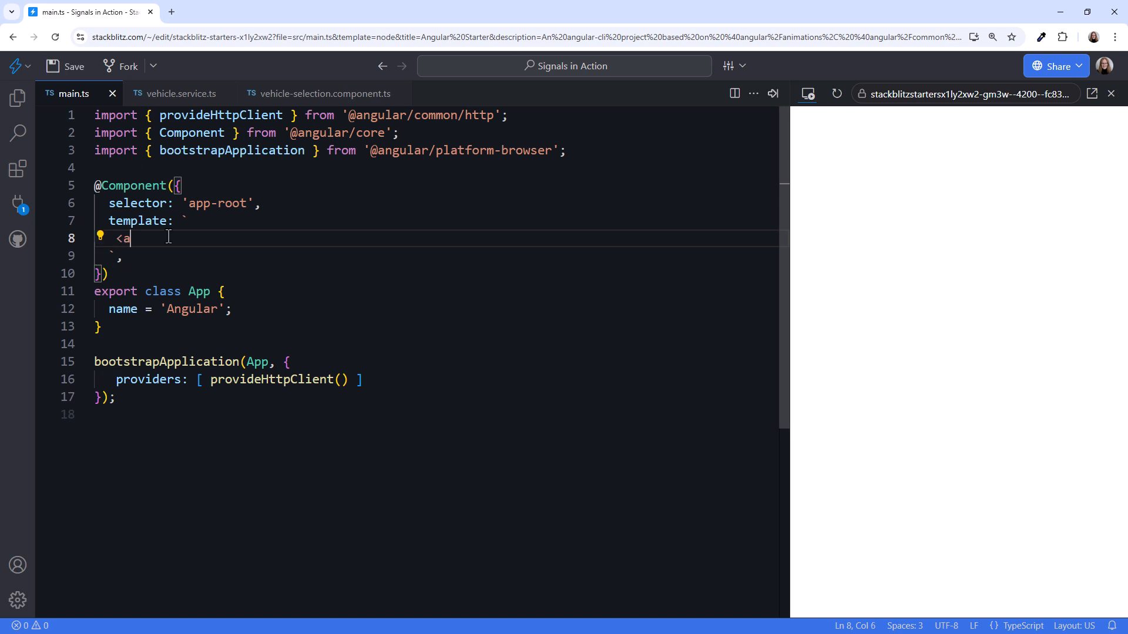
{"action": "type", "text": "pp-vehicle-sel"}
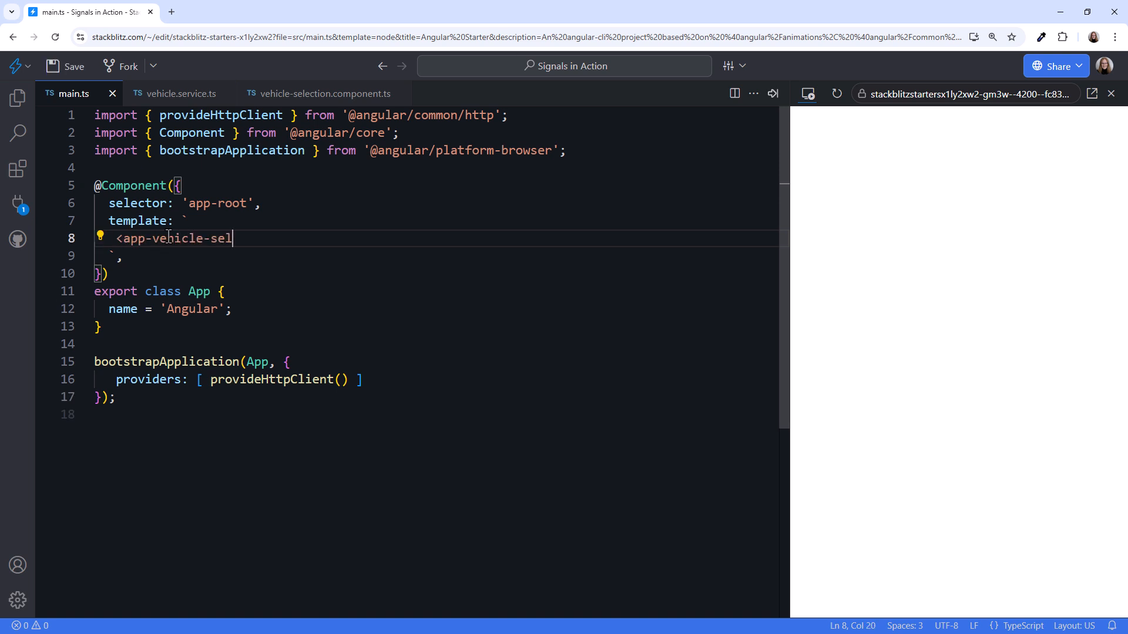
{"action": "type", "text": "ection/>"}
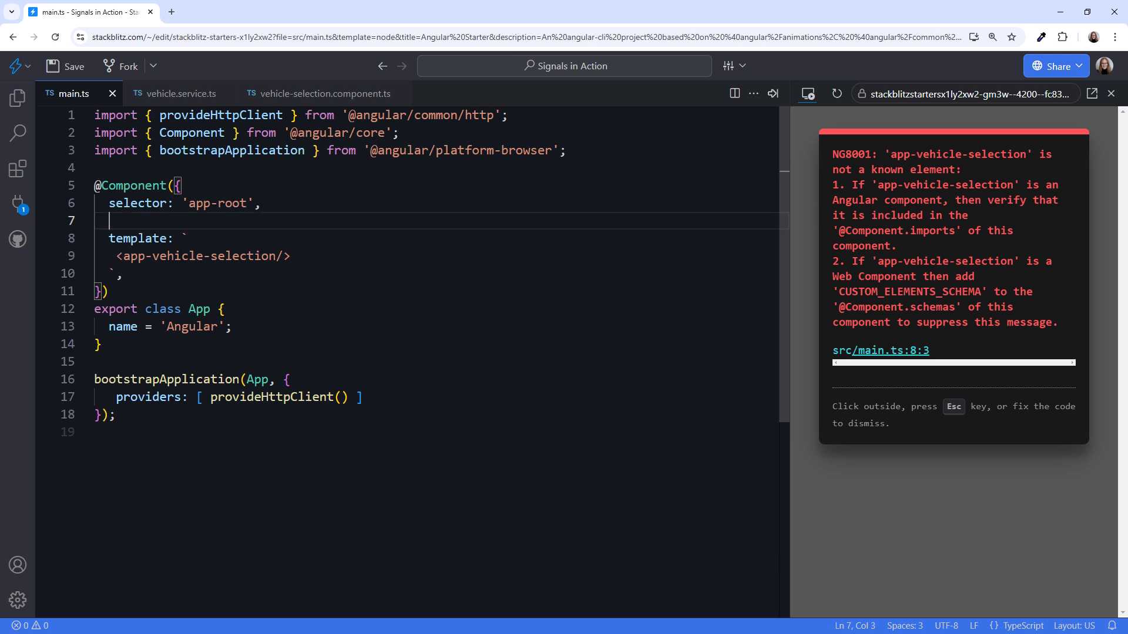
{"action": "type", "text": "imports:"}
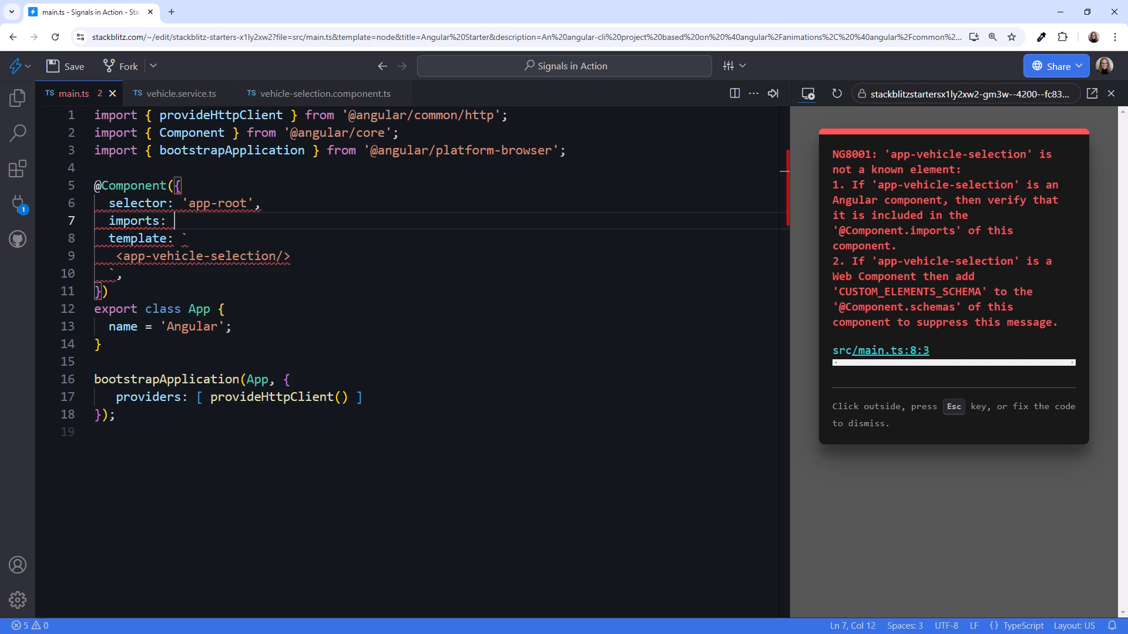
{"action": "type", "text": "[ ],"}
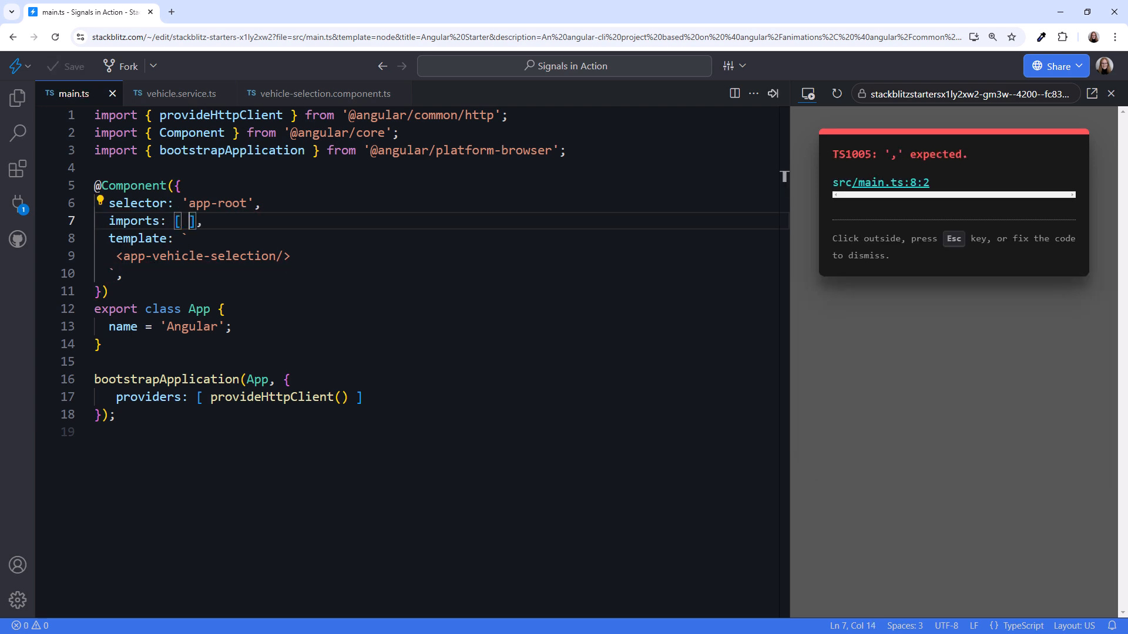
{"action": "type", "text": "VehicleSelectionComponent"}
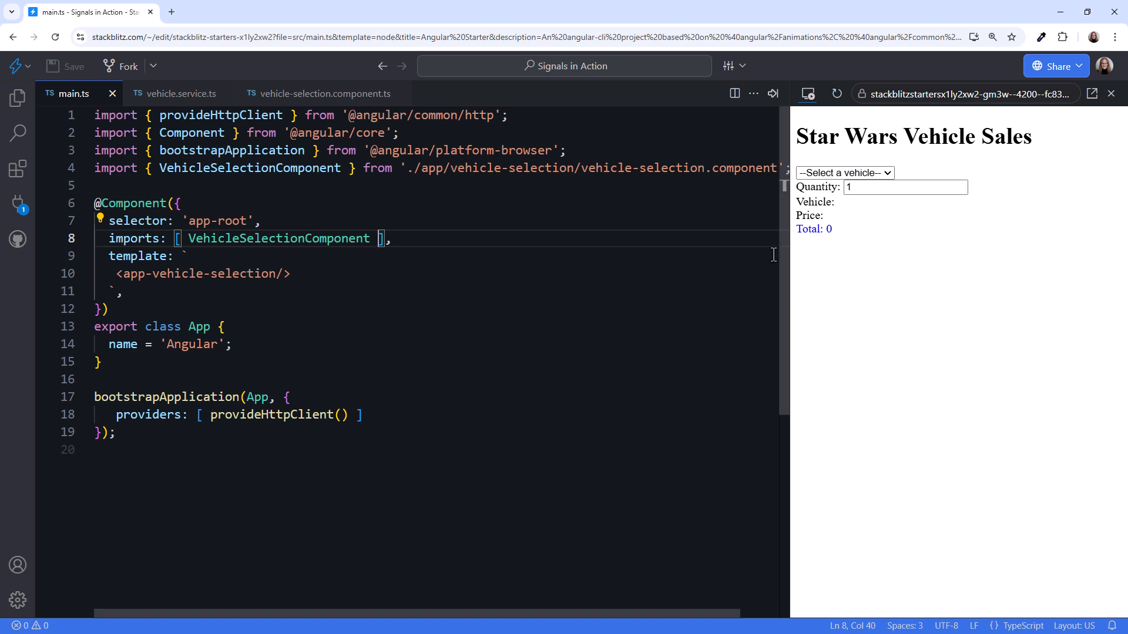
{"action": "left_click", "coordinate": [844, 173]}
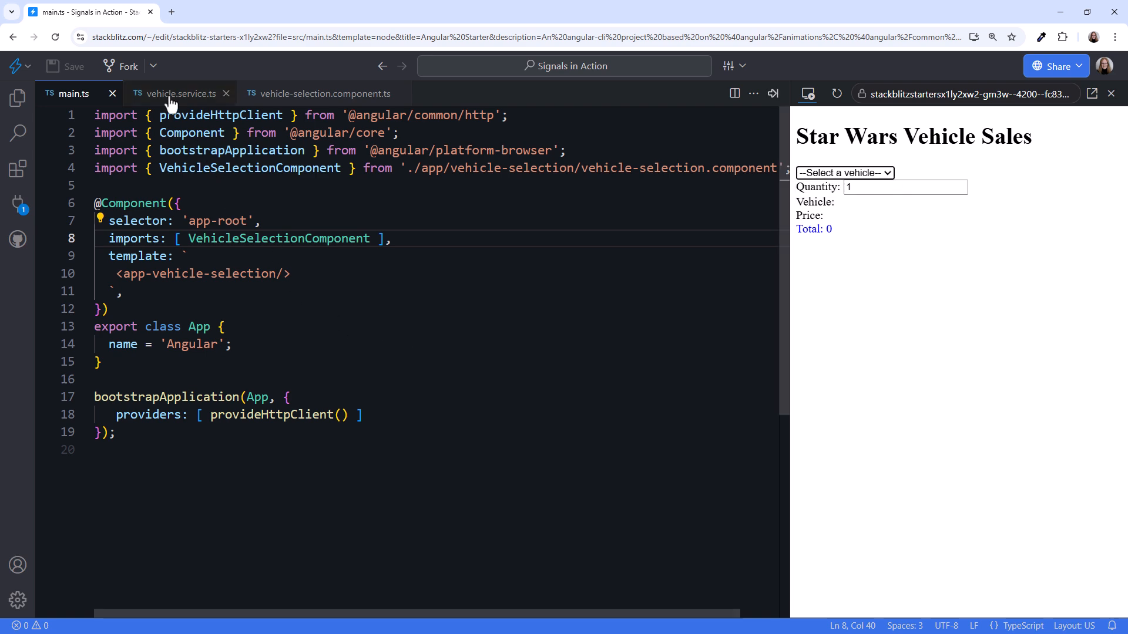
{"action": "left_click", "coordinate": [179, 94]}
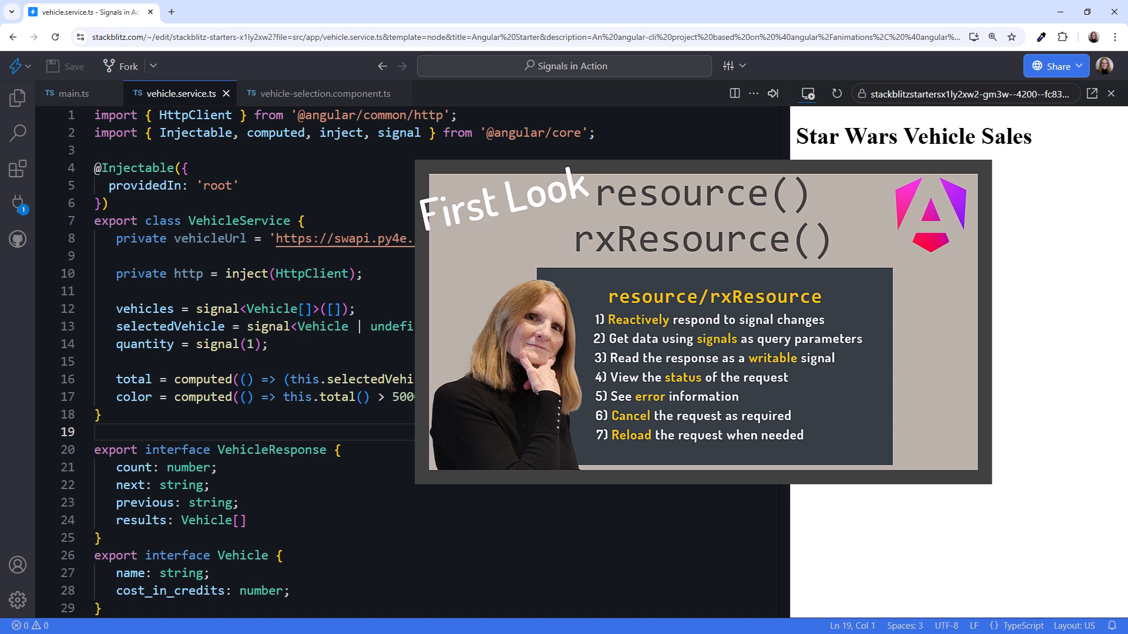
{"action": "type", "text": "vehicleResource  = rxResource();"}
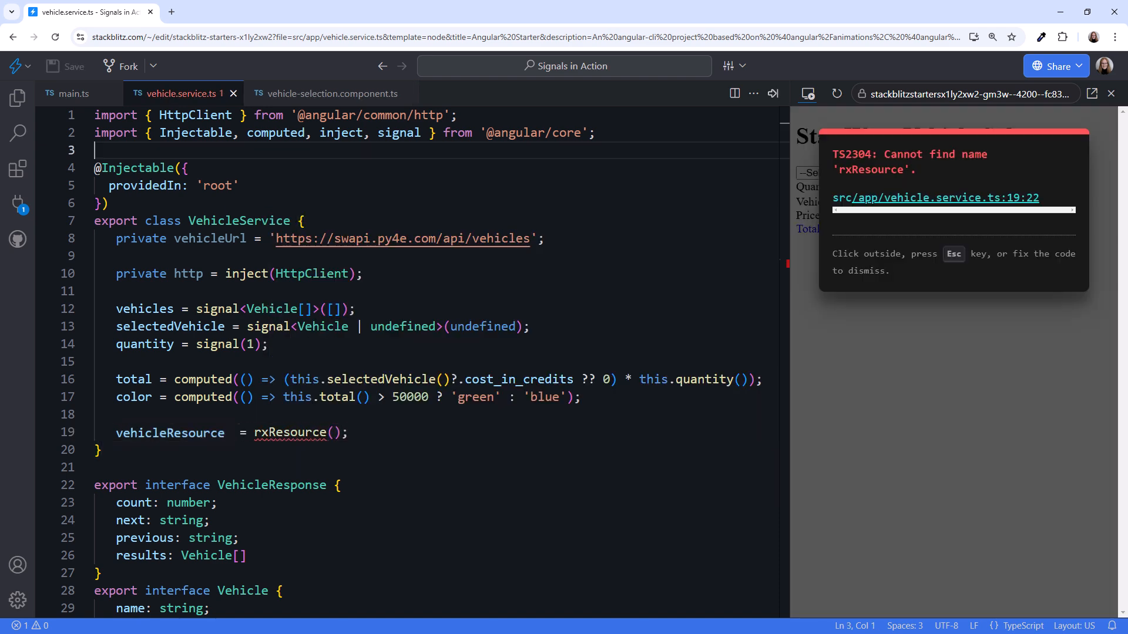
{"action": "type", "text": "import {  }"}
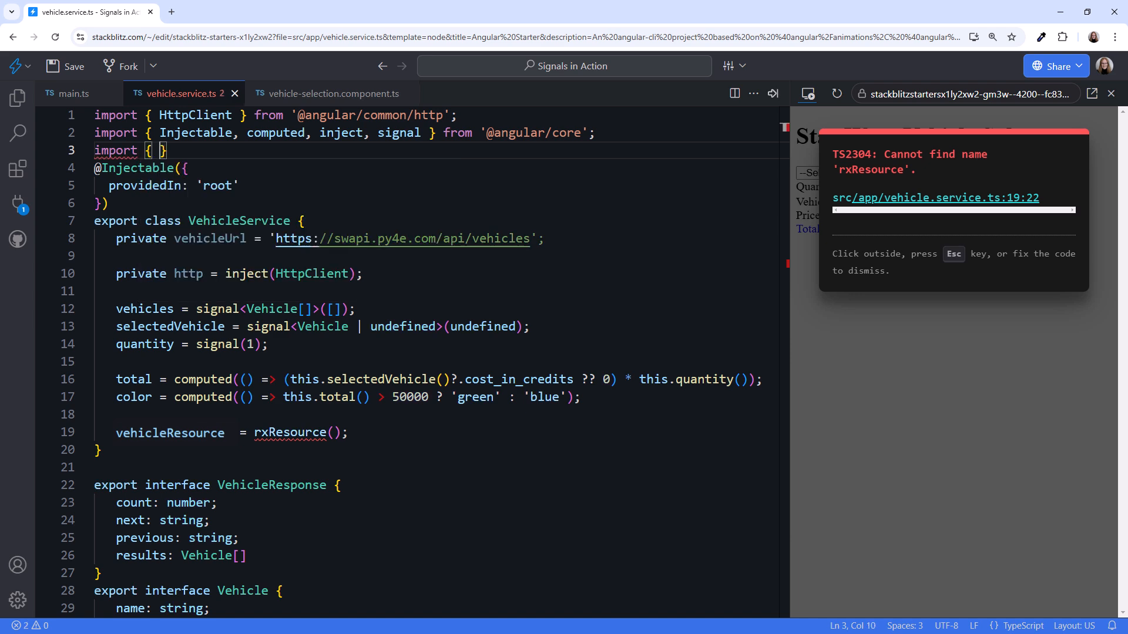
{"action": "type", "text": "rxResource } from '"}
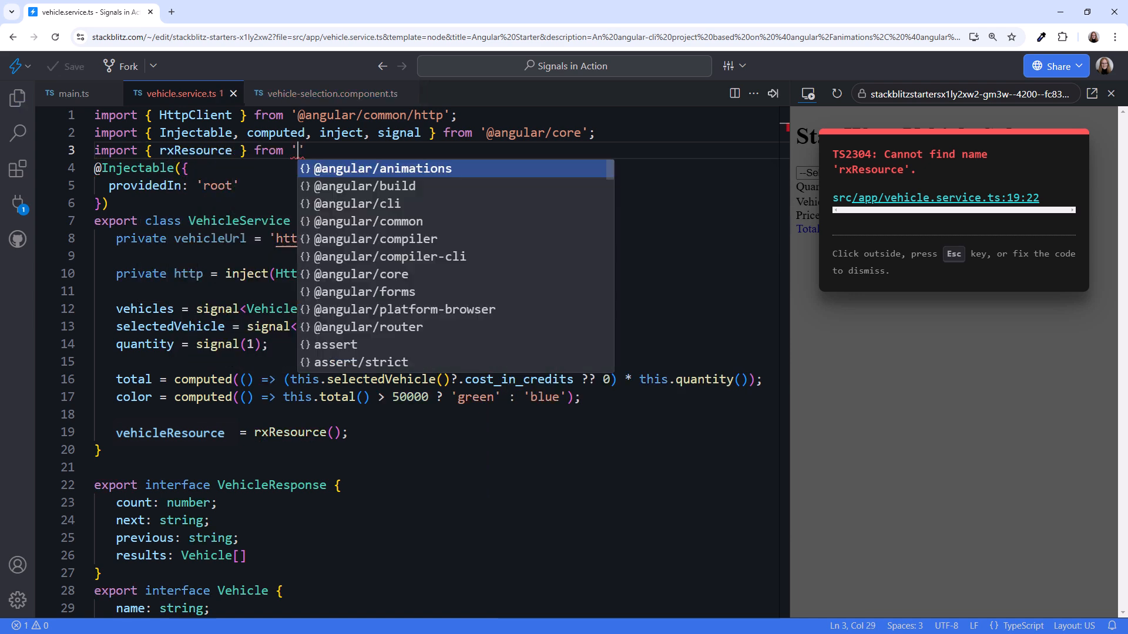
{"action": "type", "text": "@angular/core/rxjs-interop"}
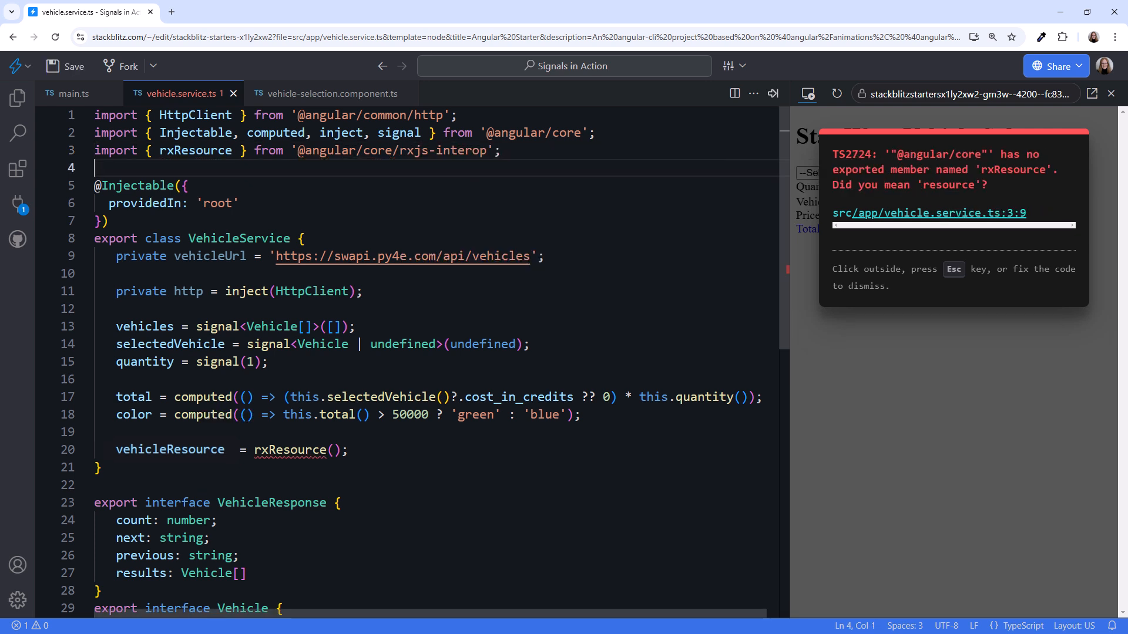
- Define vehicleResource with a loader calling this.http.get<VehicleResponse>(this.vehicleUrl)
{"action": "left_click", "coordinate": [330, 449]}
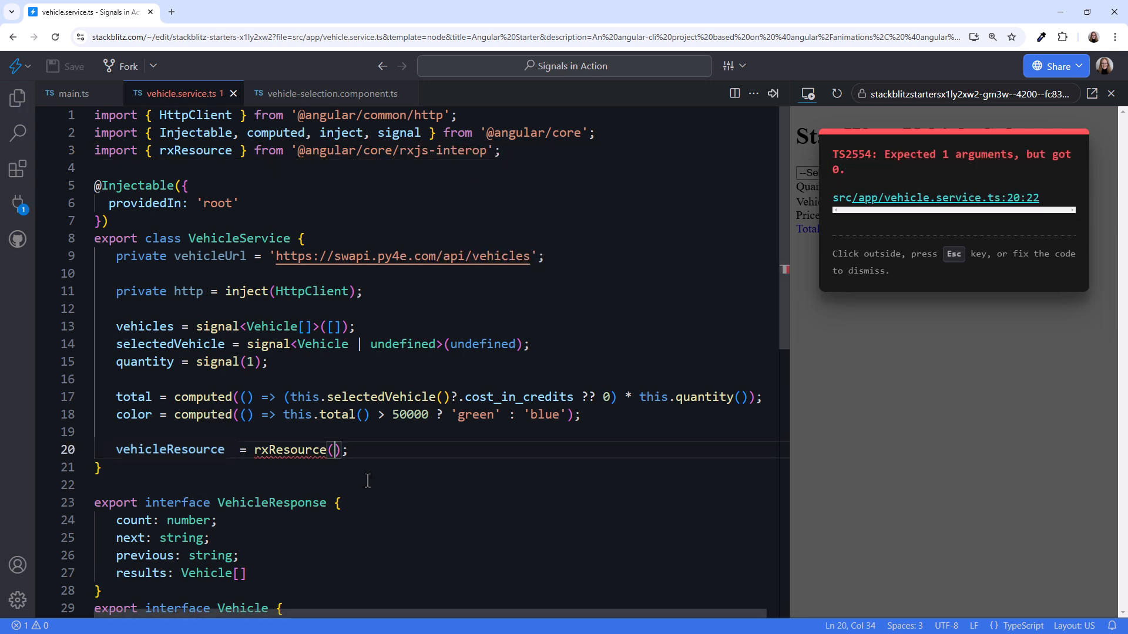
{"action": "type", "text": "{"}
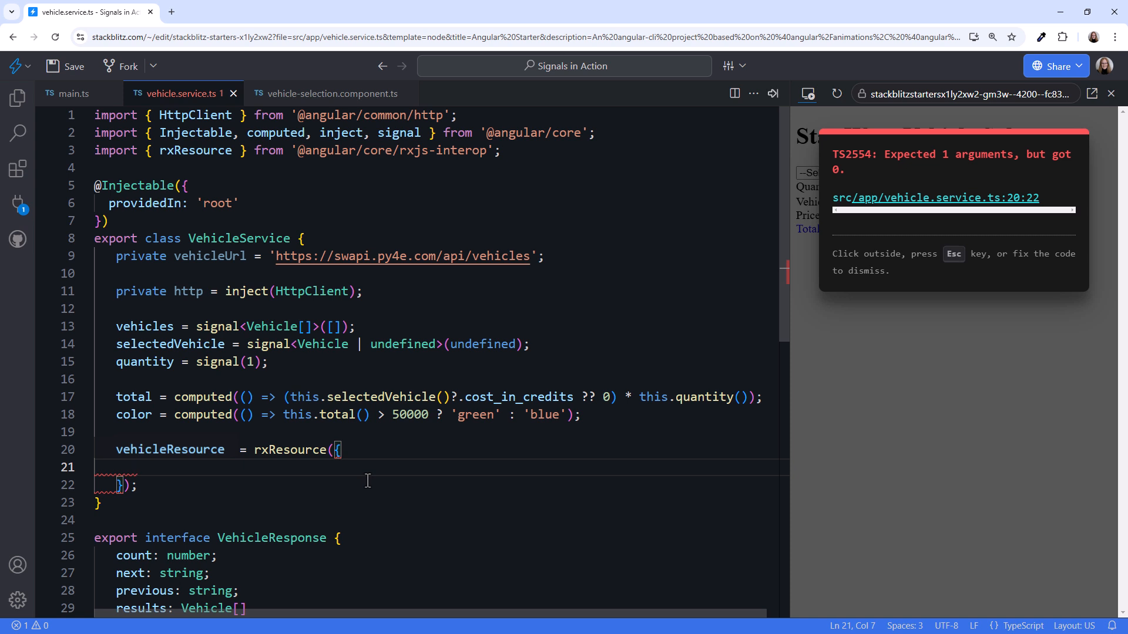
{"action": "type", "text": "loader"}
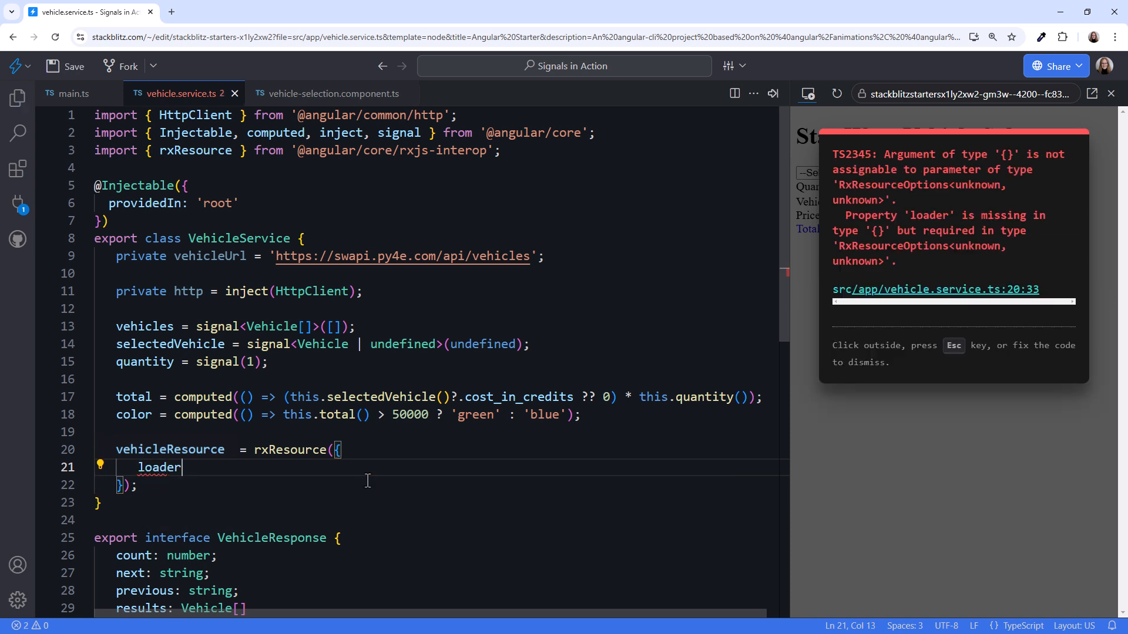
{"action": "type", "text": ":"}
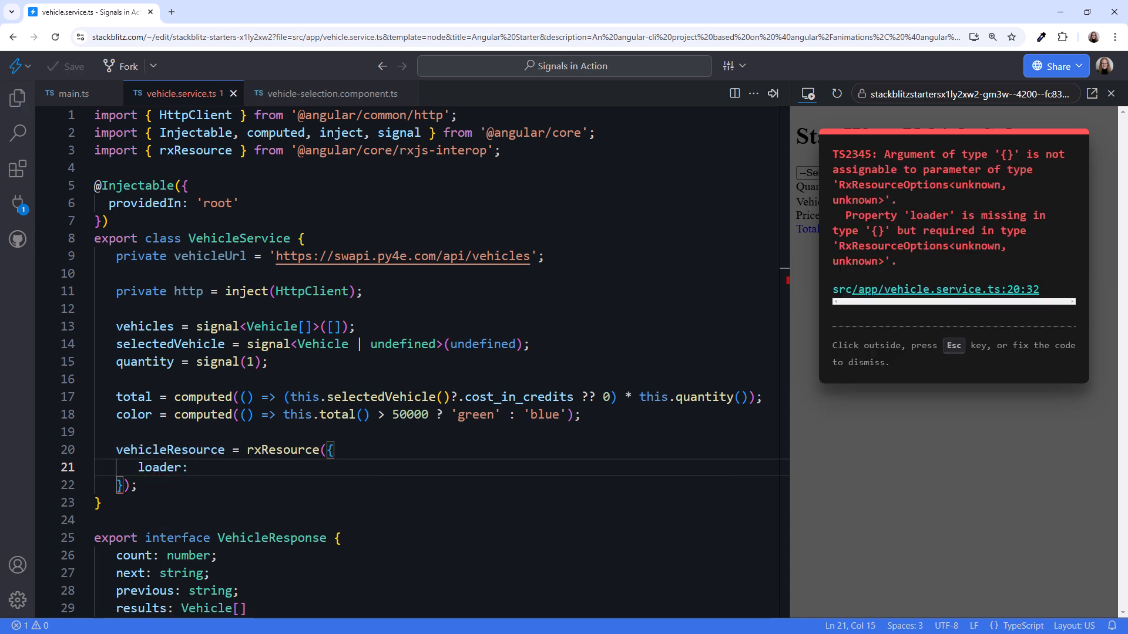
{"action": "type", "text": "() =>"}
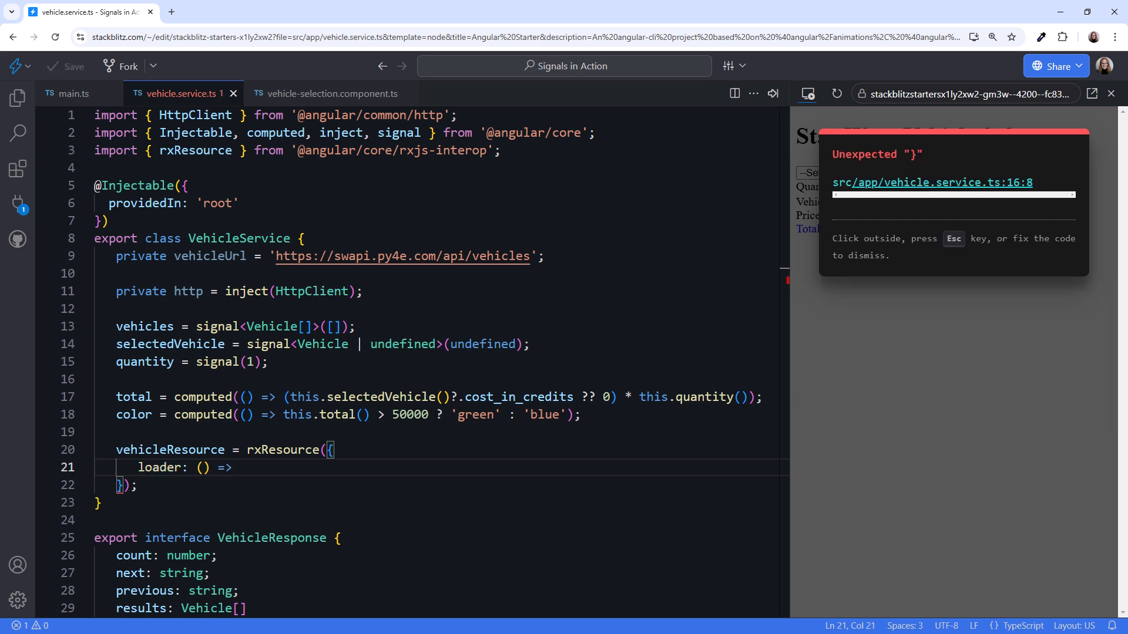
{"action": "type", "text": "this.http.get<VehicleResponse>(this.vehicleUrl"}
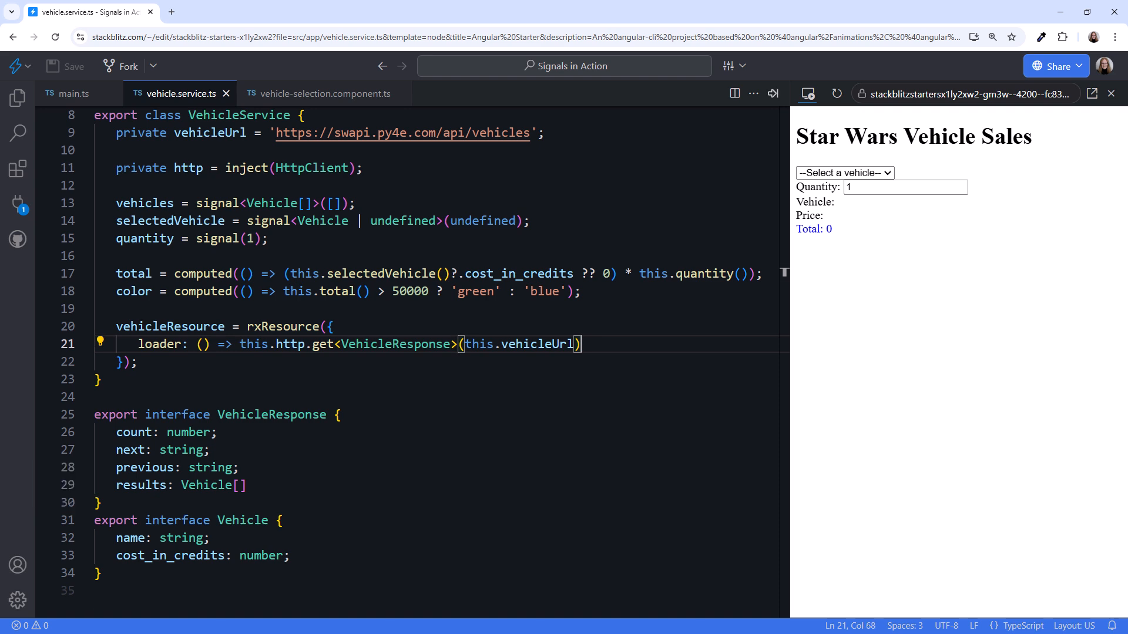
- Pipe the loader's HTTP response through map(vr => vr.results)
{"action": "type", "text": ".pipe("}
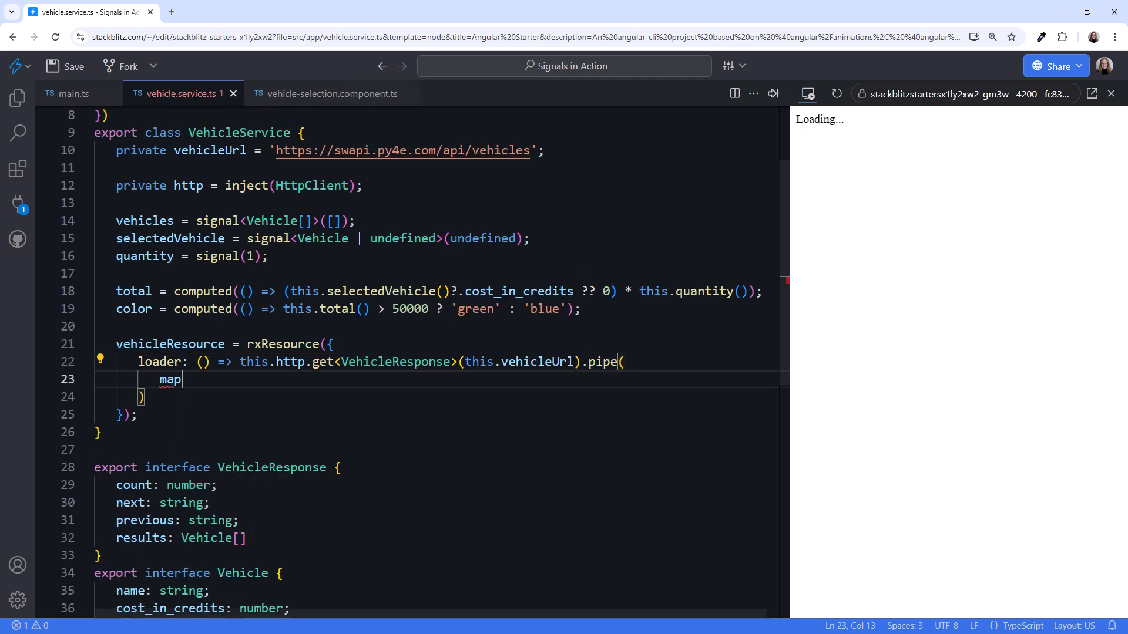
{"action": "type", "text": "(vr => vr."}
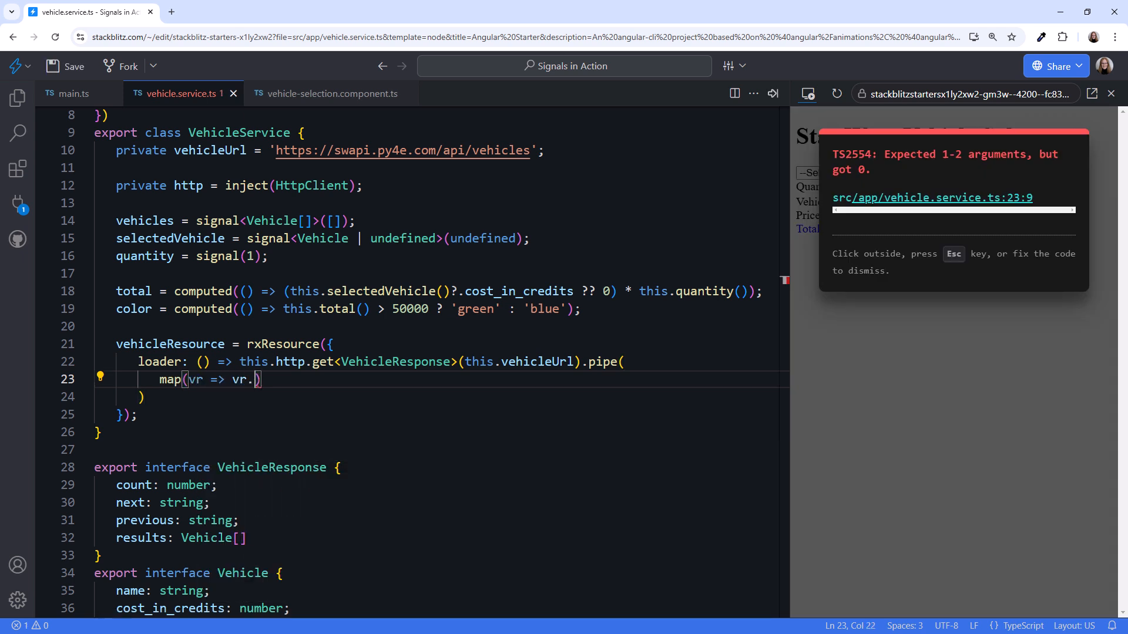
{"action": "type", "text": "results"}
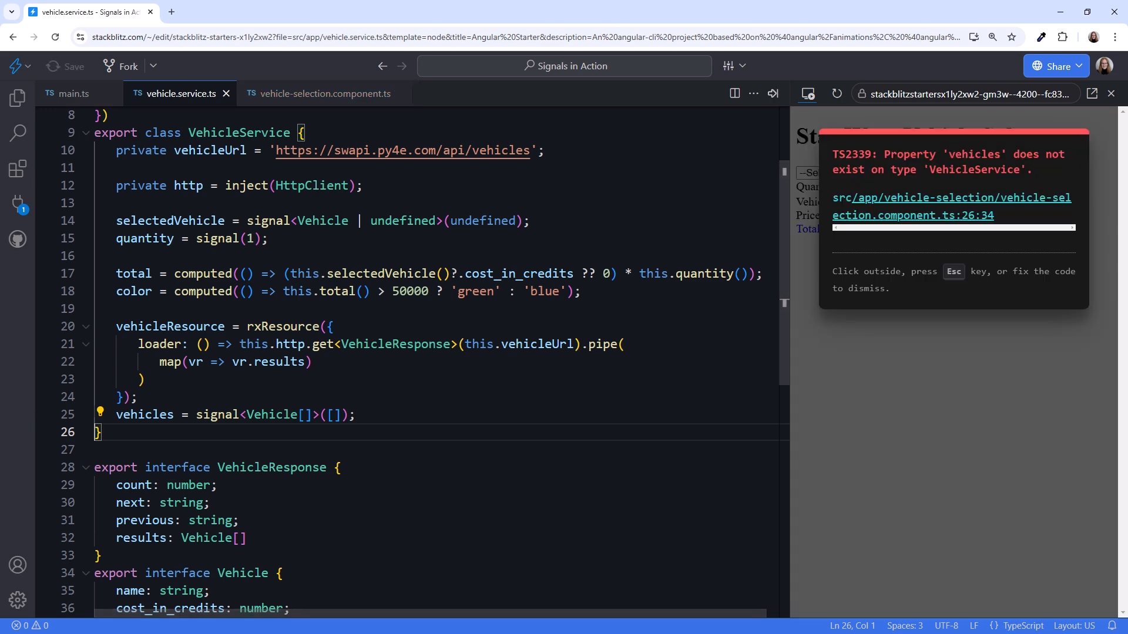
- Compute vehicles from vehicleResource.value() ?? [] as Vehicle[]
{"action": "type", "text": "computed(() => this.v);"}
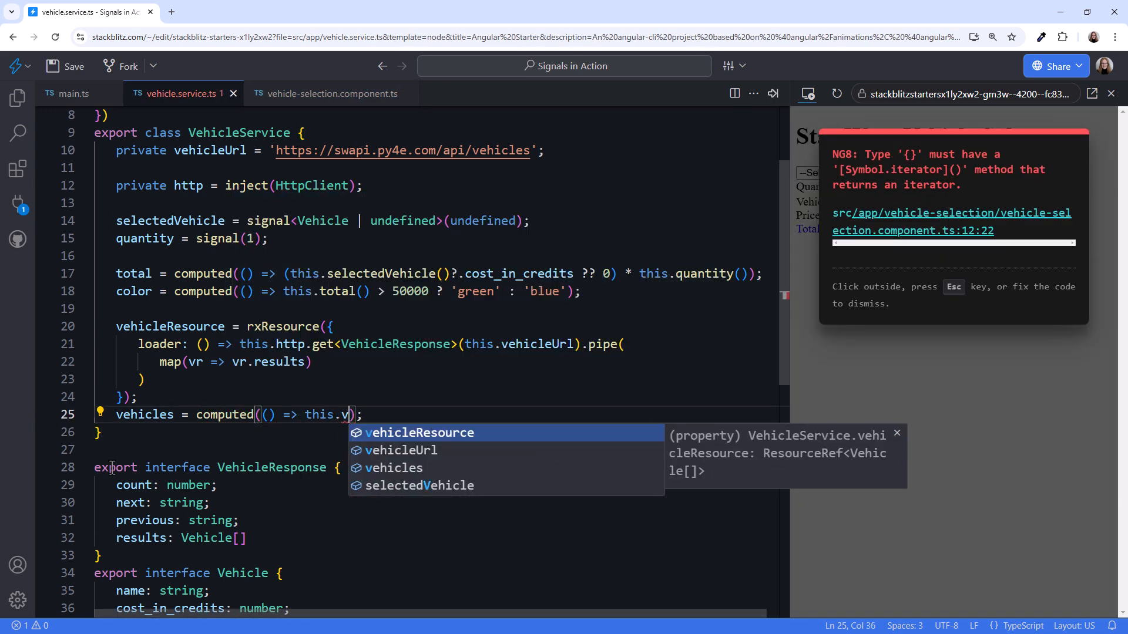
{"action": "type", "text": "ehicleResource.value()"}
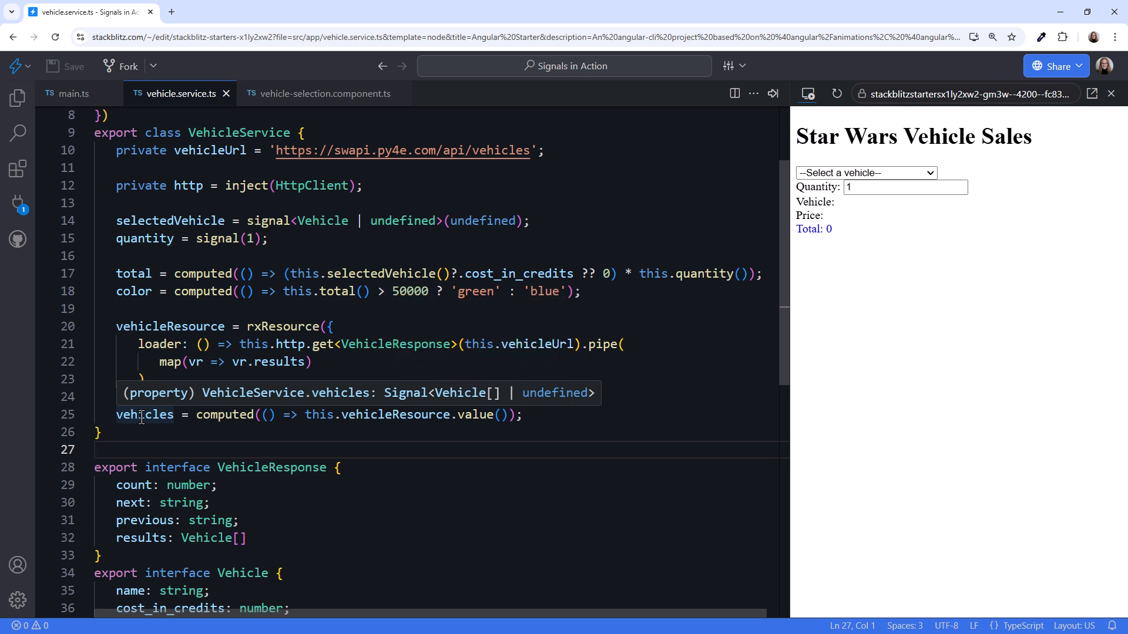
{"action": "type", "text": "?? []"}
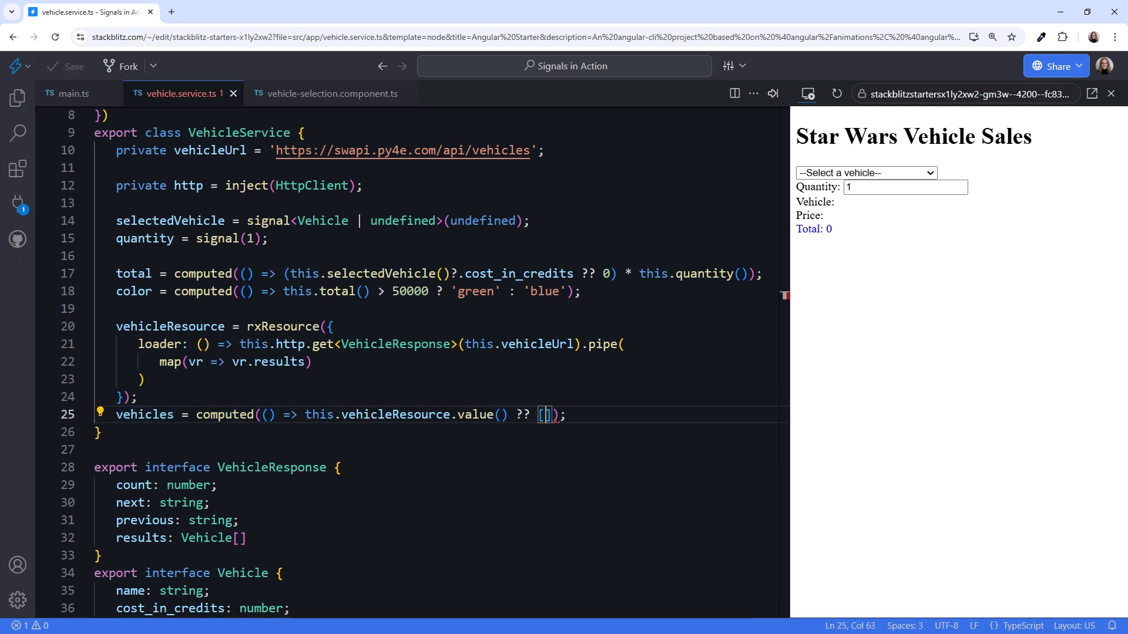
{"action": "type", "text": "as Vehicle"}
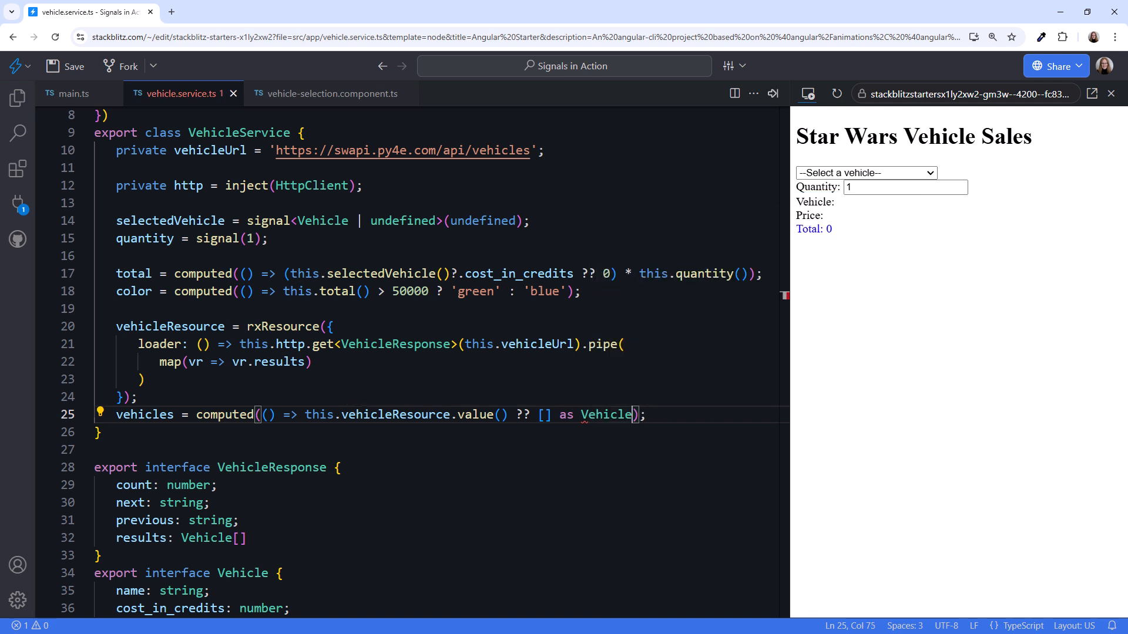
{"action": "type", "text": "[]"}
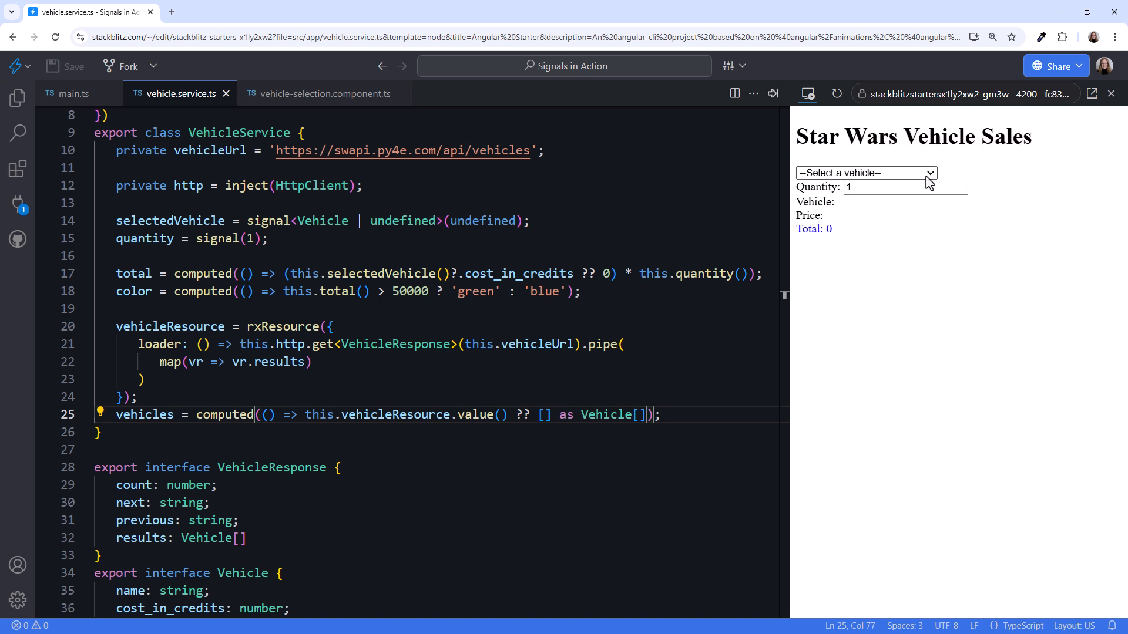
- In the preview, choose X-34 landspeeder and set quantity to 5
{"action": "left_click", "coordinate": [866, 173]}
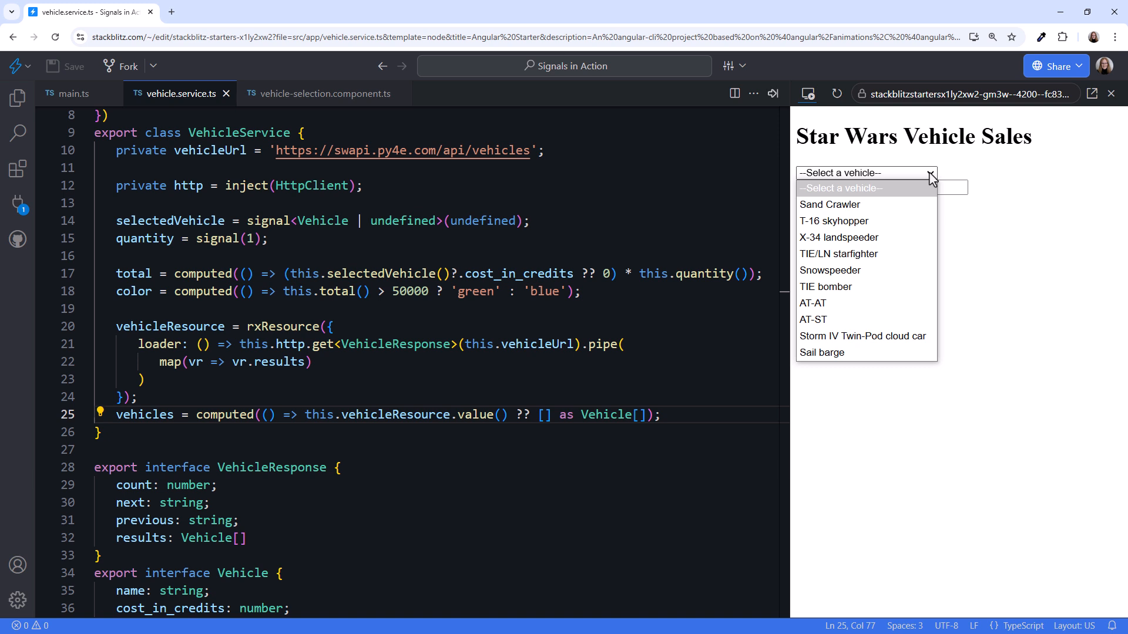
{"action": "left_click", "coordinate": [839, 238]}
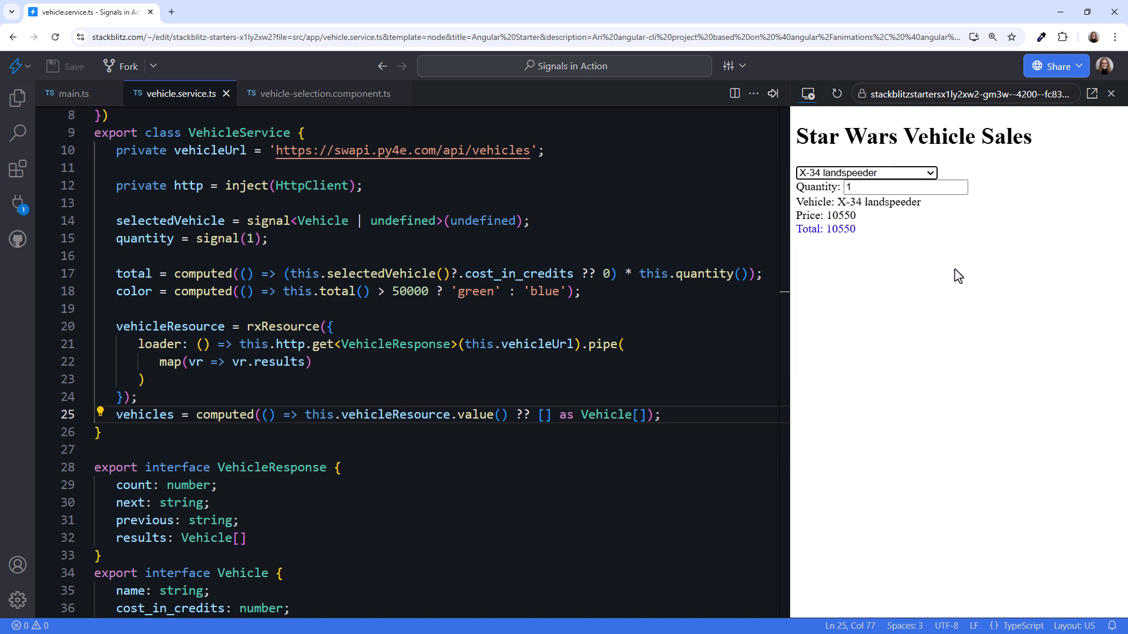
{"action": "left_click", "coordinate": [903, 186]}
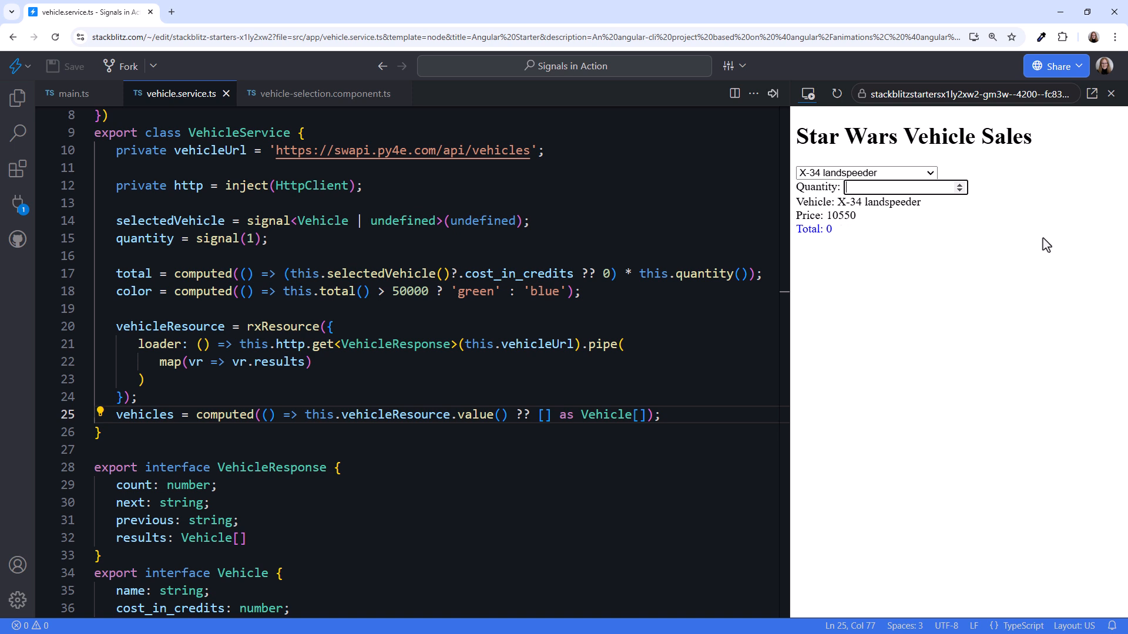
{"action": "type", "text": "5"}
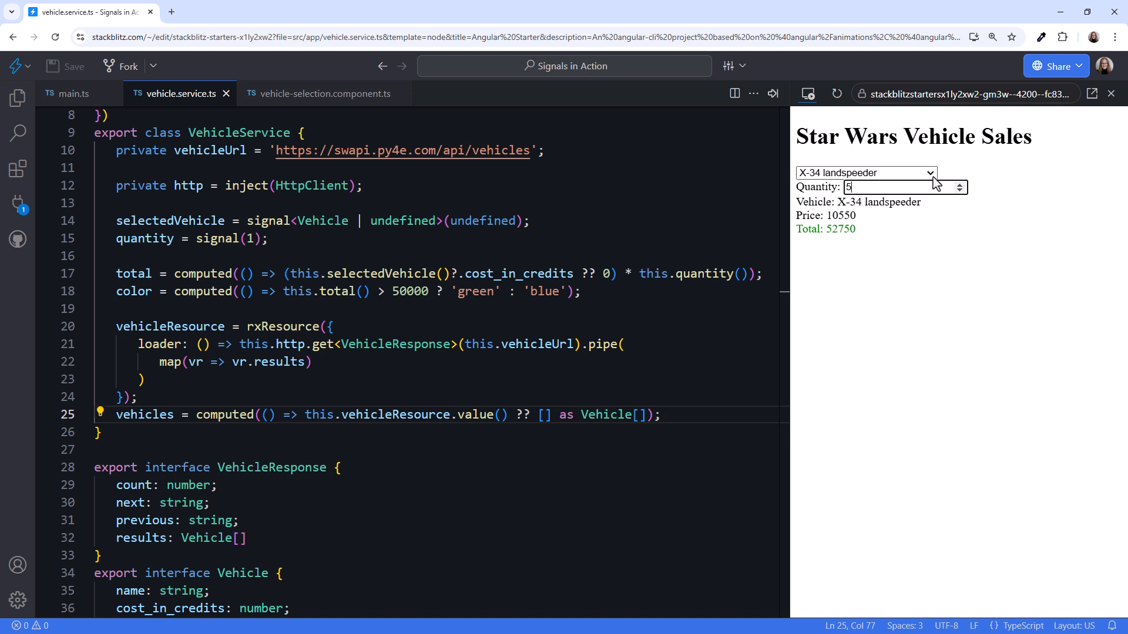
- Switch to Sail barge, which keeps quantity 5 for a total of 1425000
{"action": "left_click", "coordinate": [865, 173]}
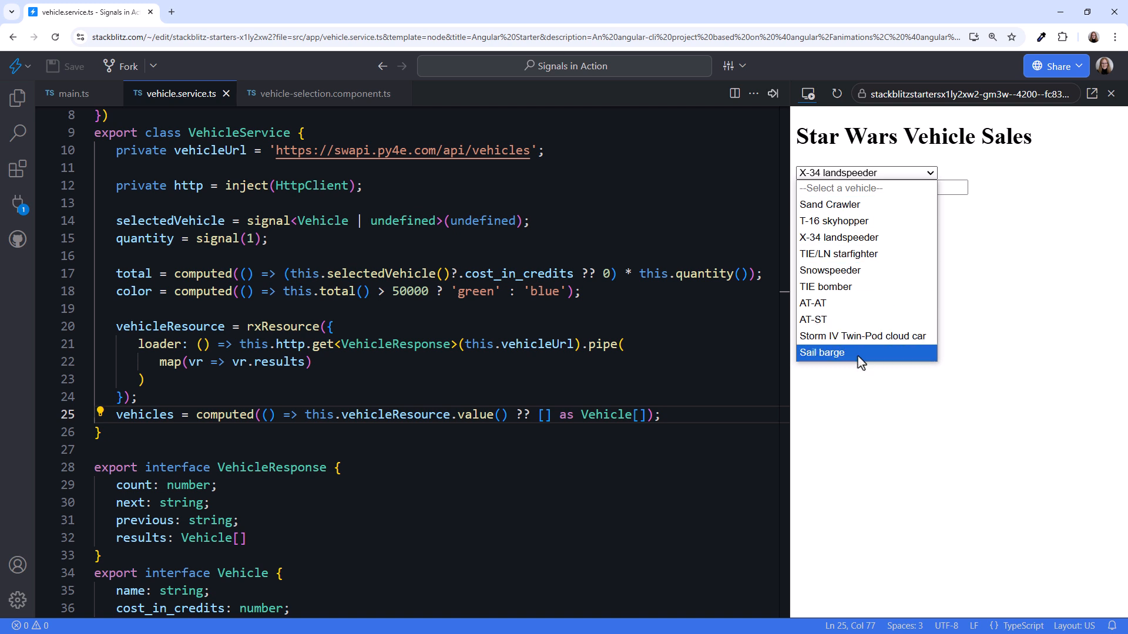
{"action": "left_click", "coordinate": [821, 352]}
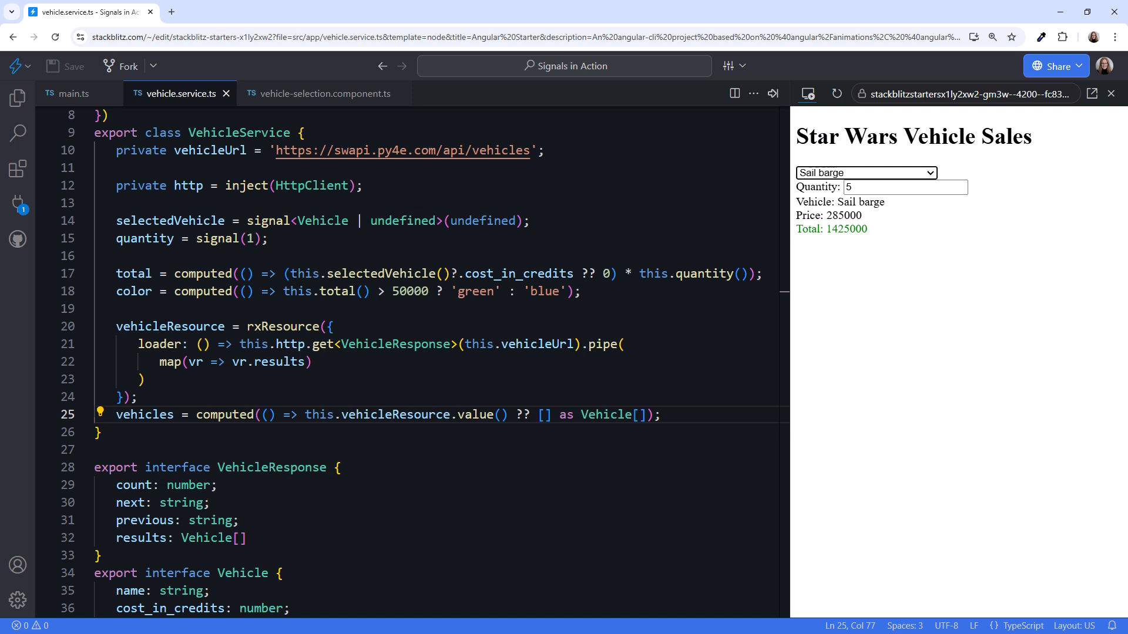
{"action": "double_click", "coordinate": [218, 238]}
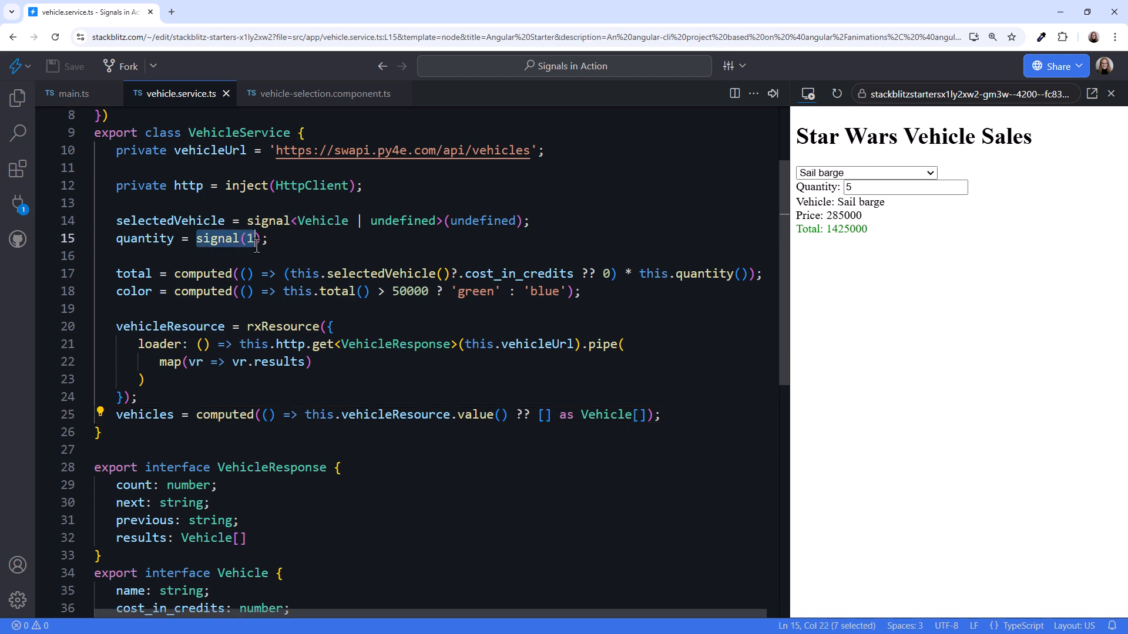
- Replace signal(1) with a linkedSignal whose source is this.selectedVehicle
{"action": "type", "text": "linkedSignal()"}
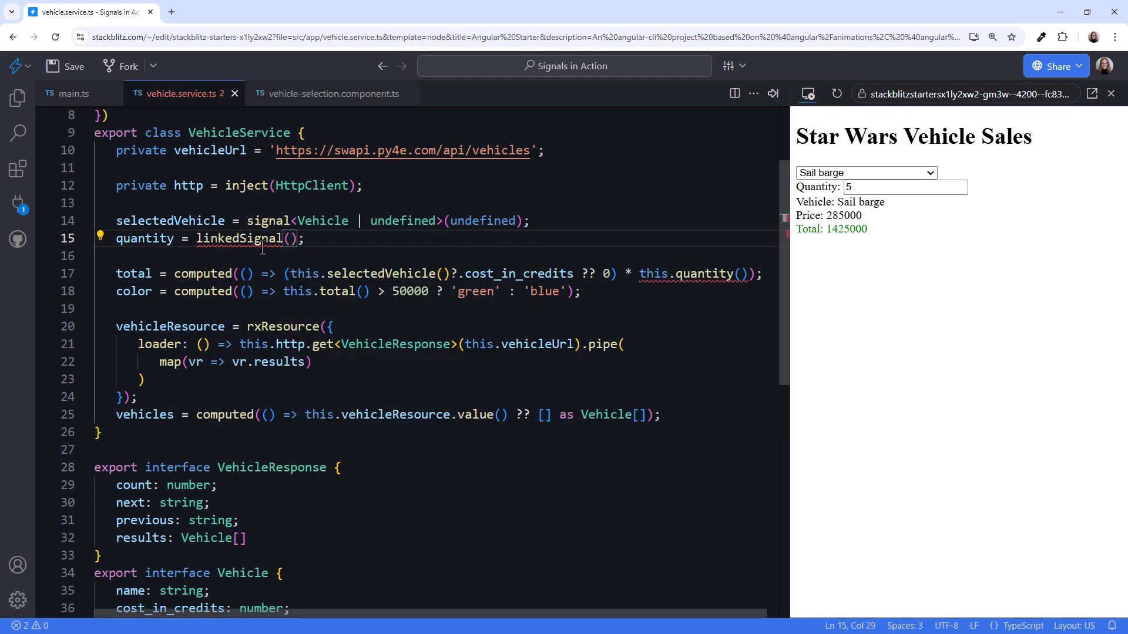
{"action": "type", "text": "{}"}
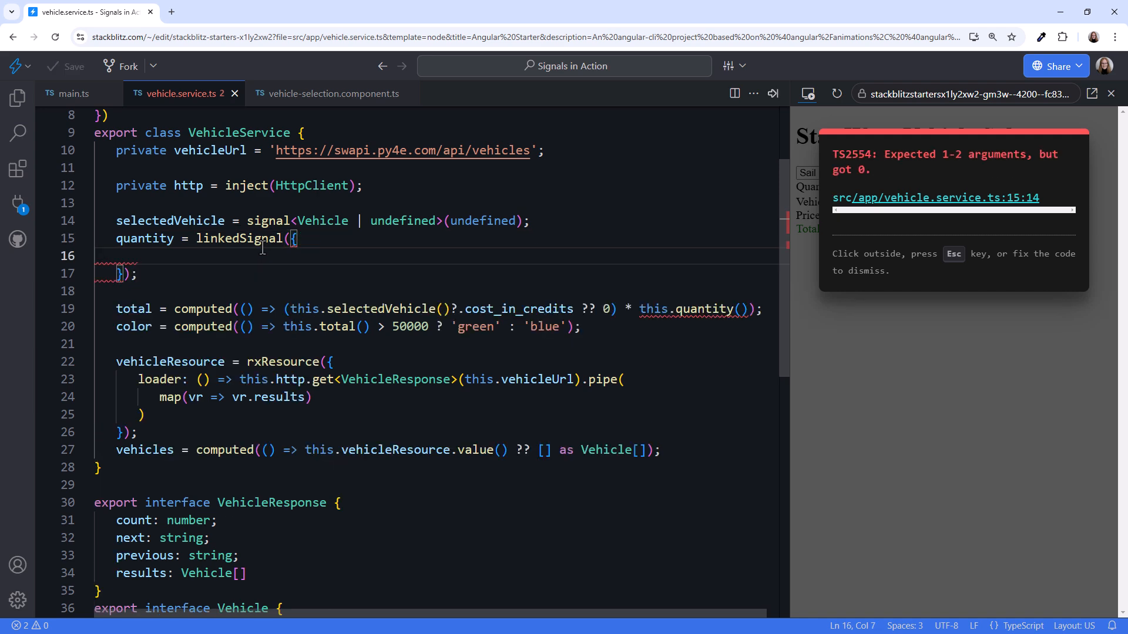
{"action": "type", "text": "source:"}
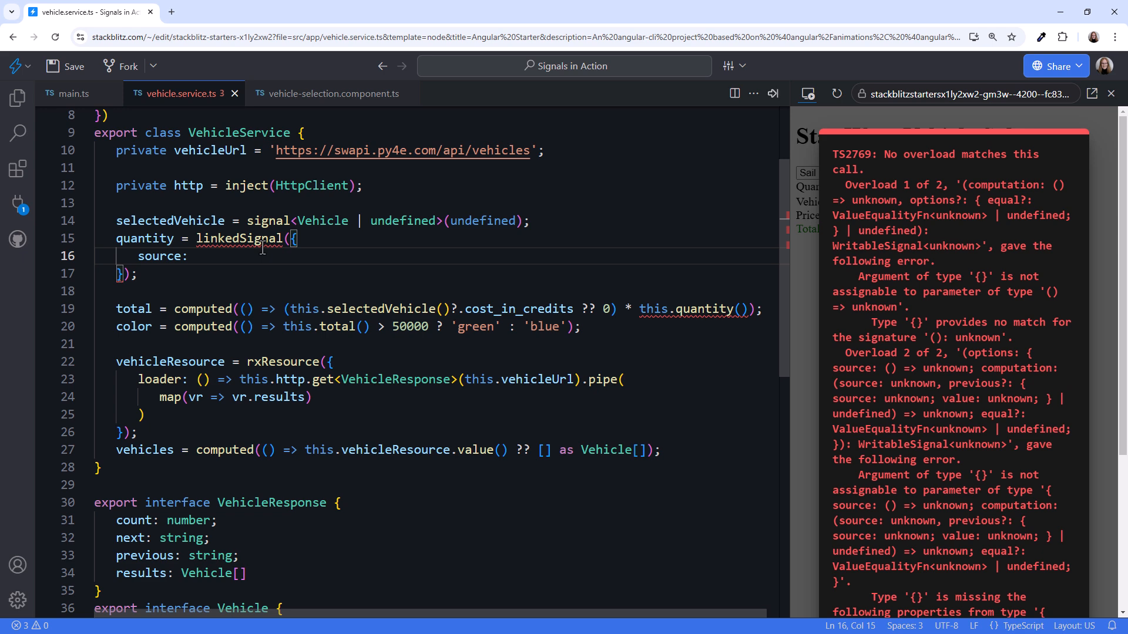
{"action": "type", "text": "this."}
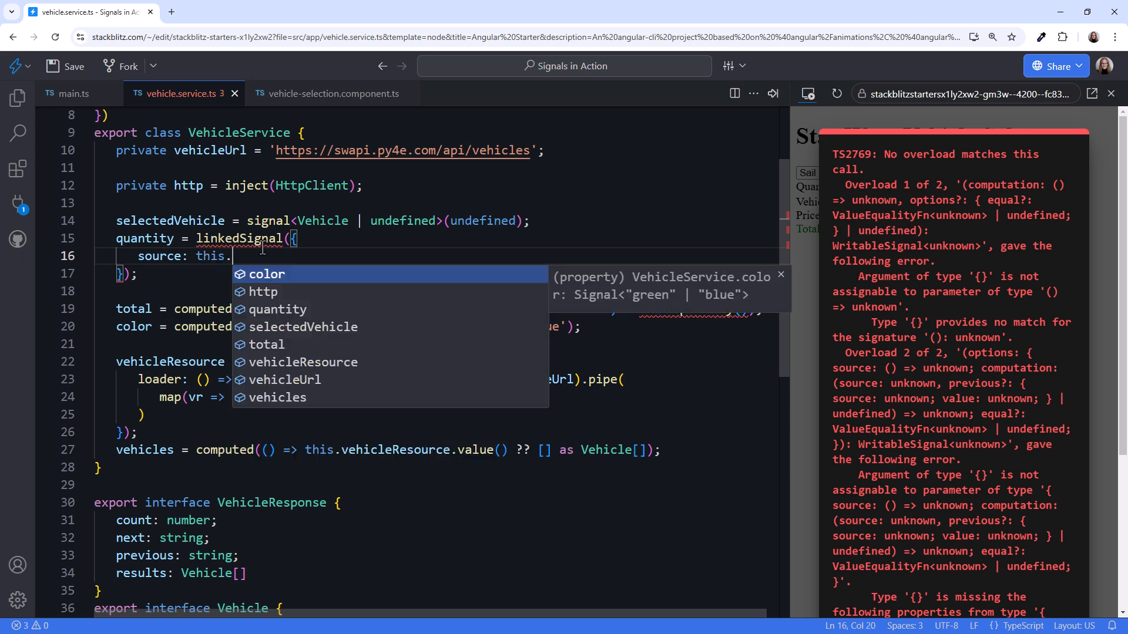
{"action": "type", "text": "selectedVehicle"}
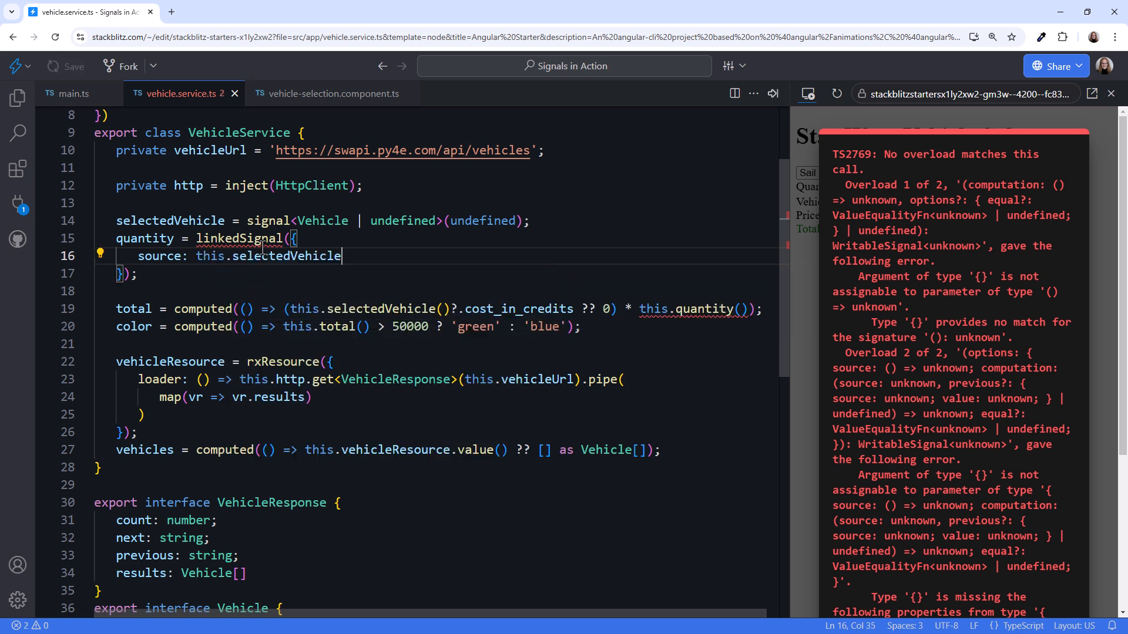
{"action": "type", "text": ","}
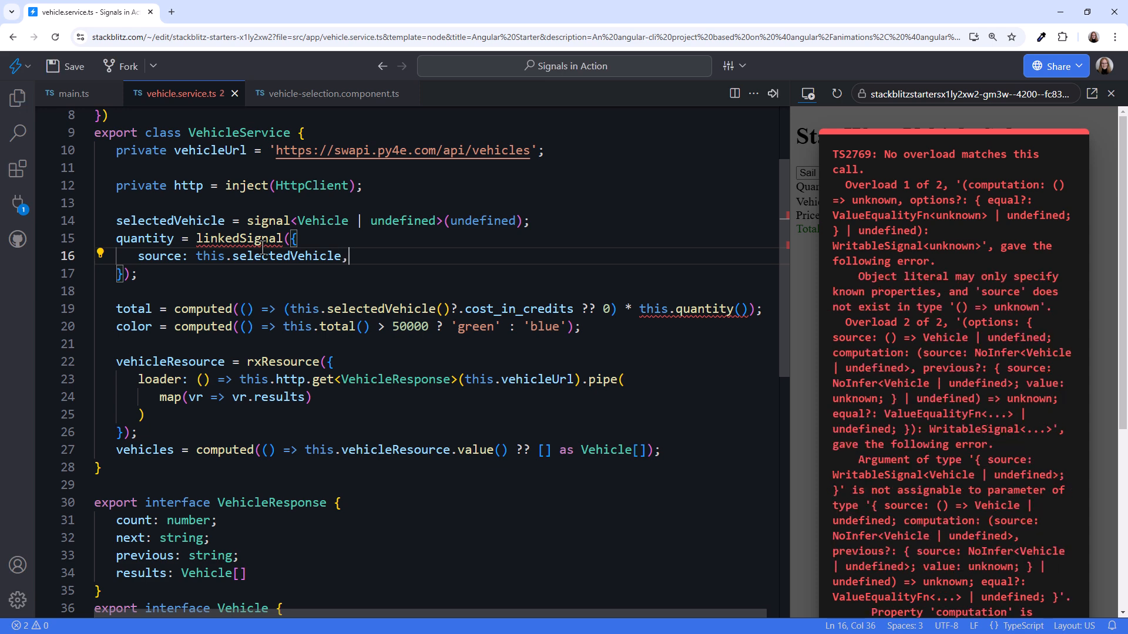
- Give the linkedSignal a computation returning 1 when a vehicle is selected, otherwise 0
{"action": "type", "text": "computation:"}
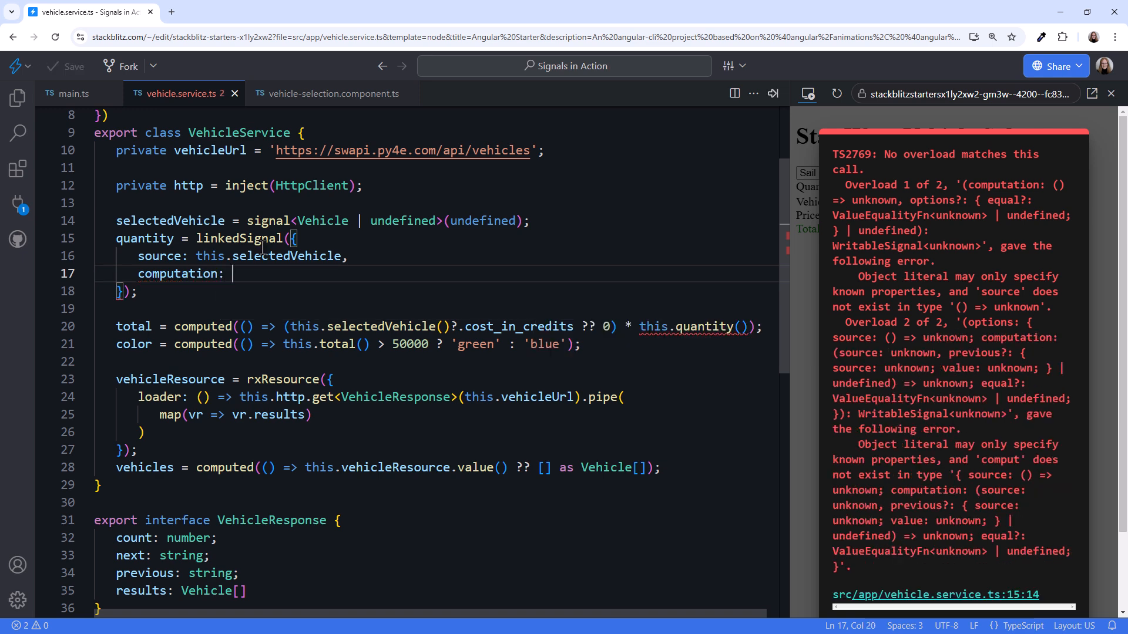
{"action": "type", "text": "() =>"}
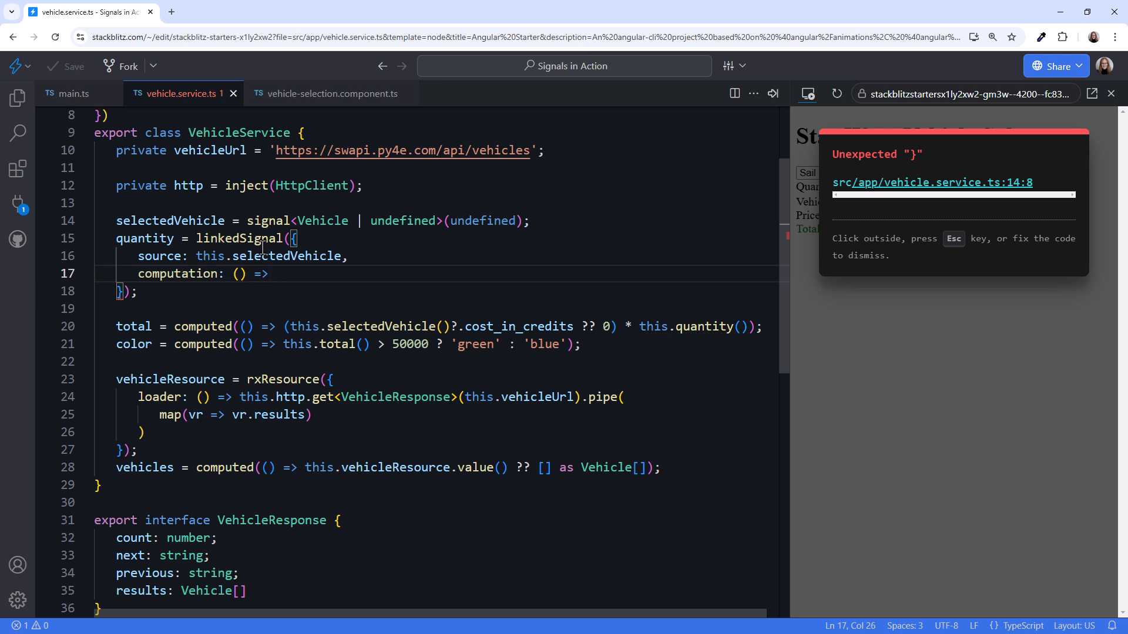
{"action": "type", "text": "1"}
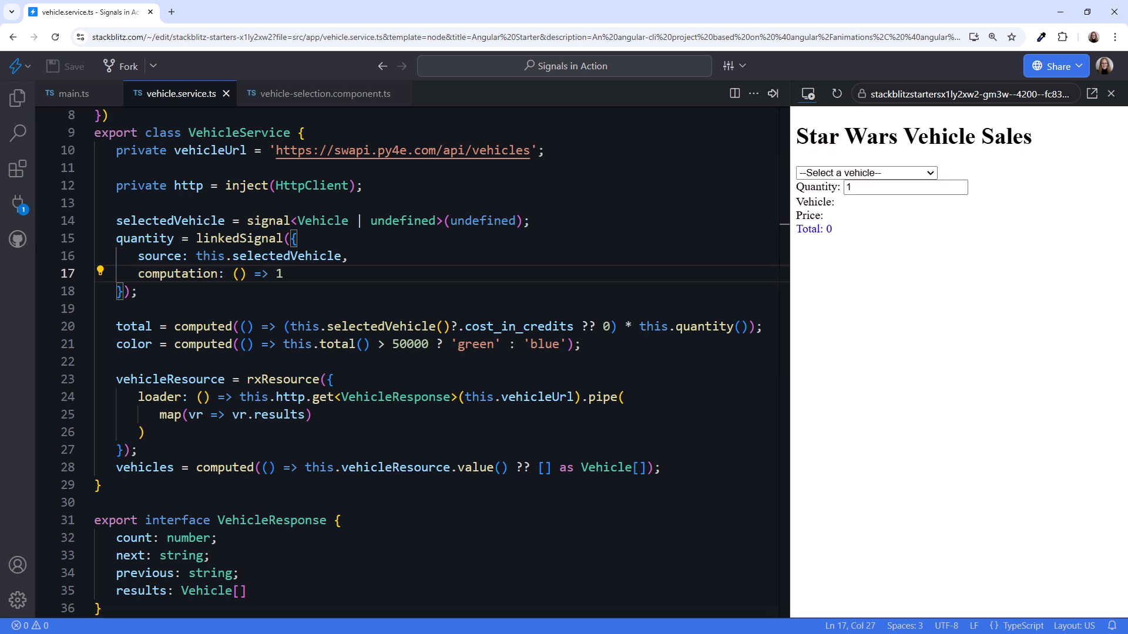
{"action": "type", "text": "v"}
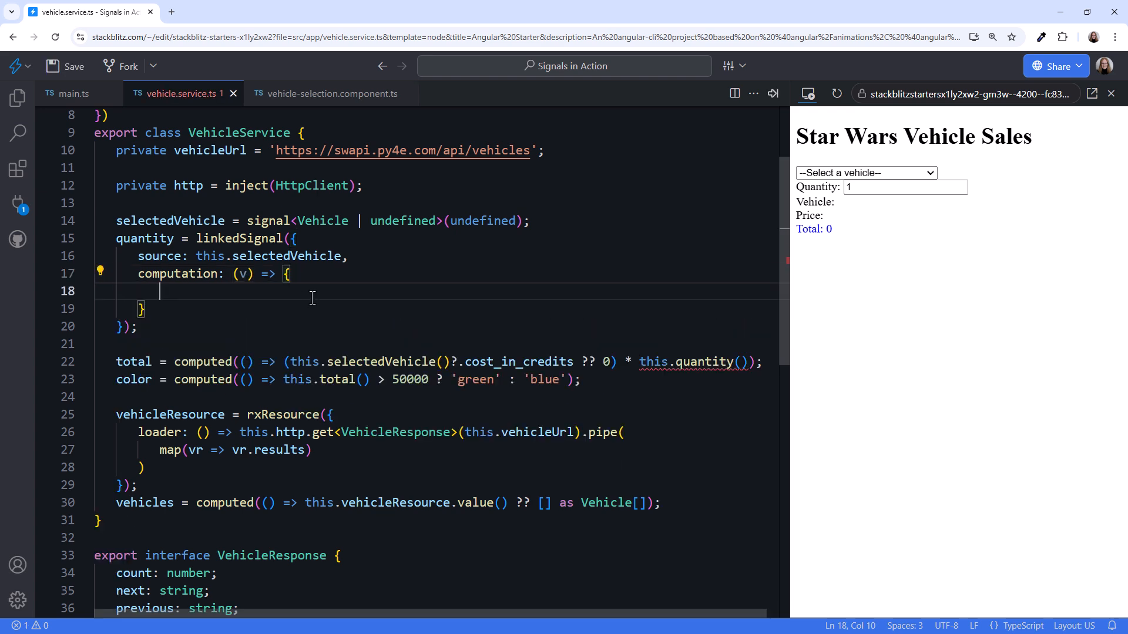
{"action": "type", "text": "if (v) {"}
{"action": "type", "text": "re"}
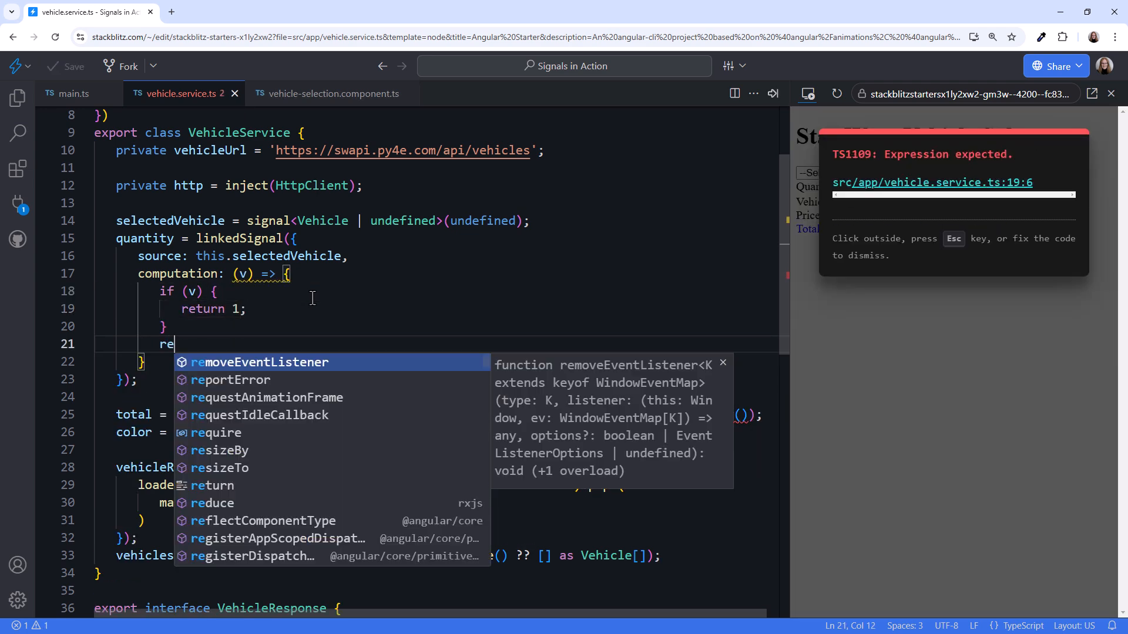
{"action": "type", "text": "turn 0;"}
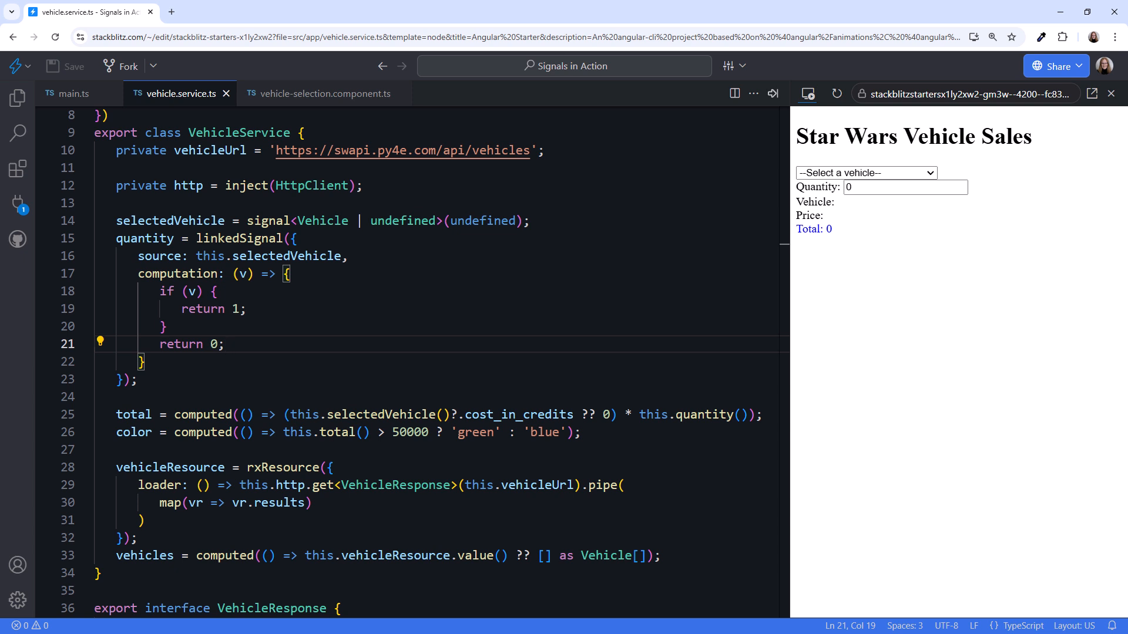
- Switch from X-34 landspeeder to Sail barge, confirming quantity resets to 1 (total 285000), then view vehicle-selection.component.ts
{"action": "left_click", "coordinate": [865, 173]}
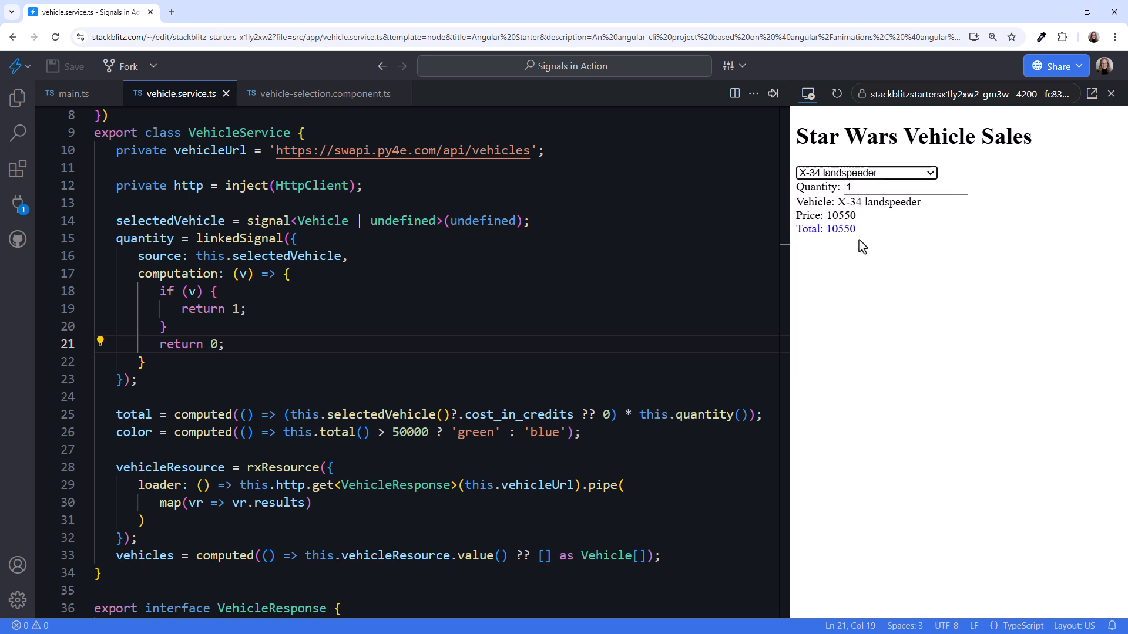
{"action": "mouse_move", "coordinate": [855, 221]}
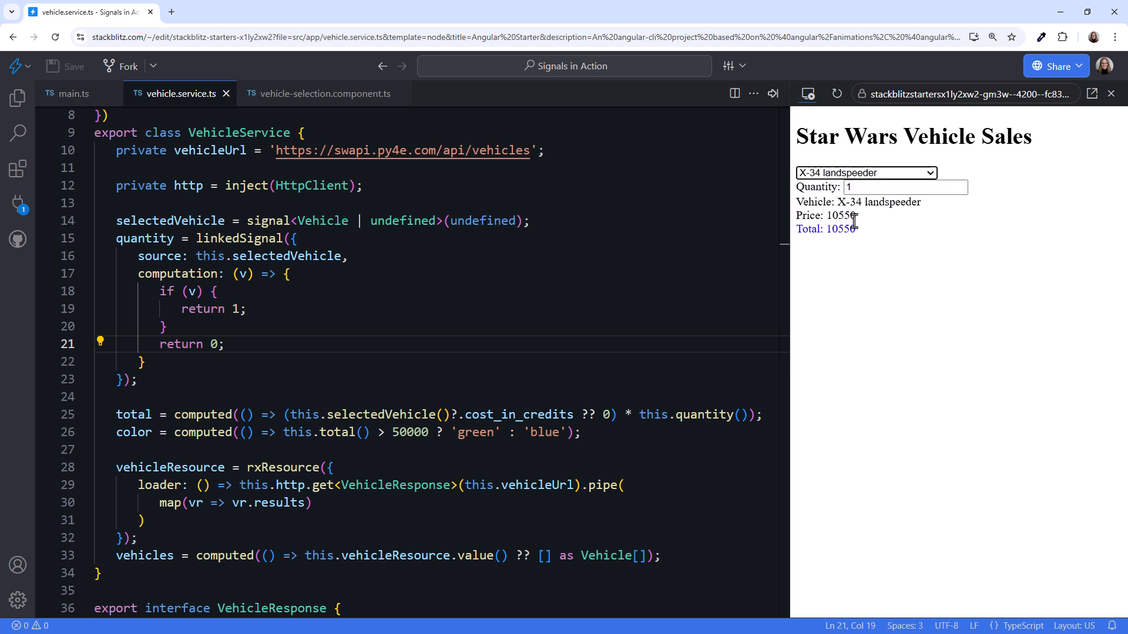
{"action": "left_click", "coordinate": [903, 187]}
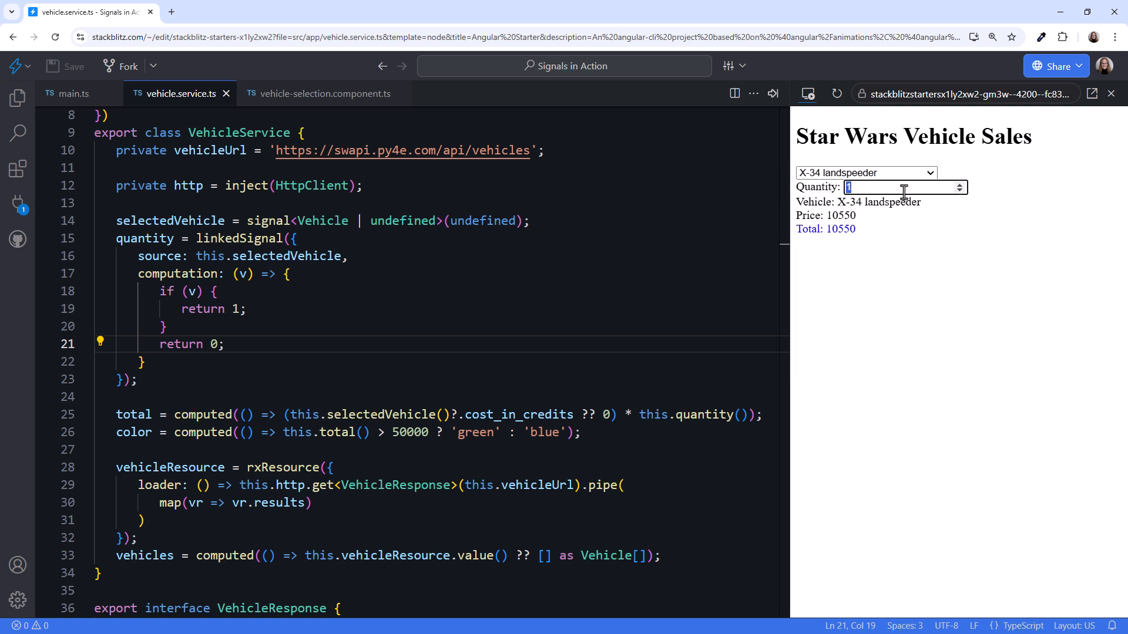
{"action": "left_click", "coordinate": [866, 172]}
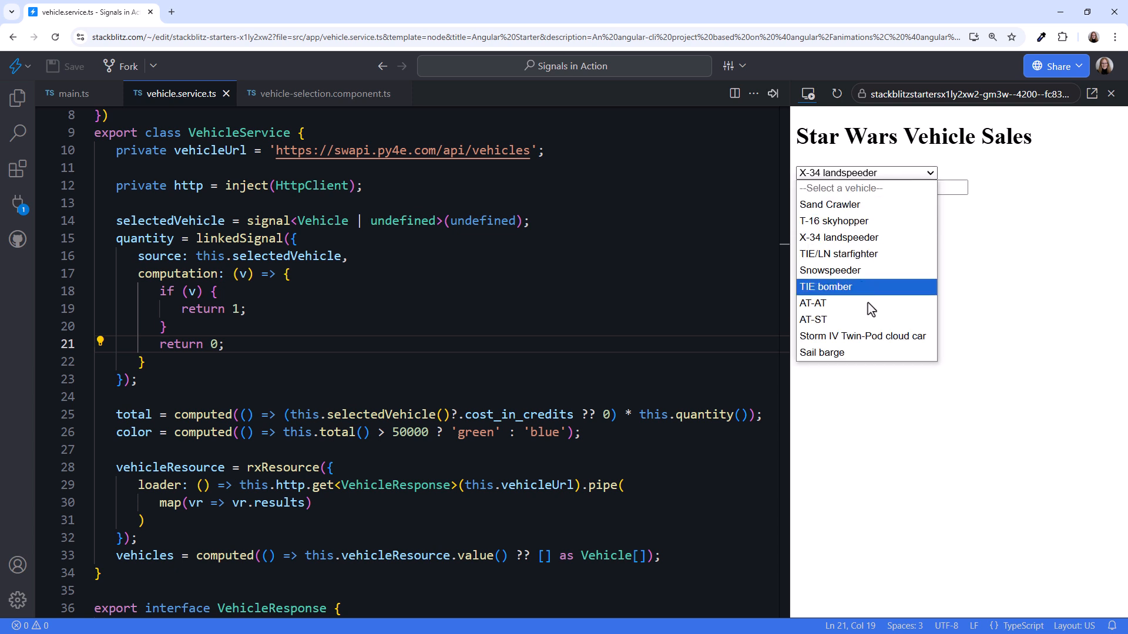
{"action": "left_click", "coordinate": [822, 352]}
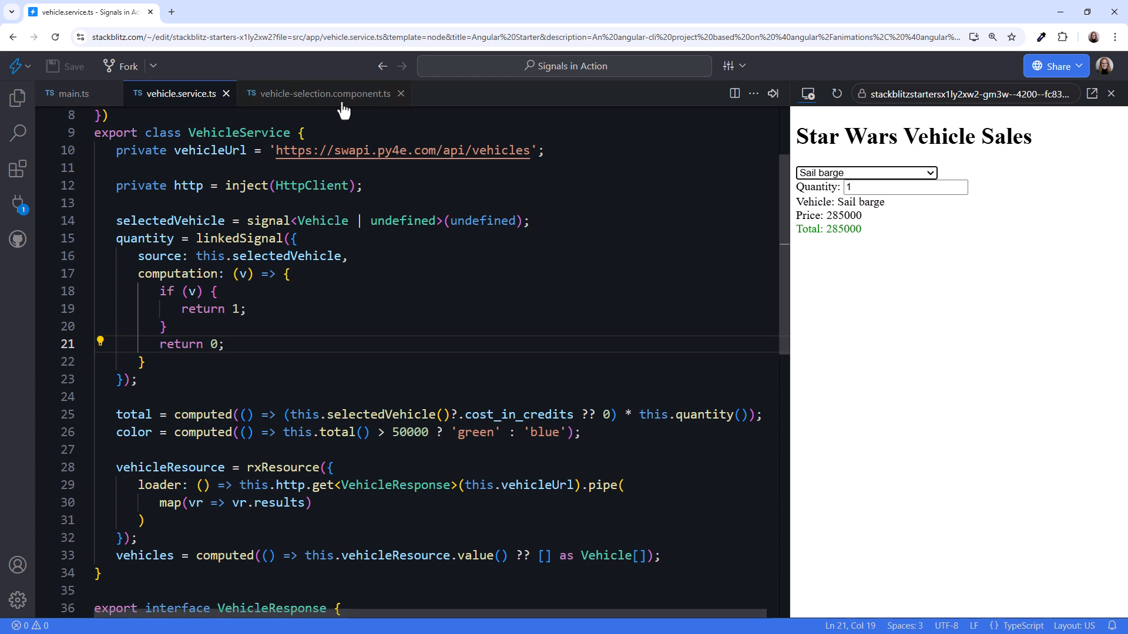
{"action": "left_click", "coordinate": [322, 93]}
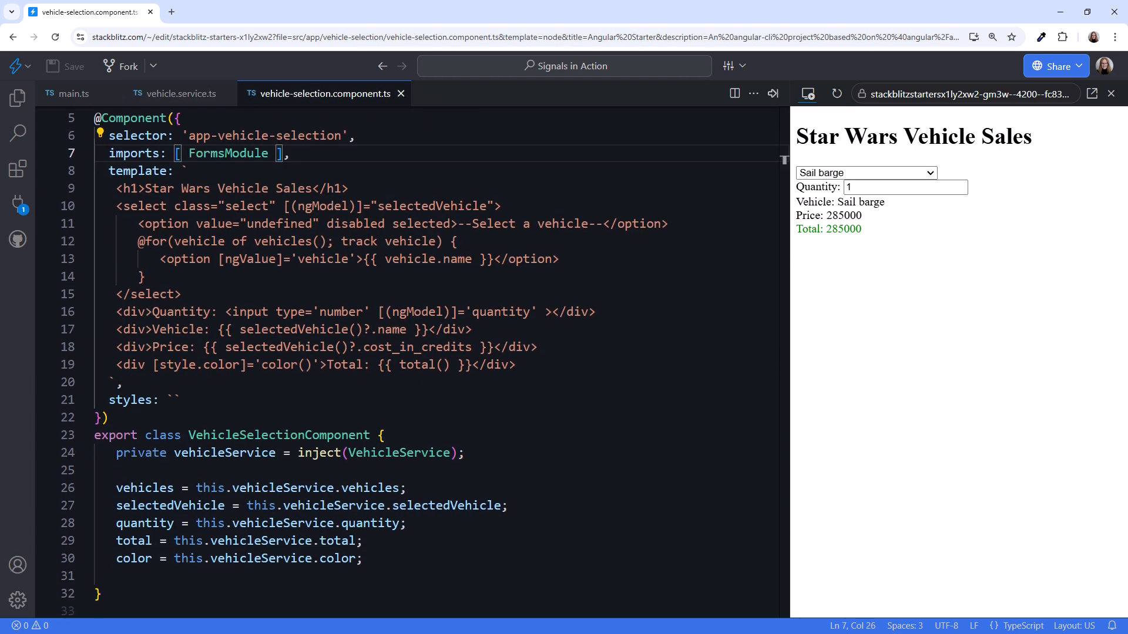